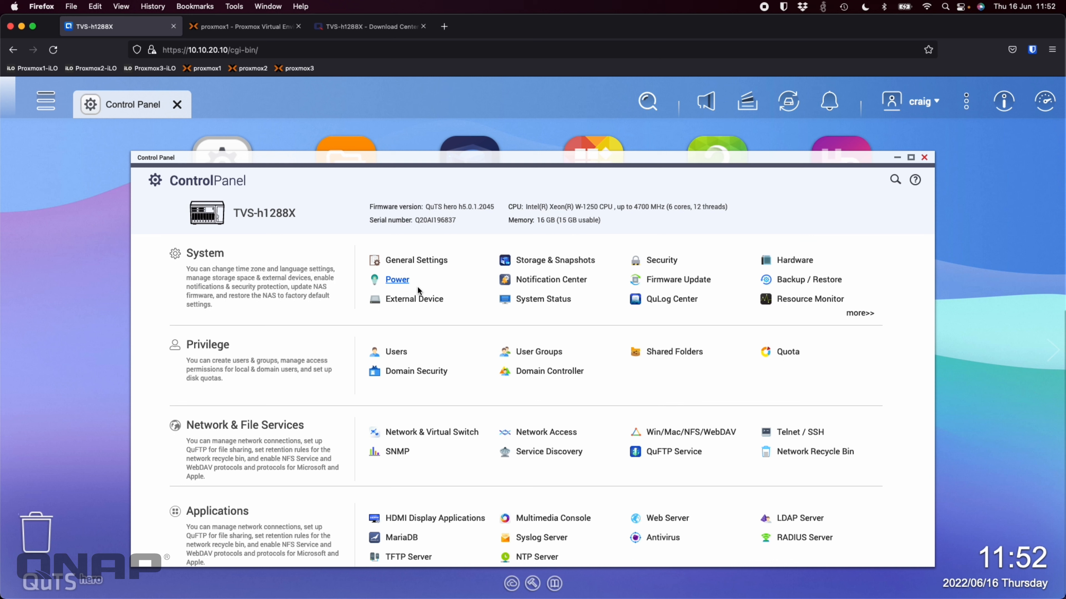
pyautogui.moveTo(481, 211)
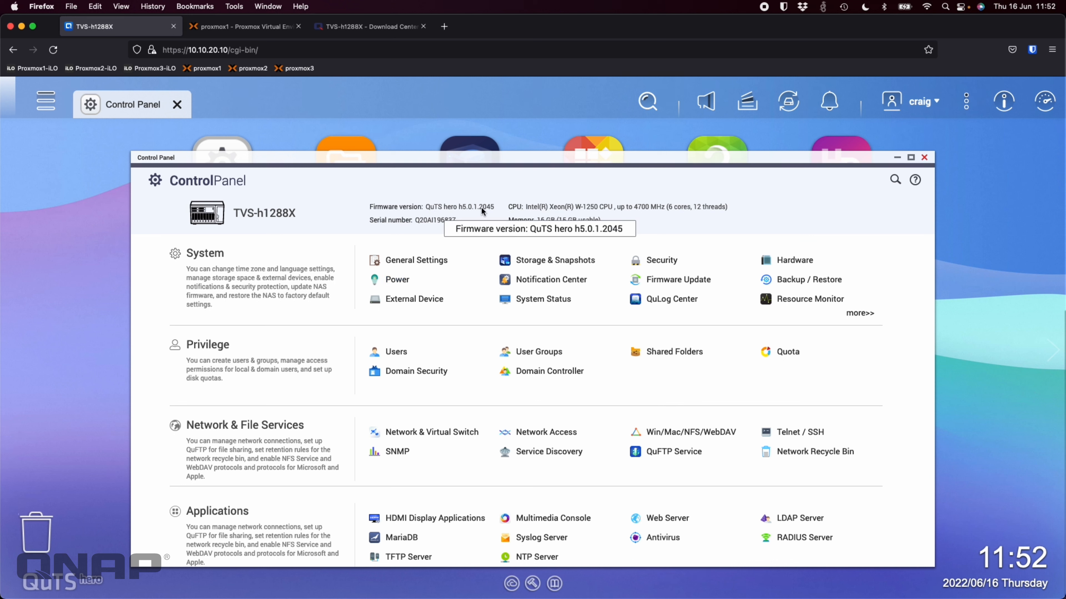
pyautogui.moveTo(502, 219)
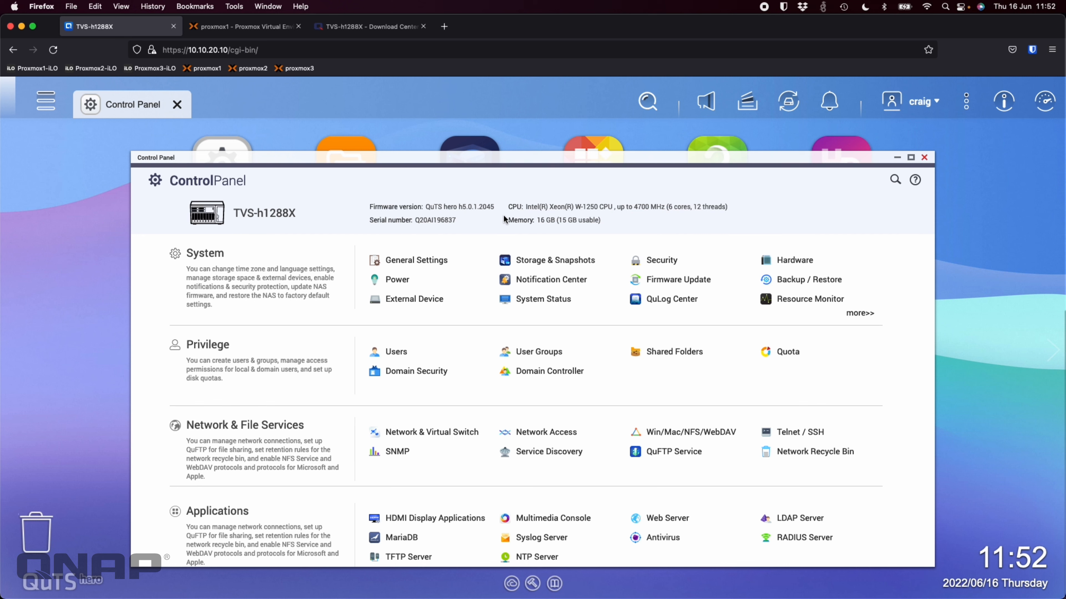
pyautogui.moveTo(54, 597)
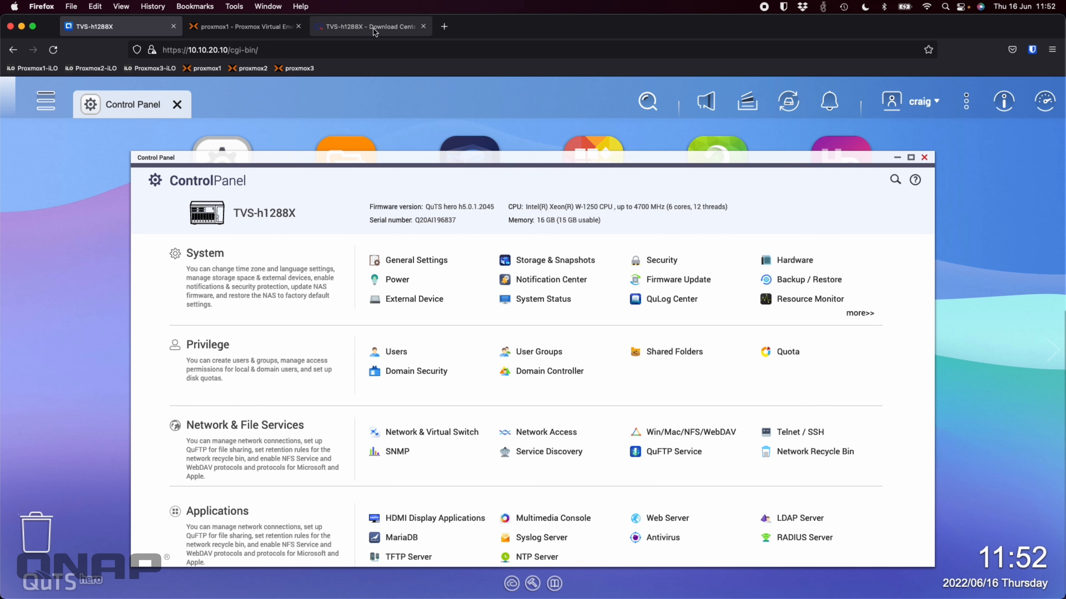
# - Switch to the QNAP Download Center page listing the TVS-h1288X QuTS hero h5.0.1.2045 public beta
pyautogui.click(367, 26)
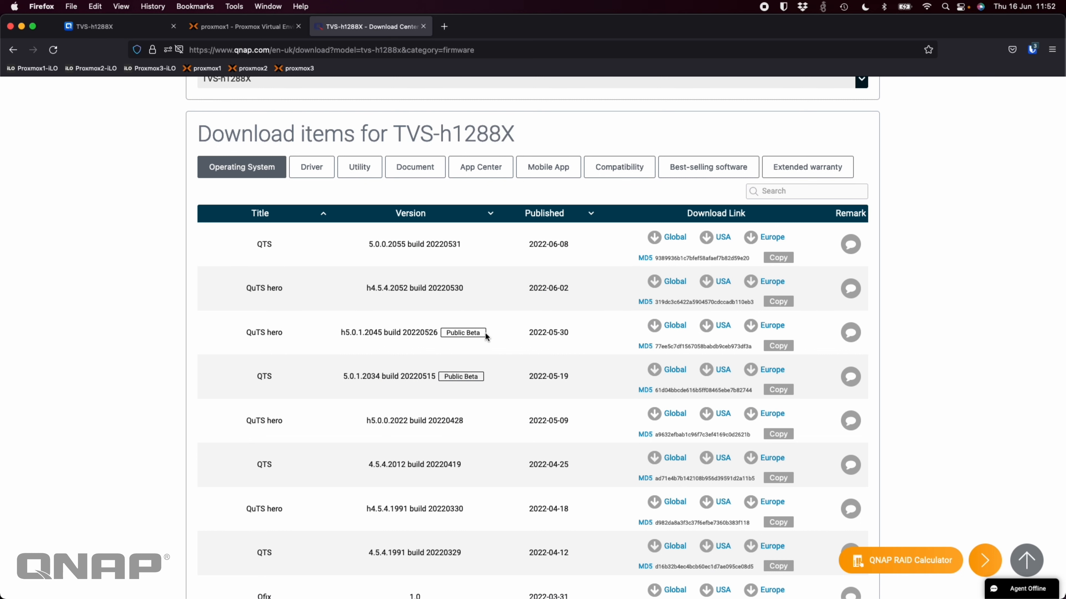
pyautogui.moveTo(281, 390)
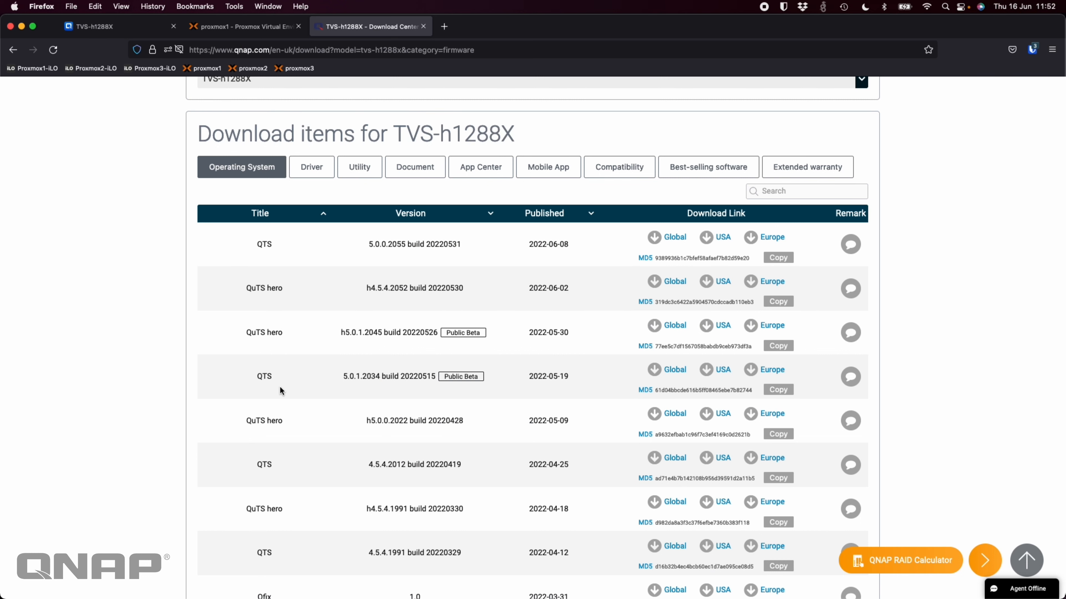
pyautogui.moveTo(378, 344)
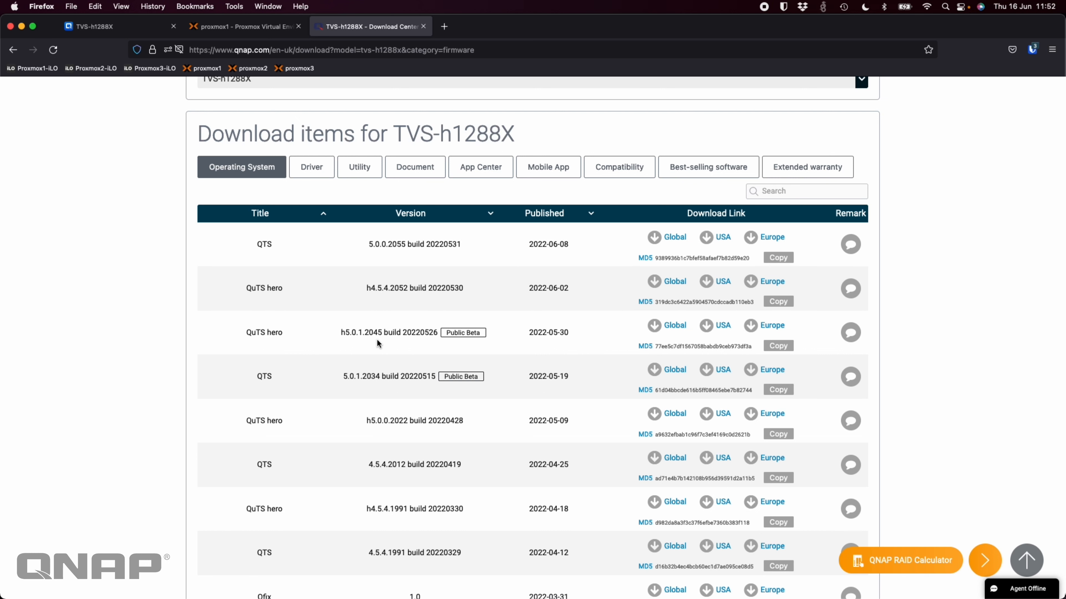
pyautogui.moveTo(475, 388)
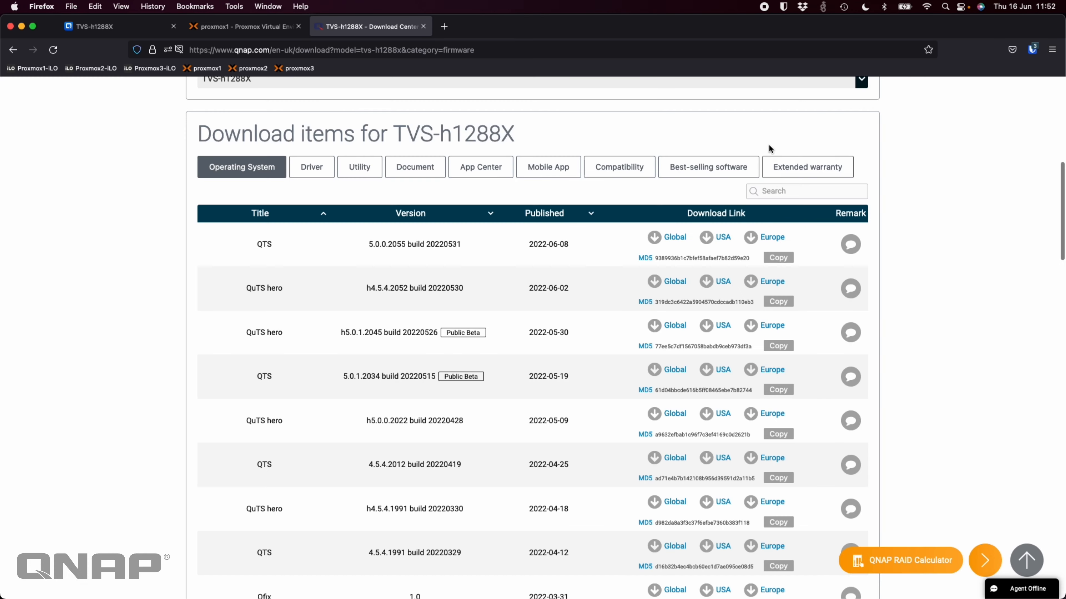
pyautogui.moveTo(928, 306)
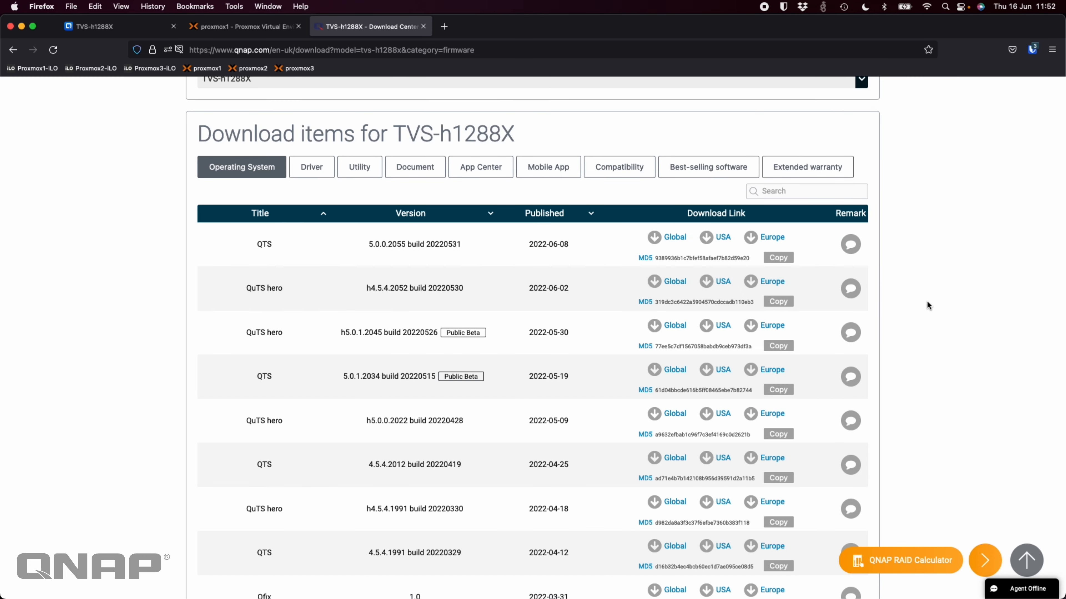
pyautogui.moveTo(885, 318)
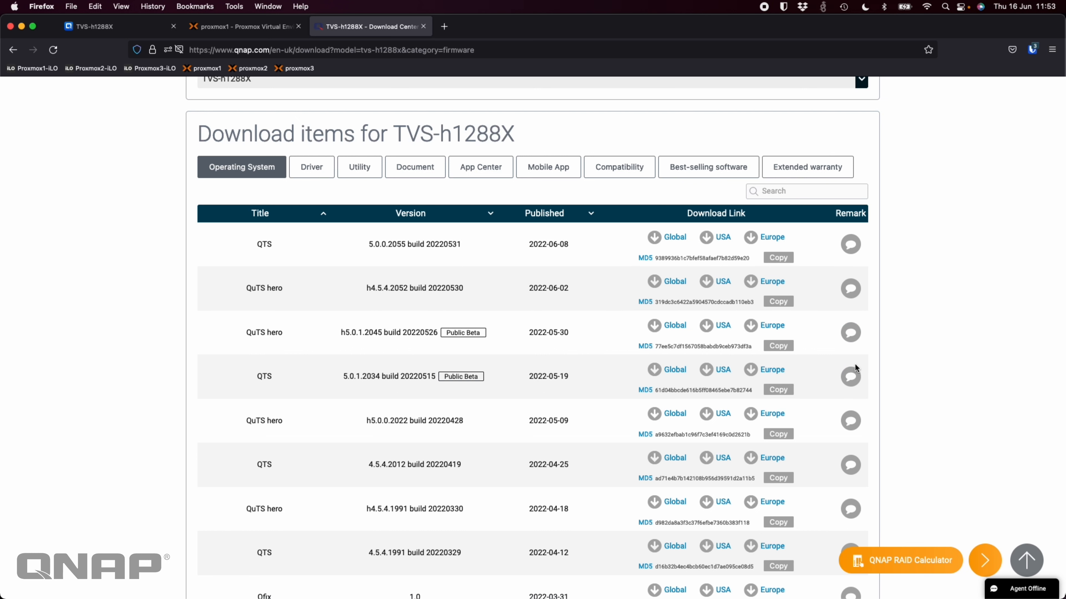
pyautogui.moveTo(843, 406)
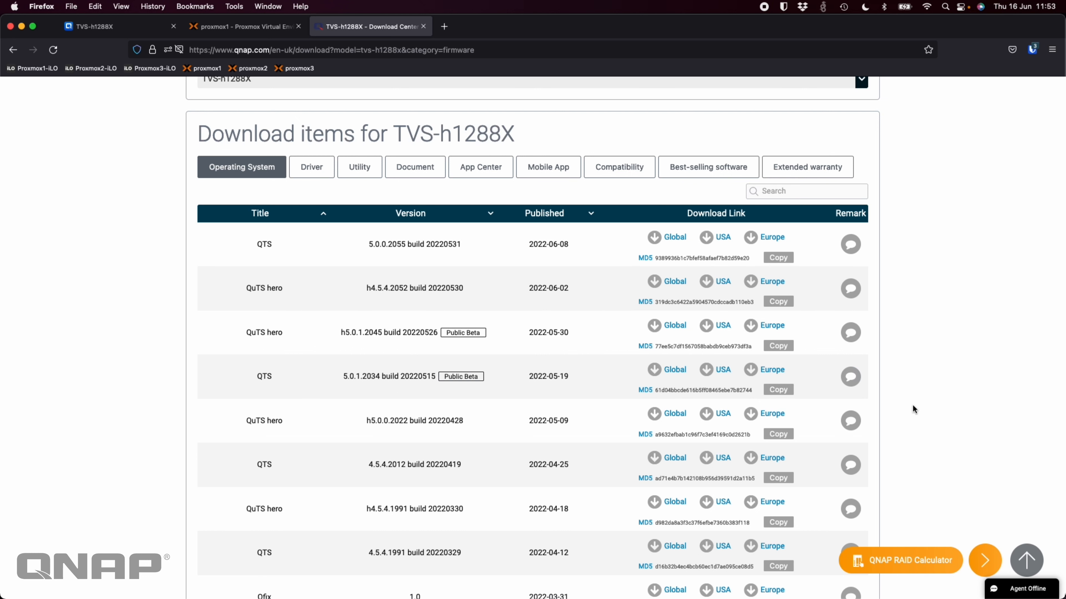
pyautogui.moveTo(867, 340)
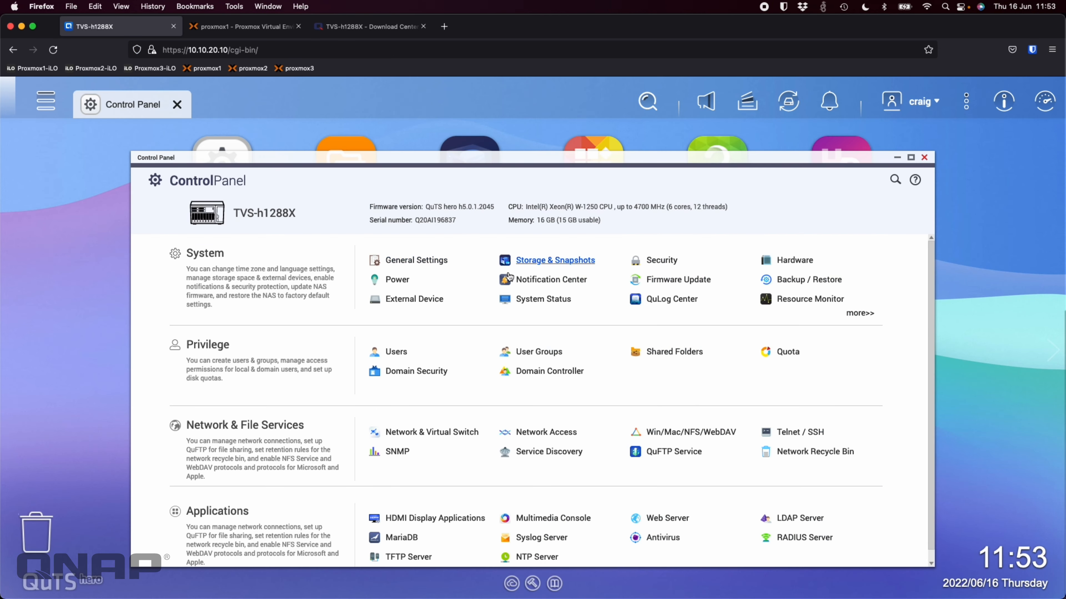
pyautogui.moveTo(648, 333)
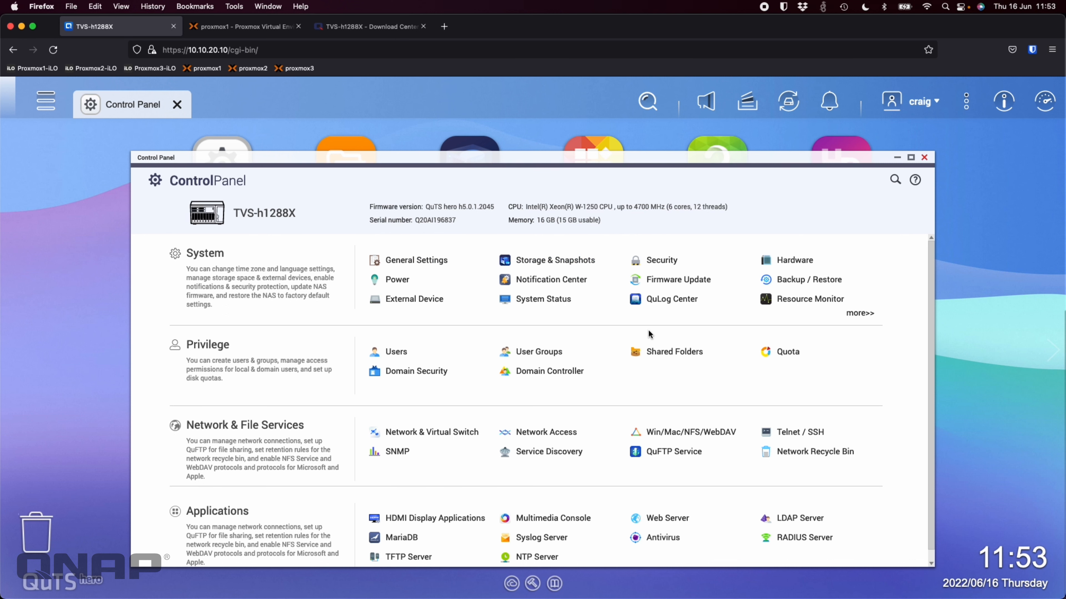
# - View Firmware Update in Control Panel, checking Manual Installation then the automatic update options for h5.0.1.2045
pyautogui.click(677, 279)
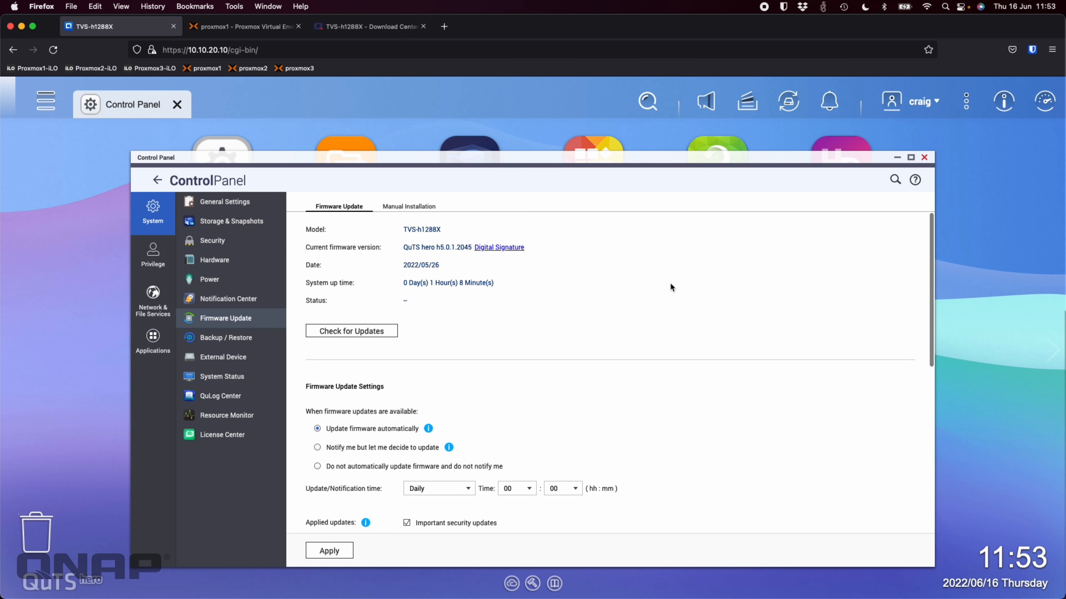
pyautogui.click(409, 207)
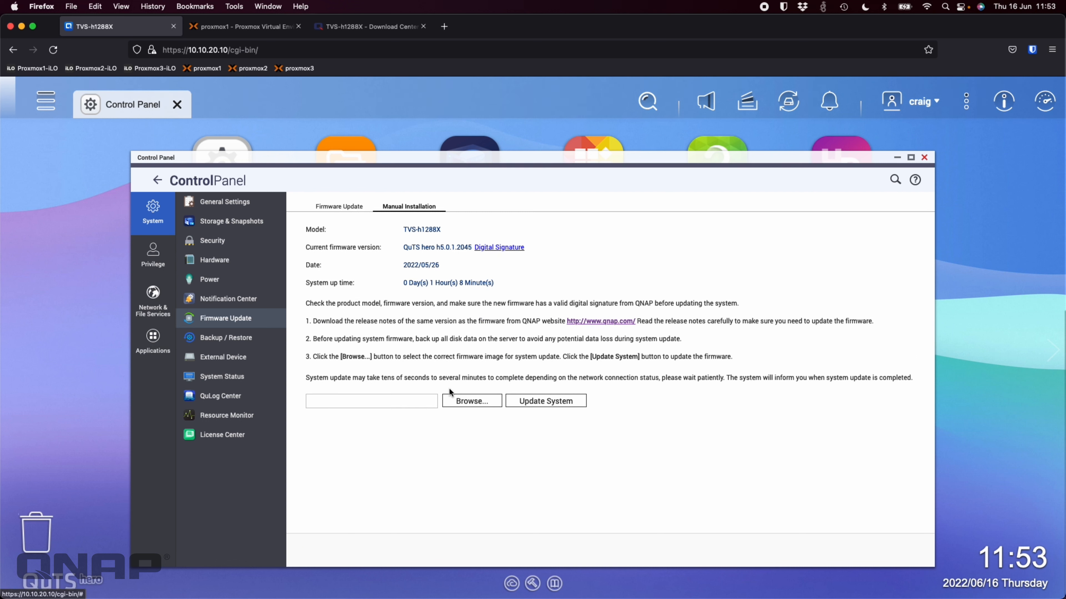
pyautogui.click(339, 206)
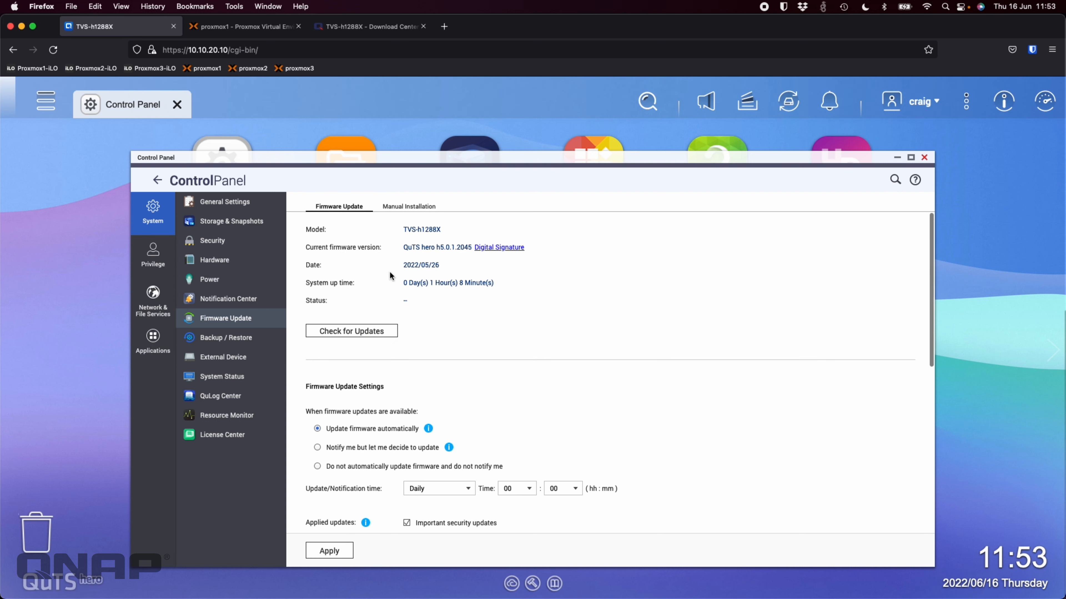
pyautogui.scroll(-3)
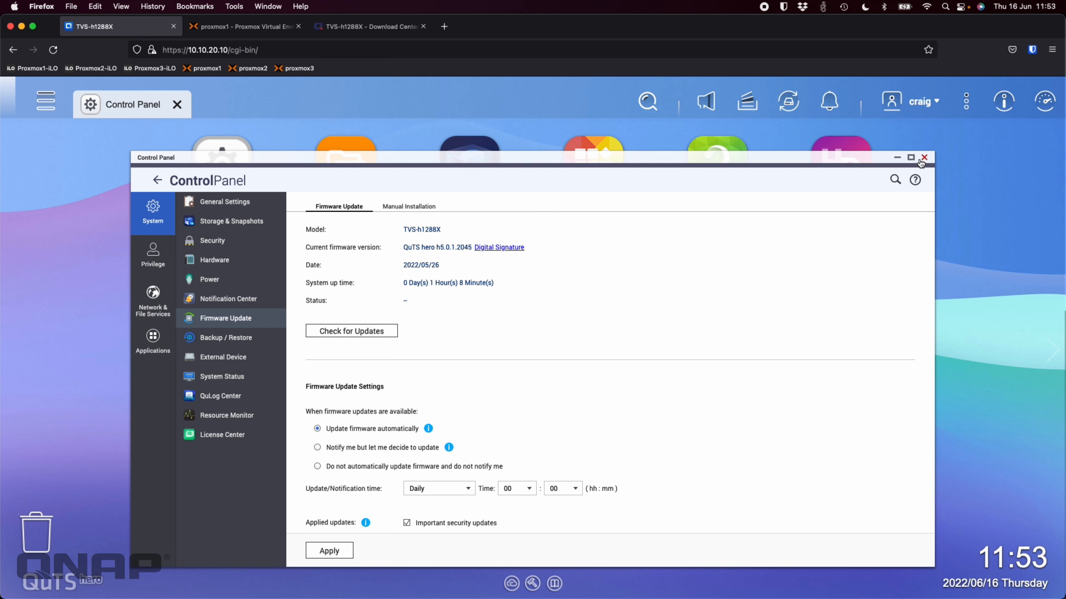
# - Close the Control Panel window to return to the QuTS hero desktop
pyautogui.click(923, 157)
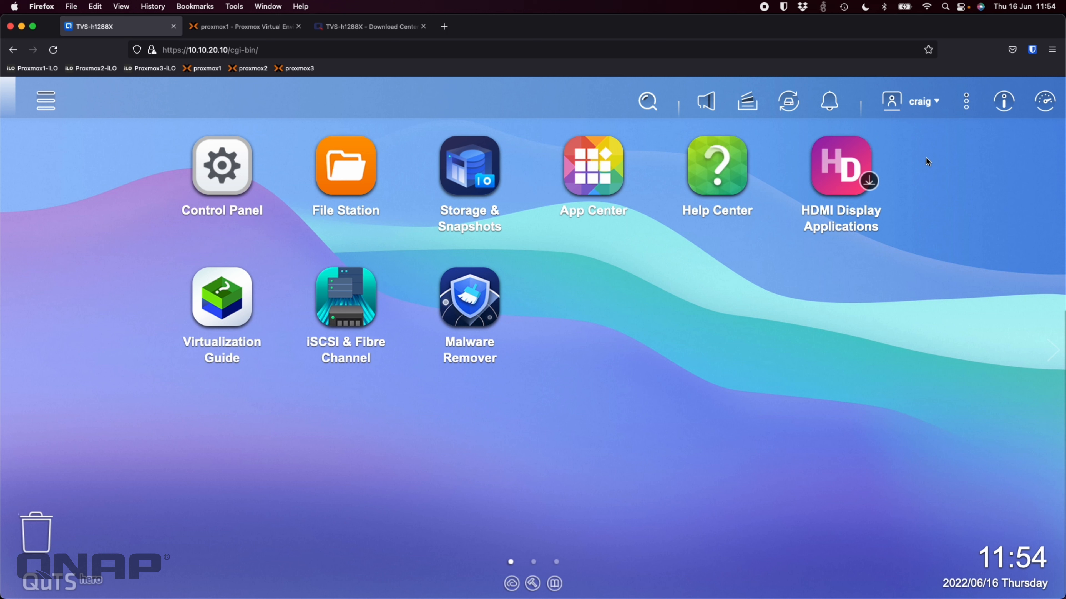
pyautogui.moveTo(853, 126)
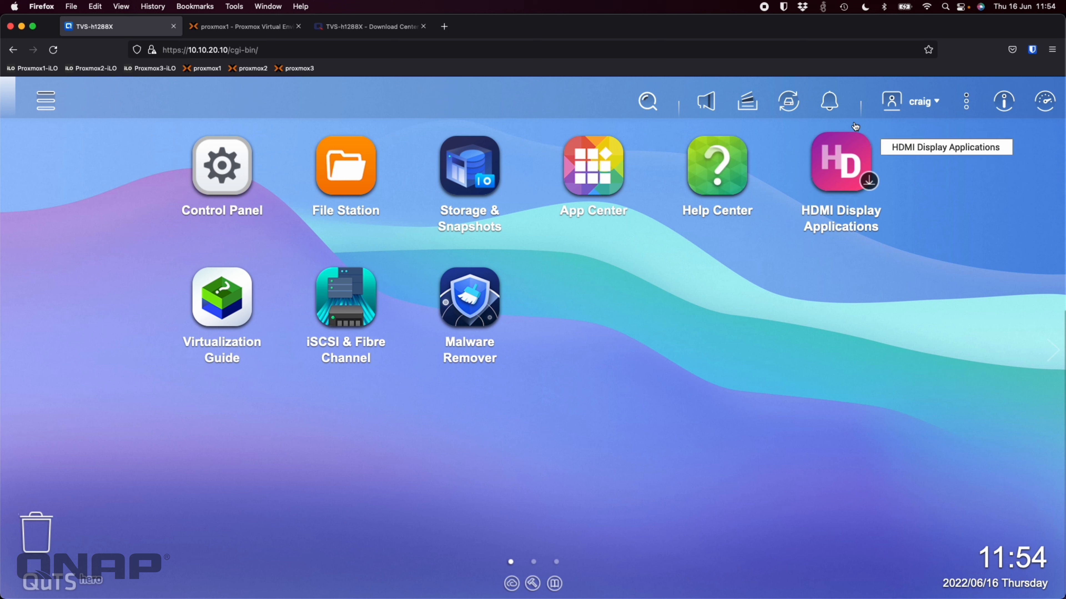
pyautogui.moveTo(308, 305)
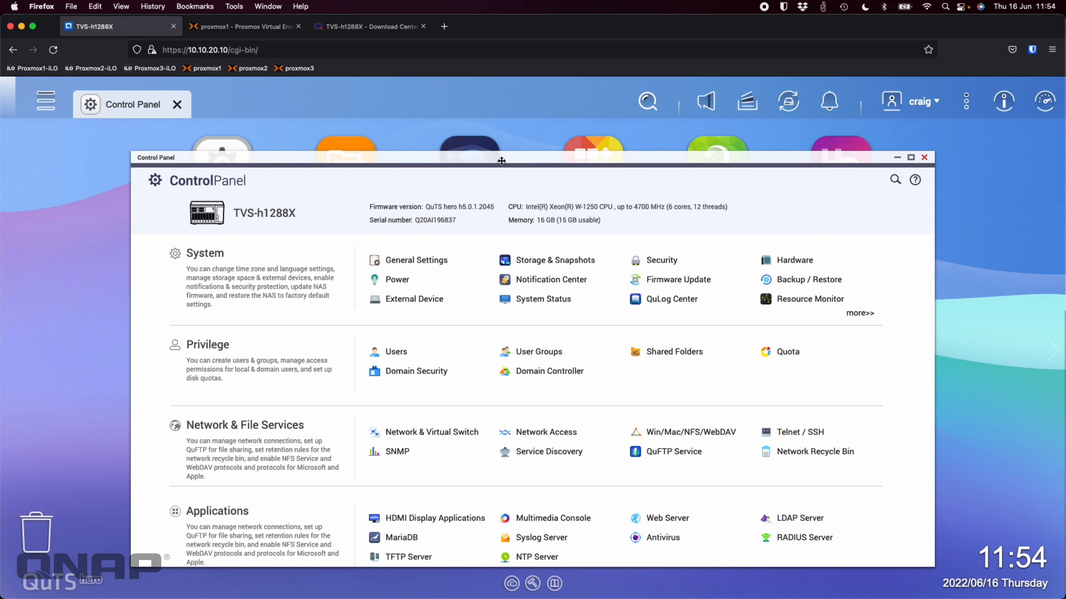
pyautogui.moveTo(526, 233)
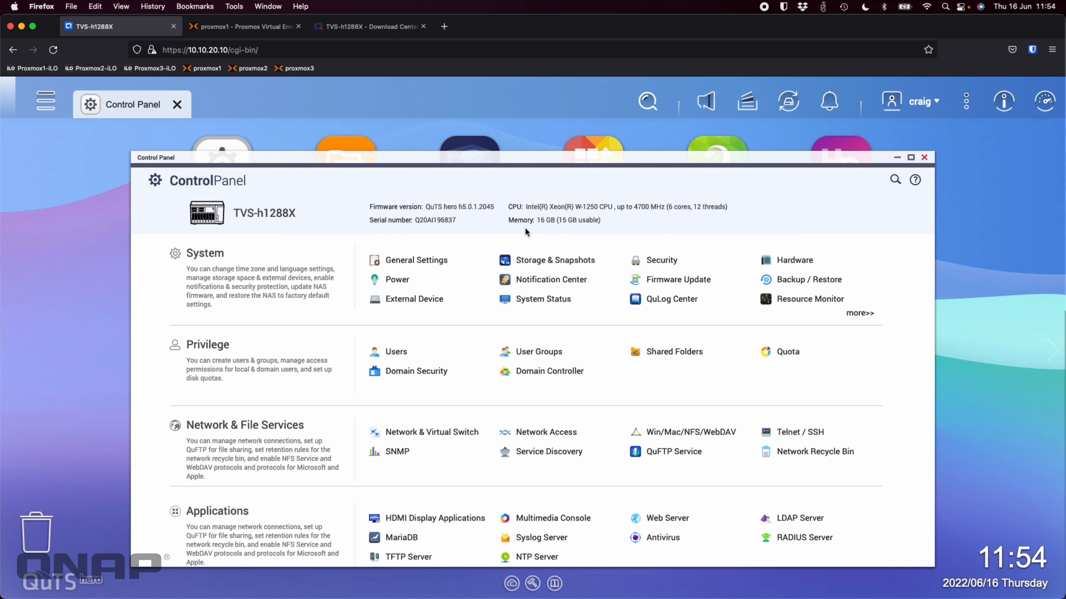
pyautogui.moveTo(677, 279)
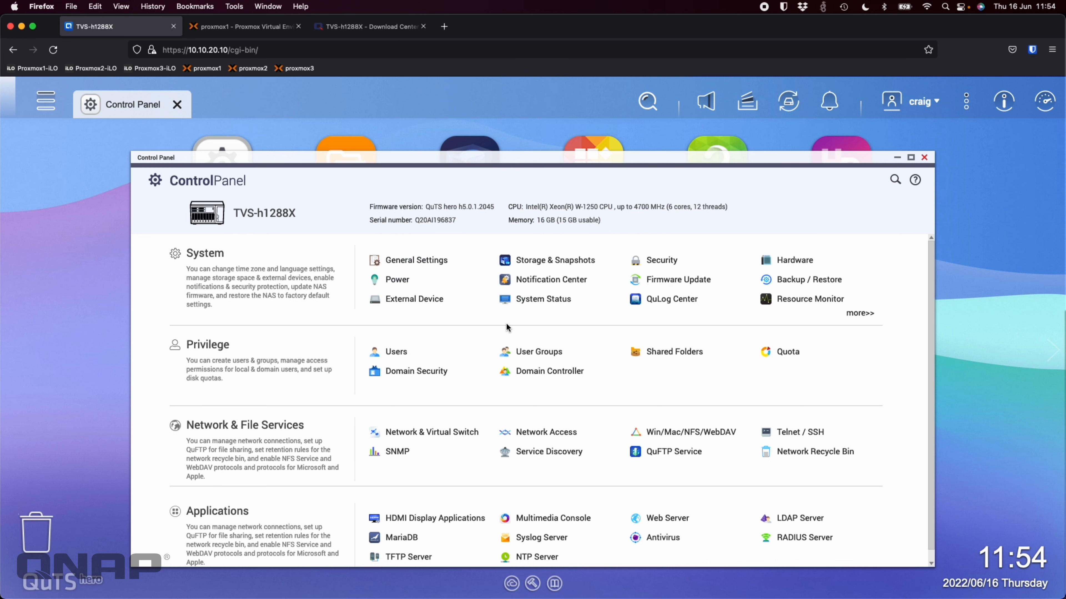
# - Show the External Device USB settings with the Disallow USB devices option
pyautogui.click(414, 300)
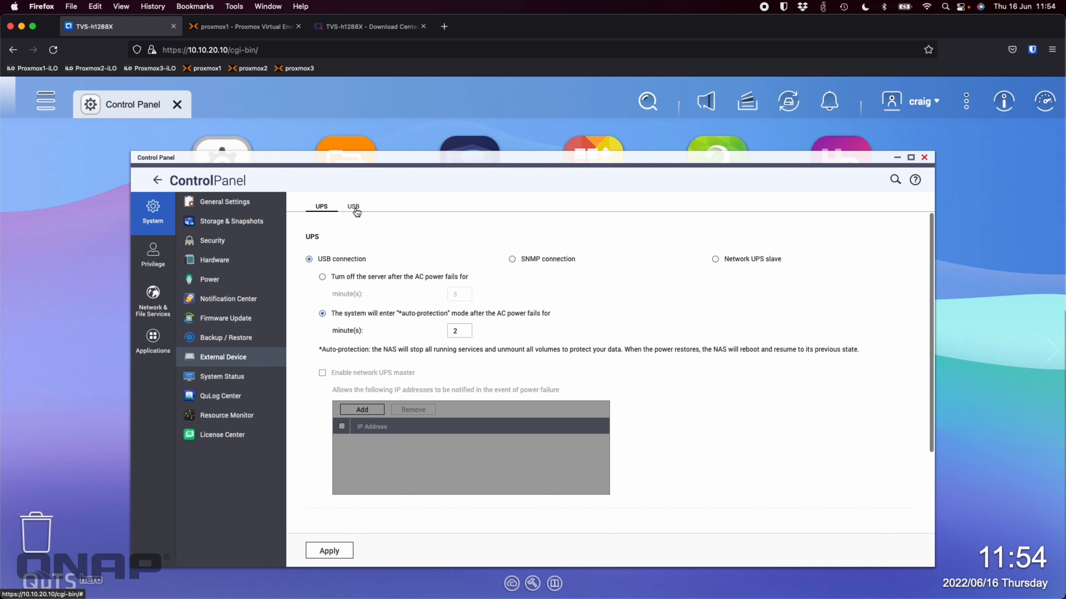
pyautogui.click(353, 206)
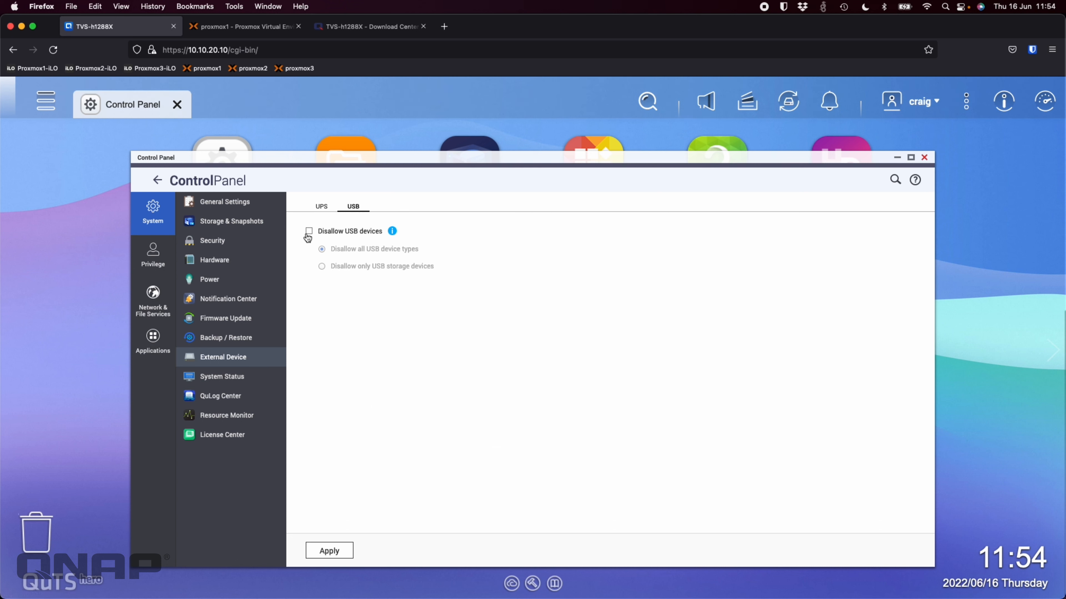
pyautogui.moveTo(400, 297)
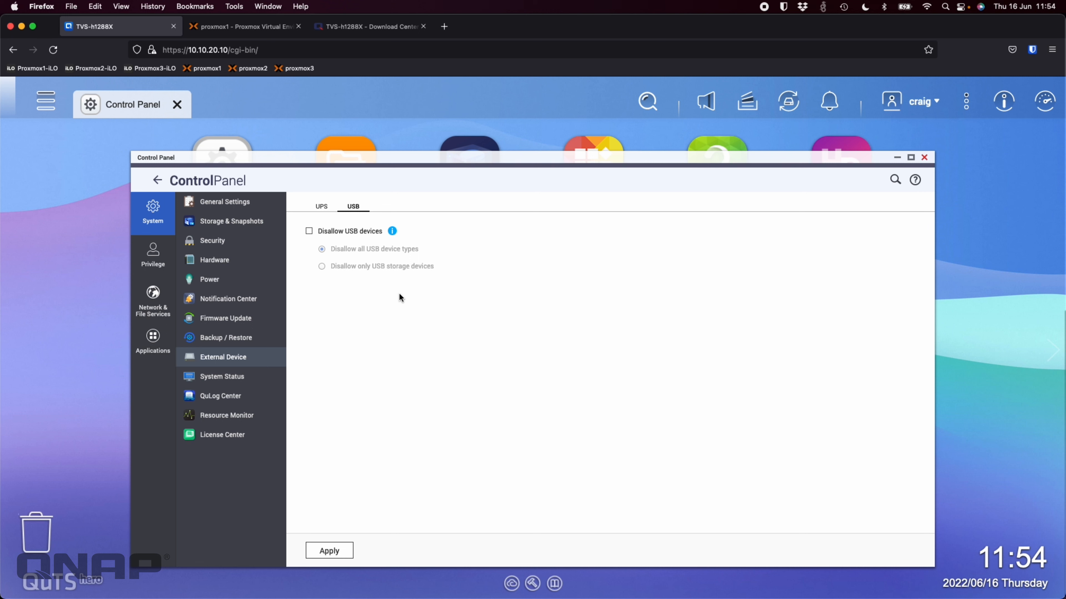
pyautogui.moveTo(317, 258)
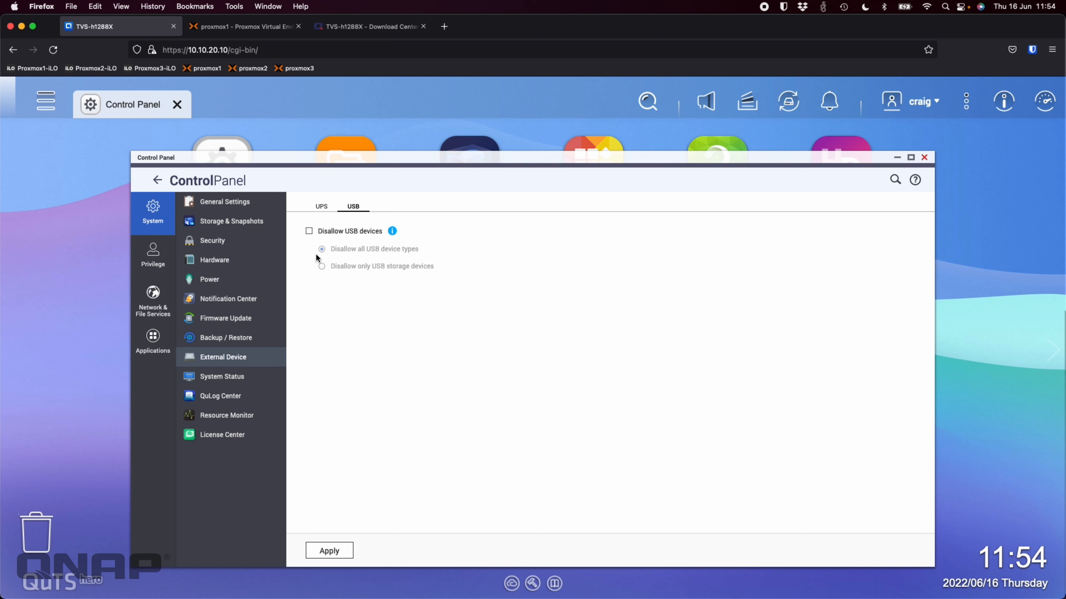
pyautogui.moveTo(298, 280)
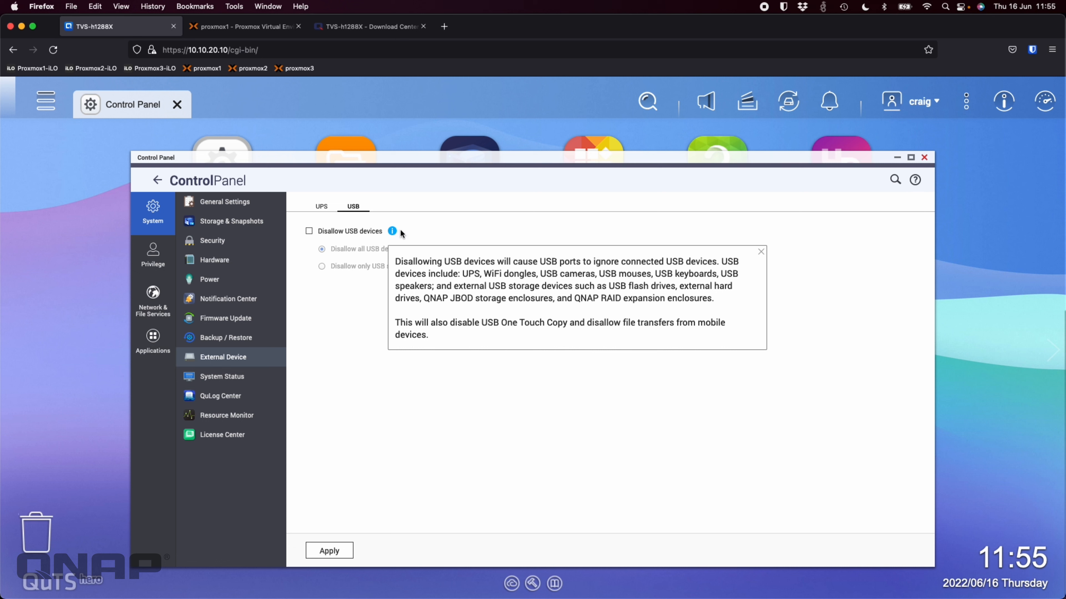
pyautogui.moveTo(450, 230)
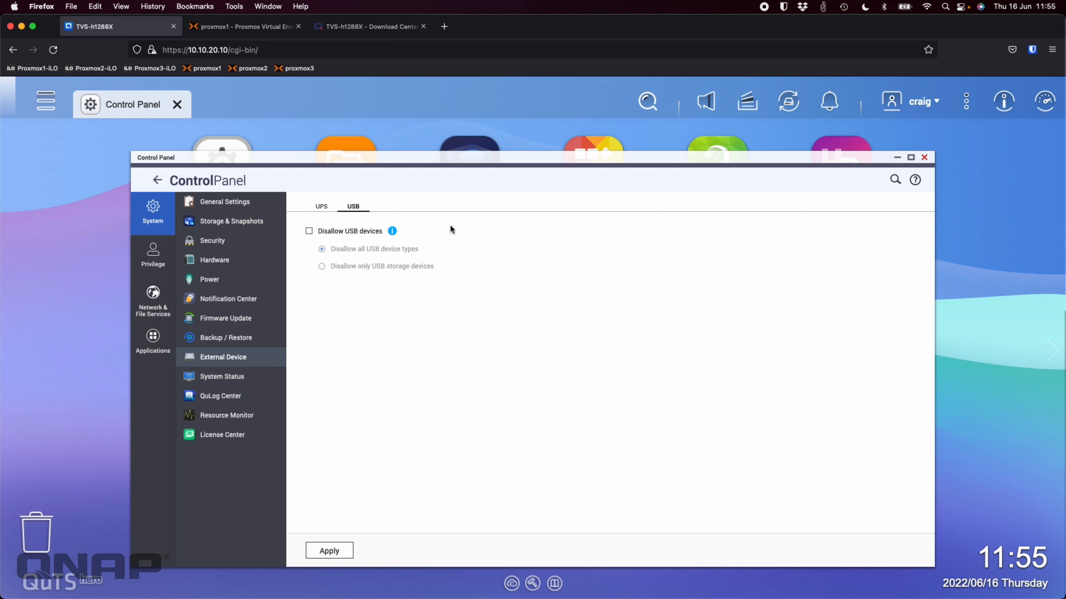
pyautogui.moveTo(826, 204)
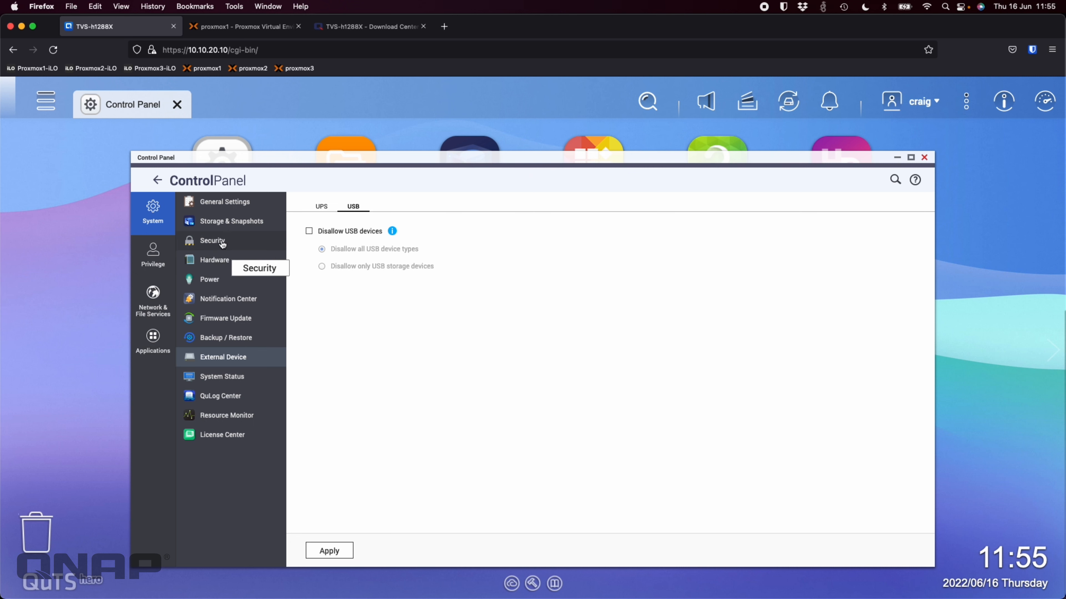
# - Enforce 2-Step Verification for users tom and tam under Security, apply, and close Control Panel
pyautogui.click(212, 240)
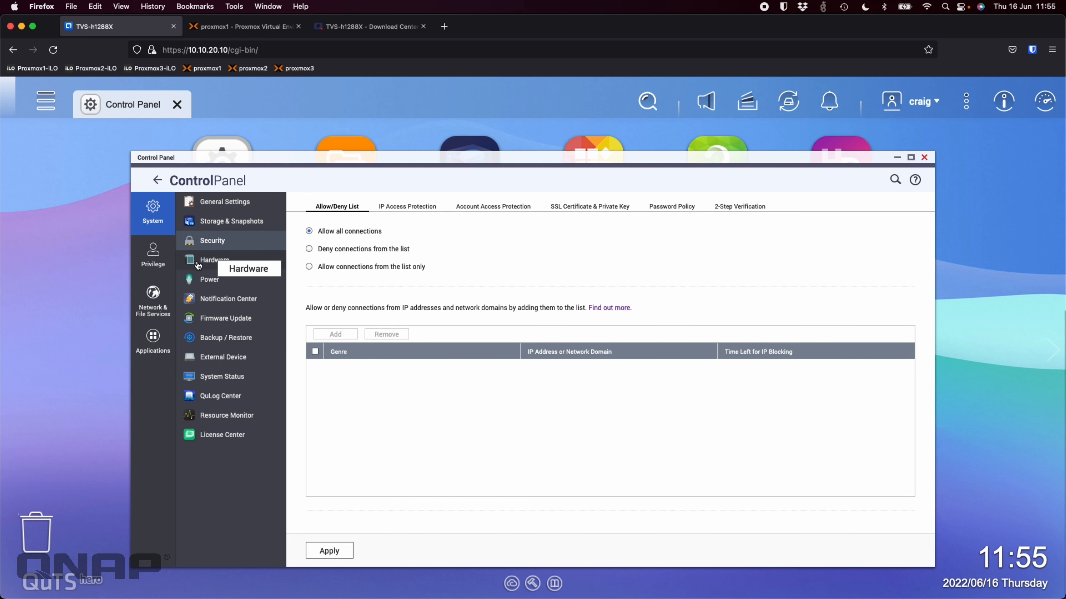
pyautogui.click(739, 206)
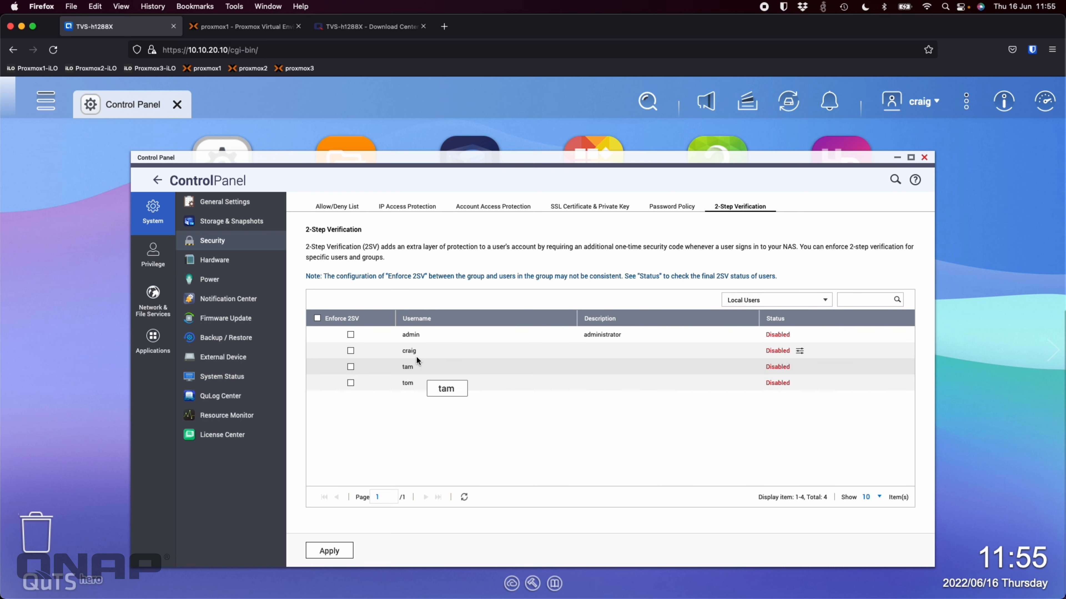
pyautogui.moveTo(767, 387)
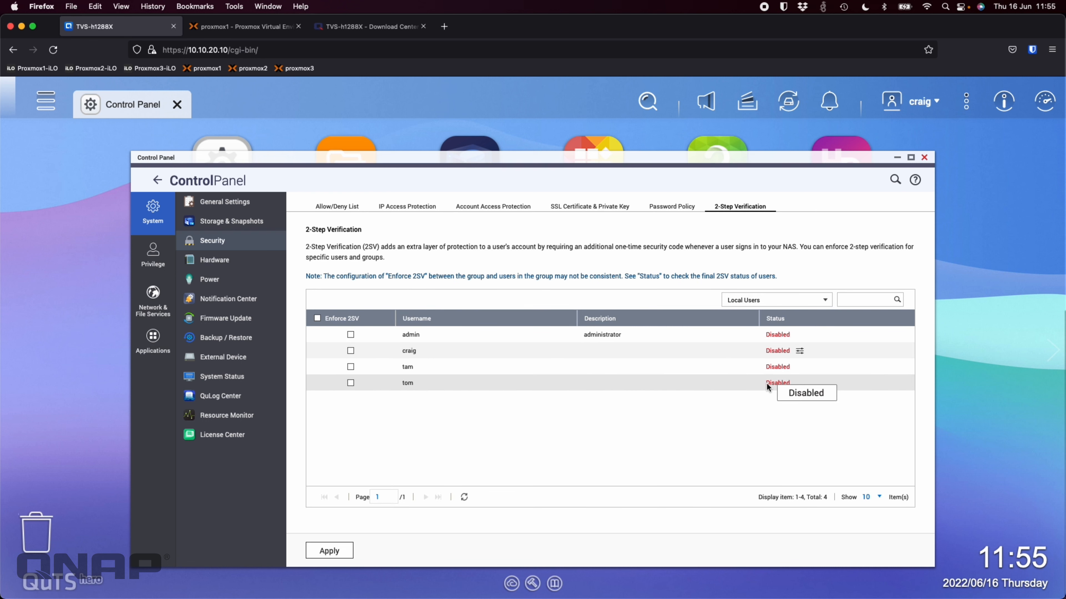
pyautogui.moveTo(775, 425)
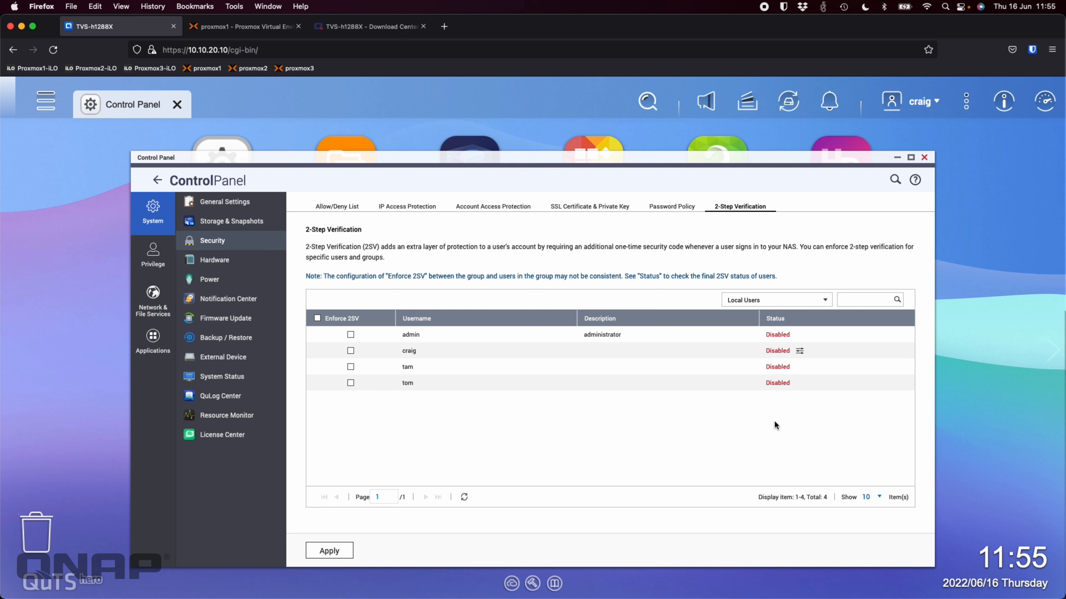
pyautogui.moveTo(571, 431)
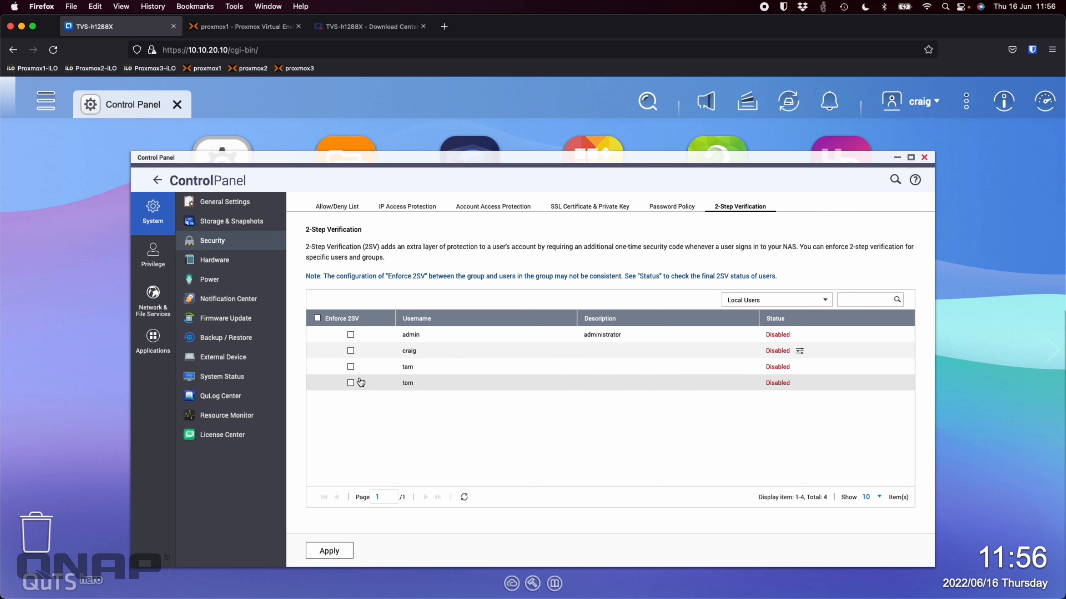
pyautogui.click(351, 382)
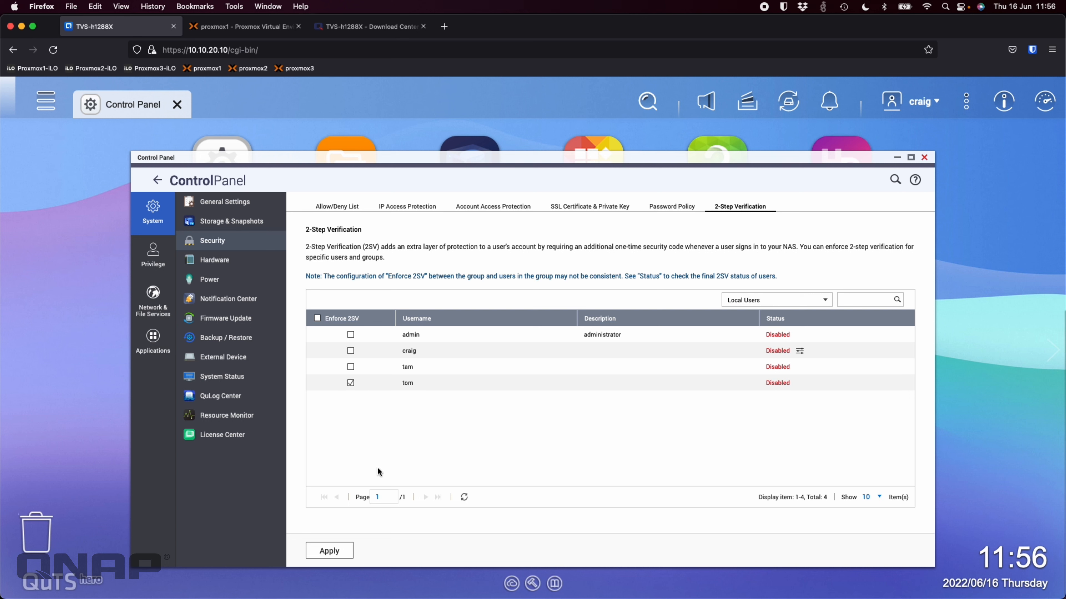
pyautogui.click(330, 551)
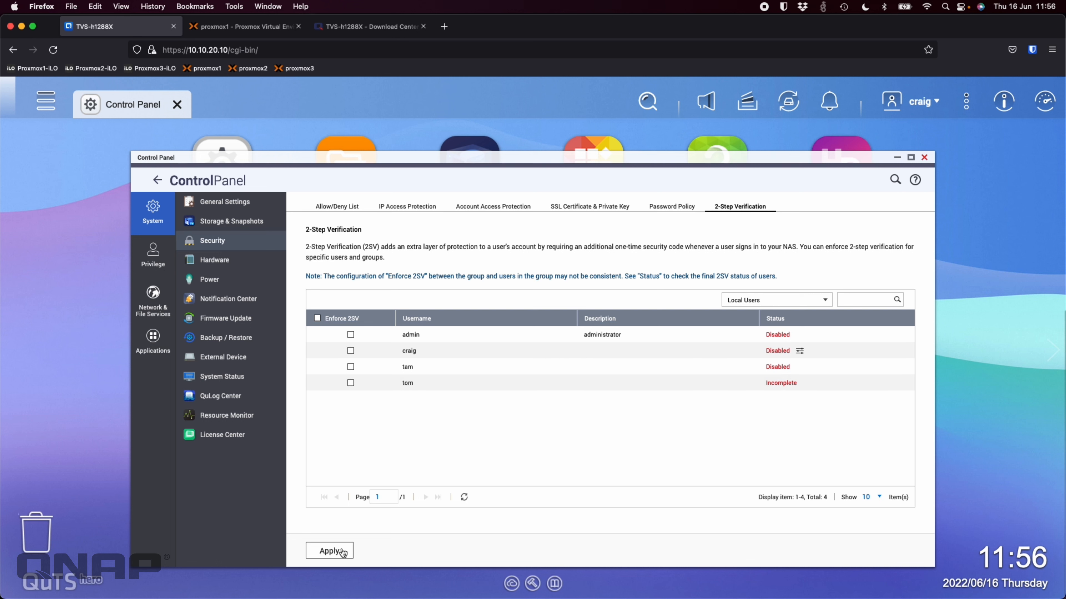
pyautogui.click(329, 551)
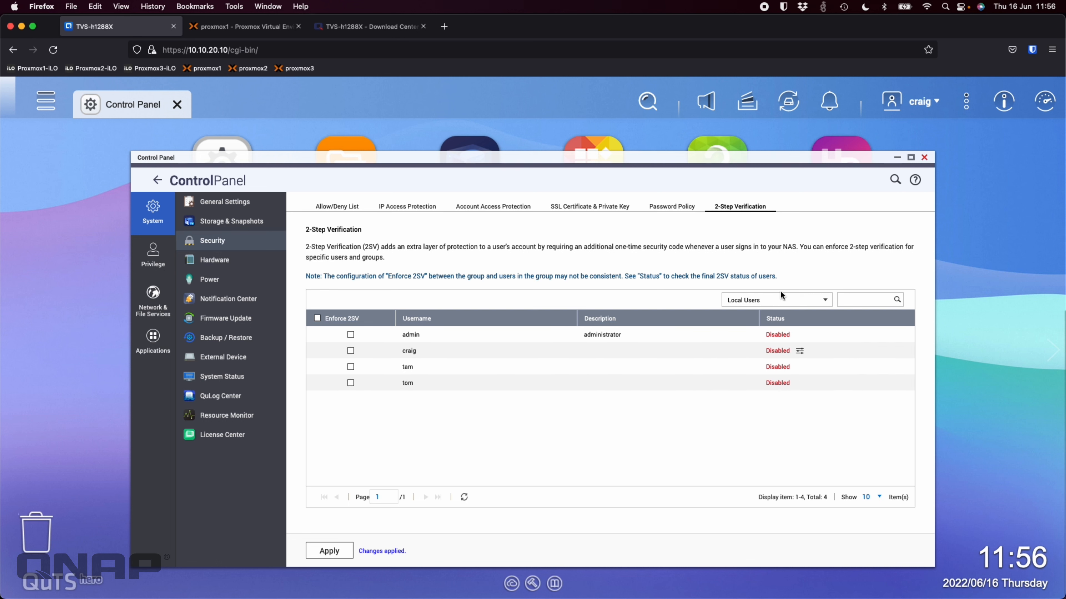
pyautogui.click(775, 300)
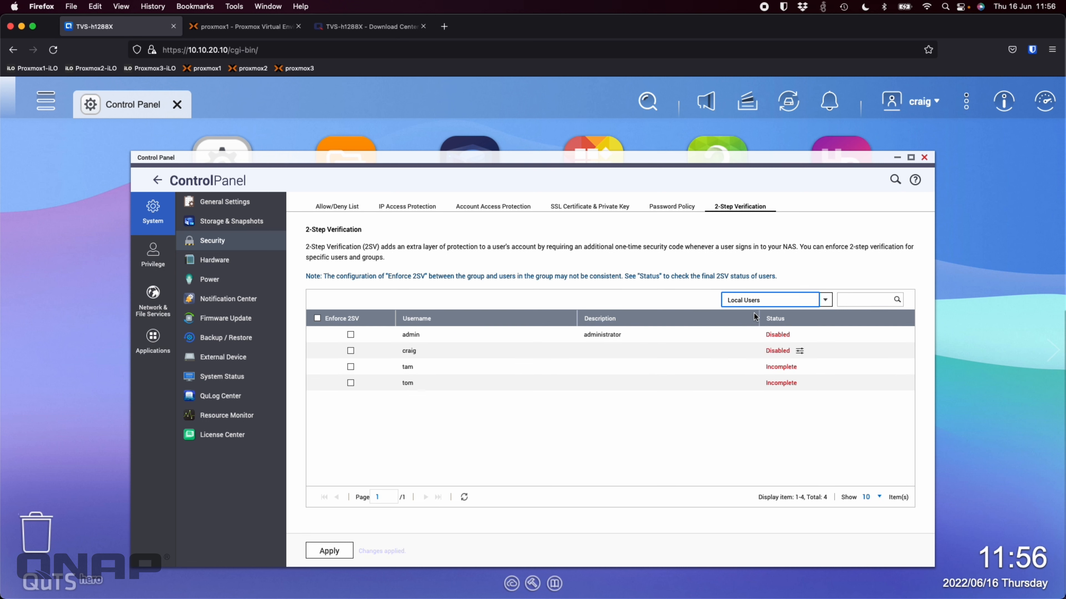
pyautogui.moveTo(767, 422)
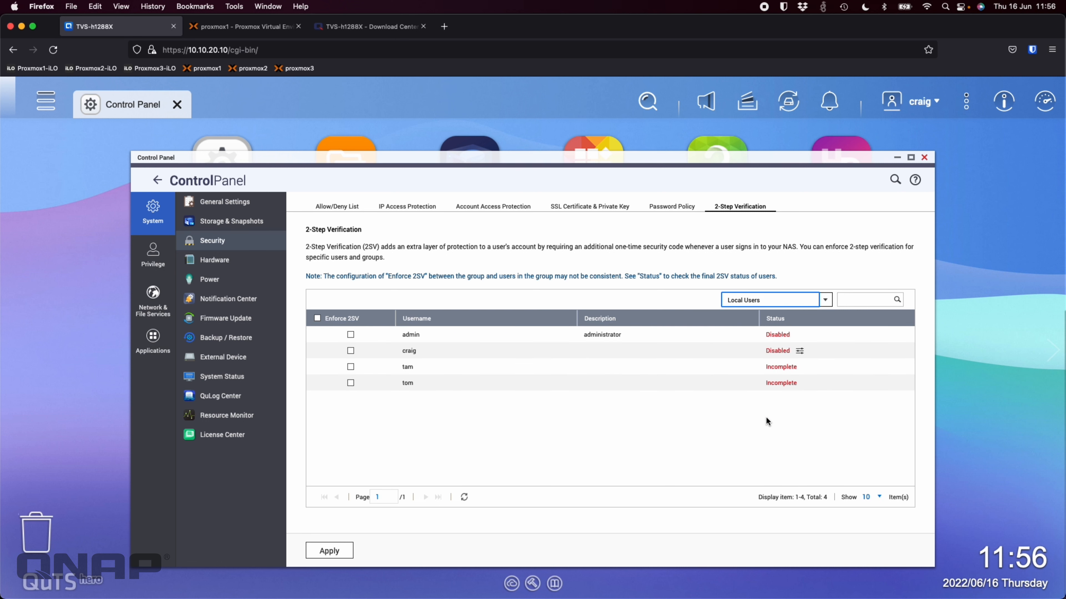
pyautogui.moveTo(785, 385)
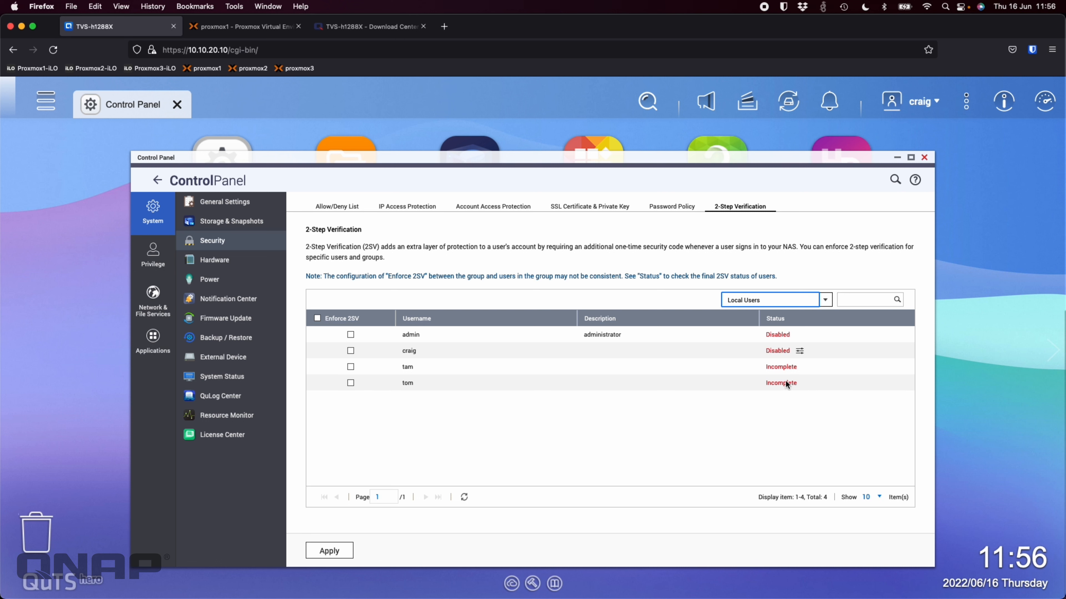
pyautogui.moveTo(781, 382)
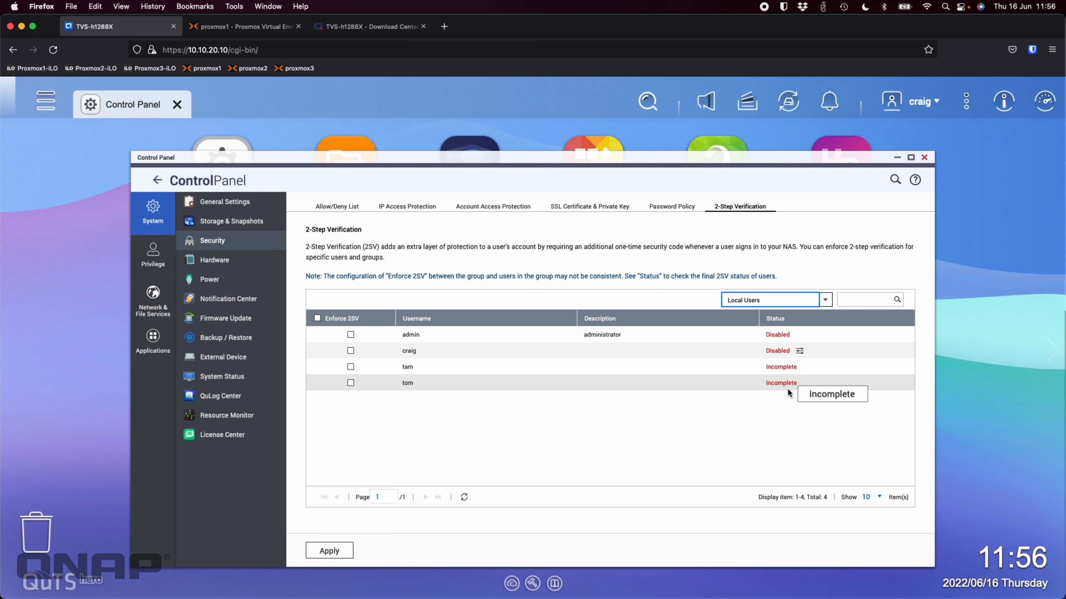
pyautogui.moveTo(706, 429)
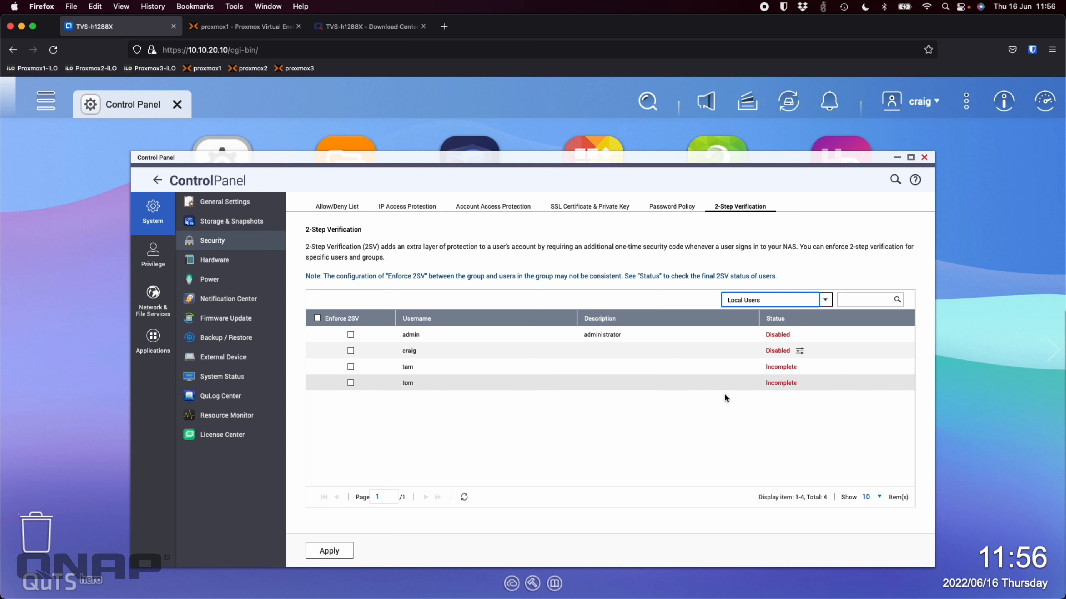
pyautogui.moveTo(505, 448)
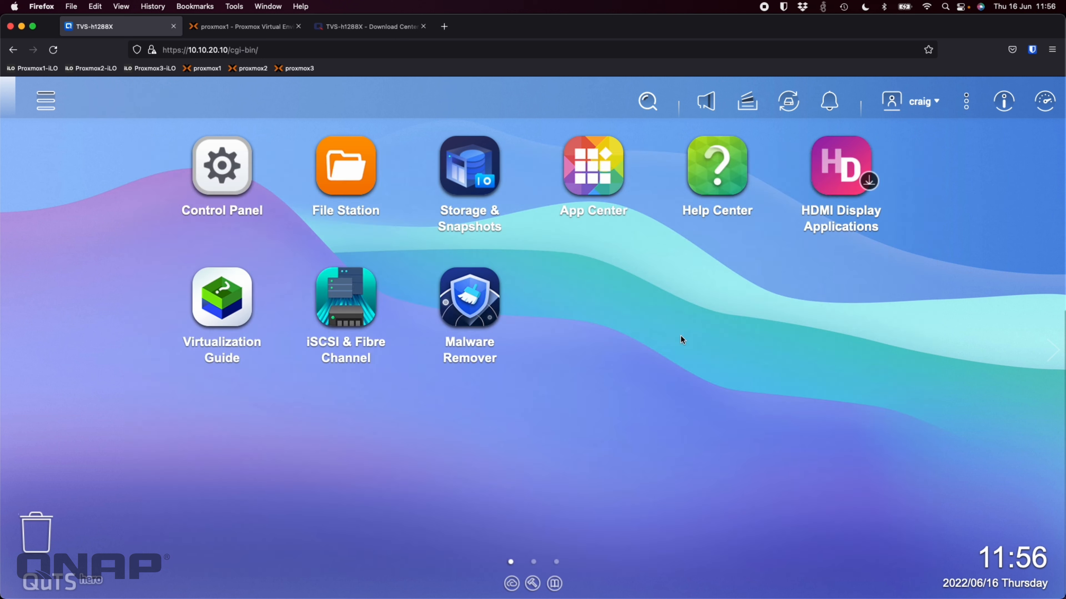
pyautogui.moveTo(640, 393)
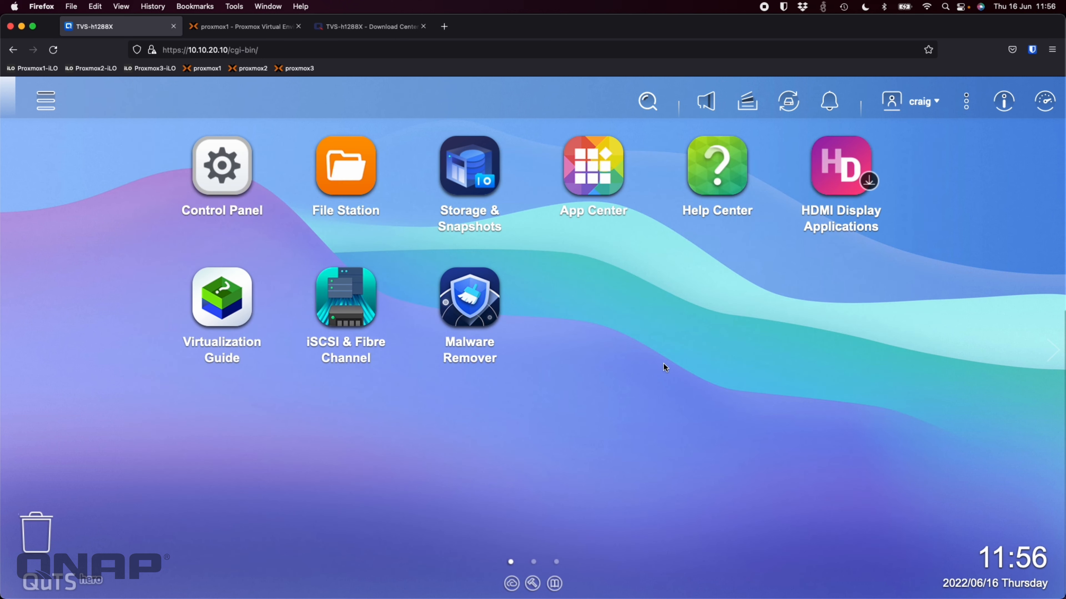
pyautogui.moveTo(744, 336)
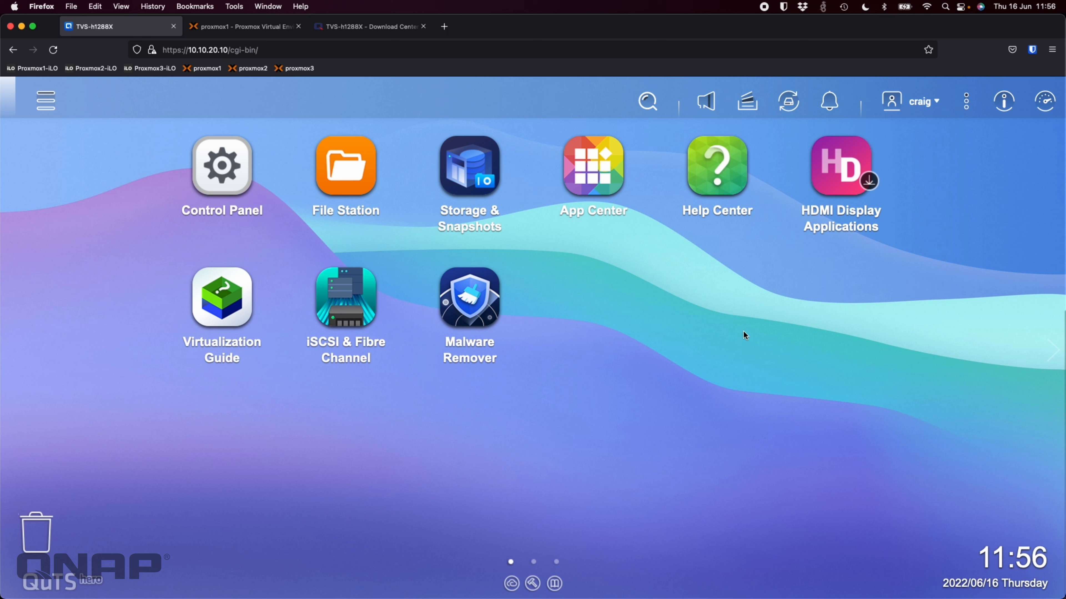
pyautogui.moveTo(804, 396)
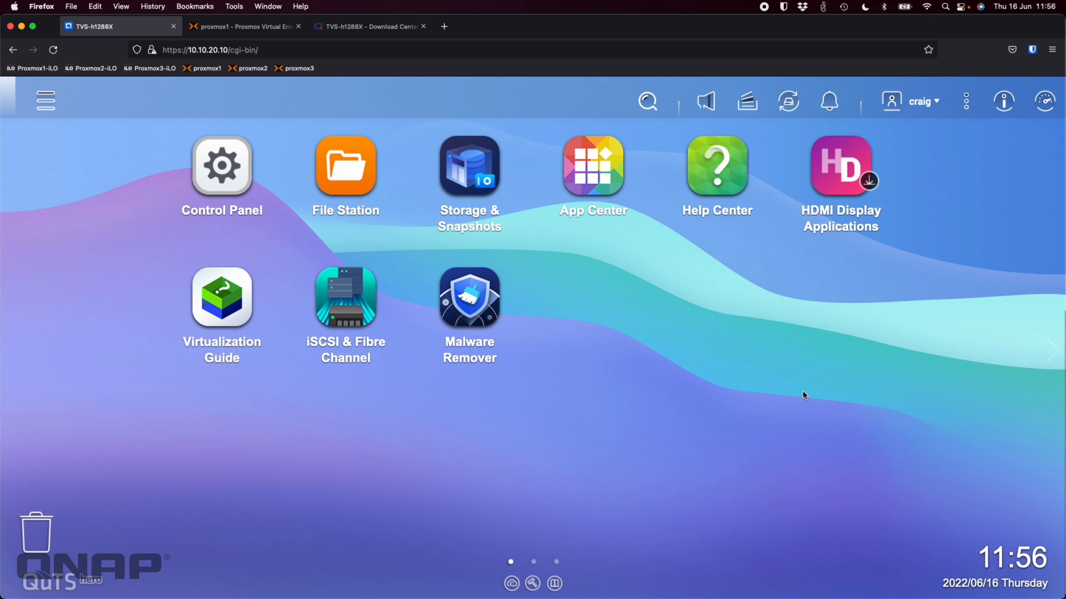
pyautogui.moveTo(965, 100)
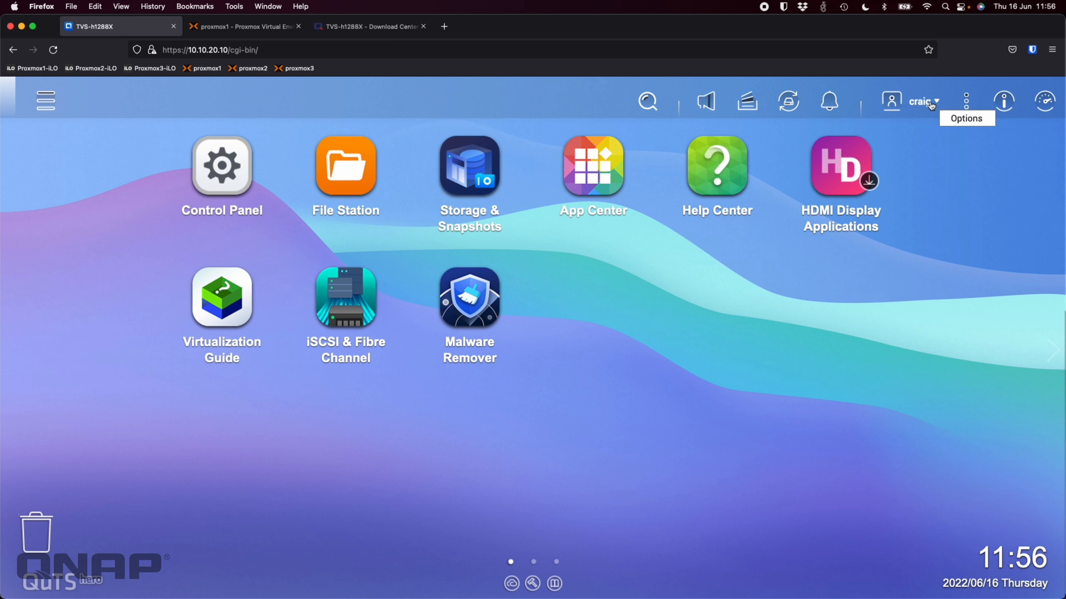
# - Reach the Wallpaper appearance settings in the user's personal Options
pyautogui.click(921, 101)
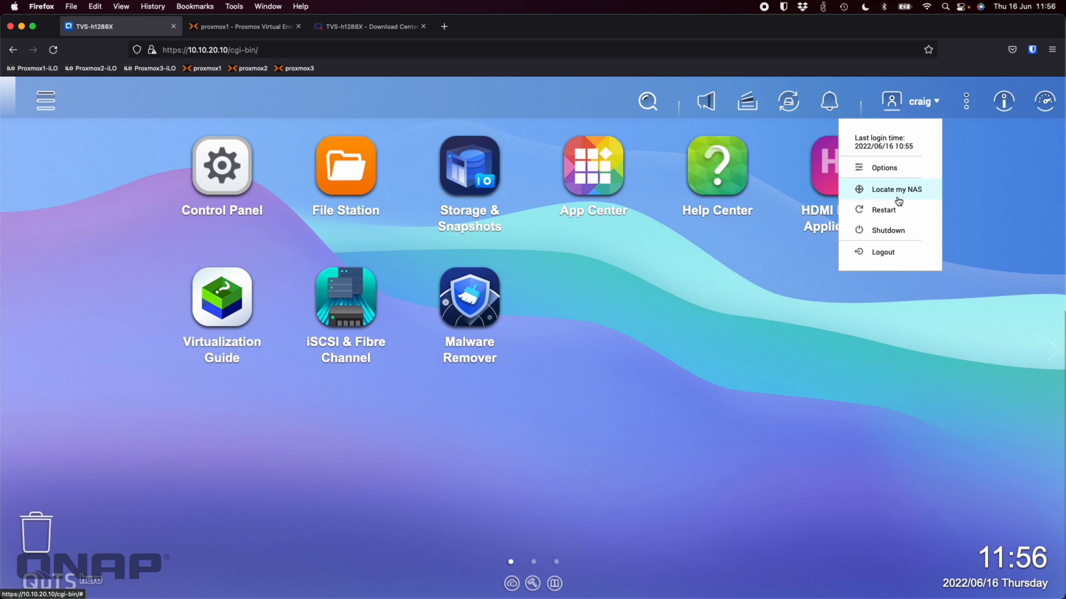
pyautogui.click(883, 167)
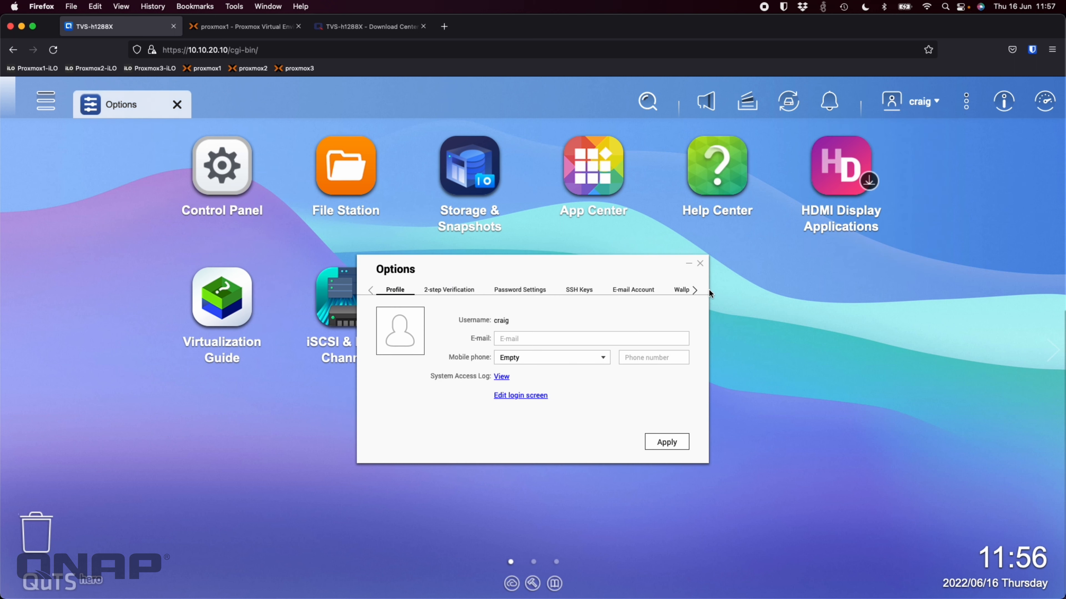
pyautogui.click(694, 291)
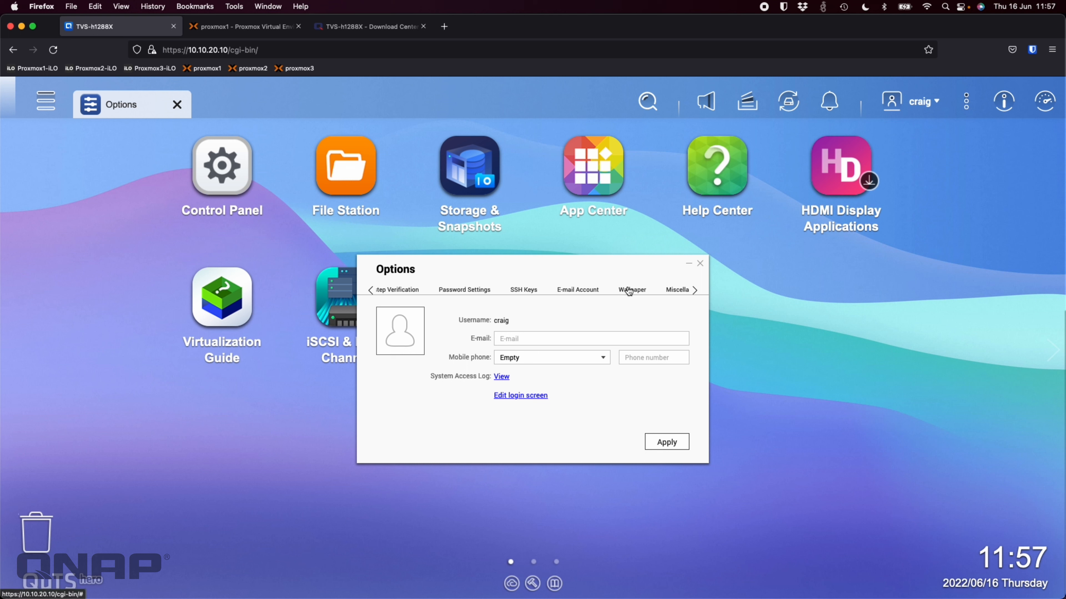
pyautogui.click(631, 289)
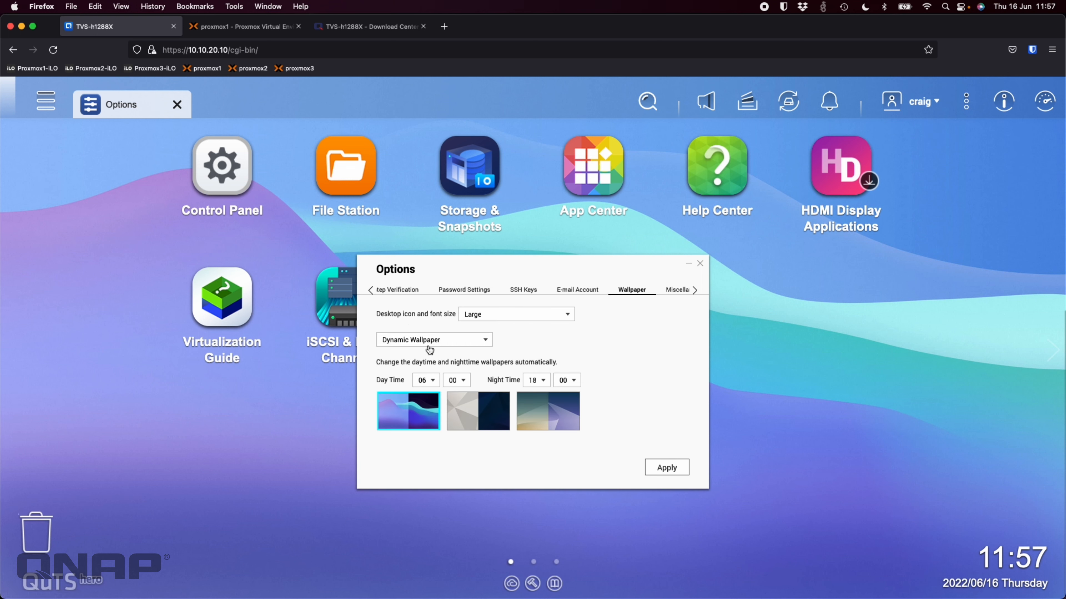
# - Set Desktop icon and font size to Small, apply, and close Options
pyautogui.click(514, 313)
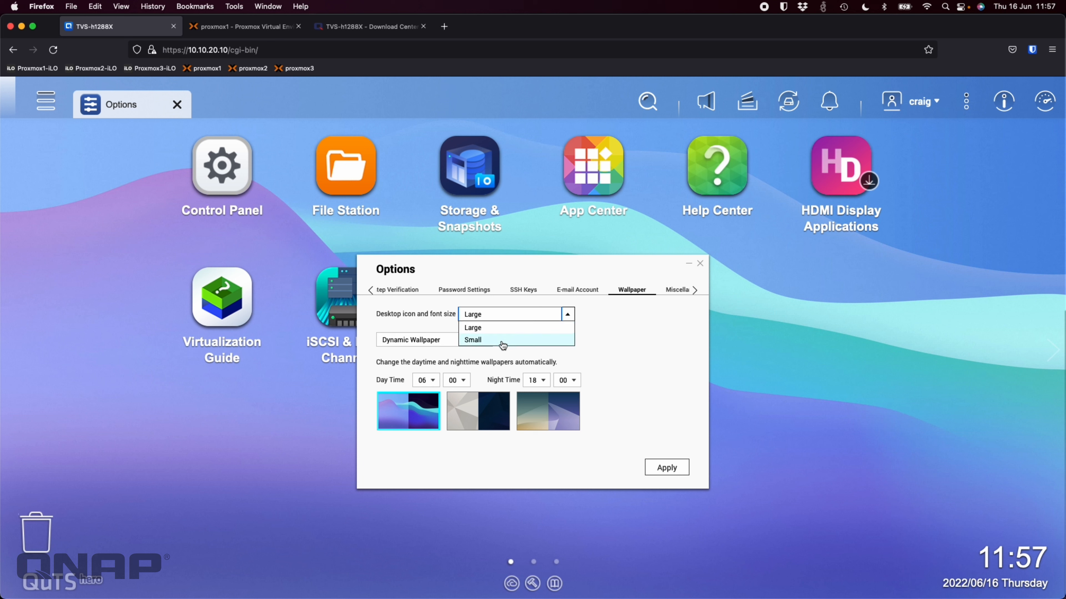
pyautogui.click(473, 340)
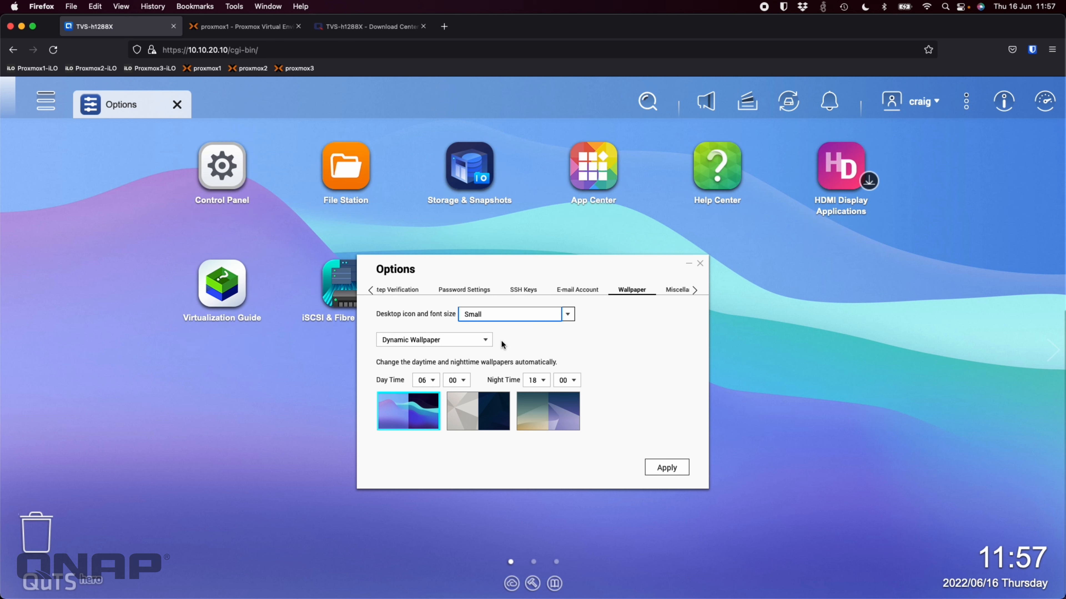
pyautogui.moveTo(699, 267)
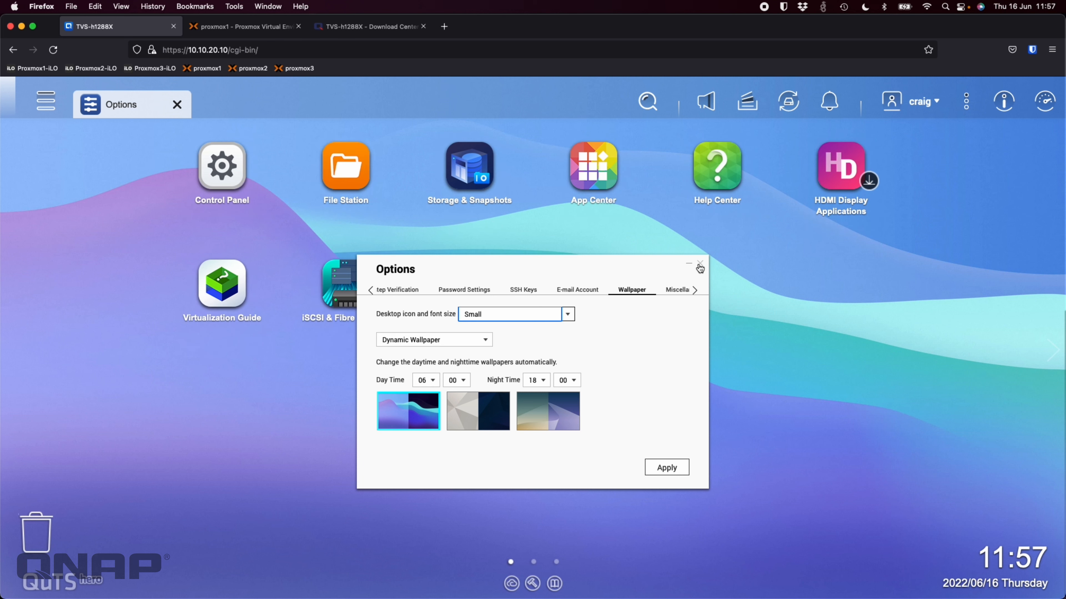
pyautogui.click(699, 264)
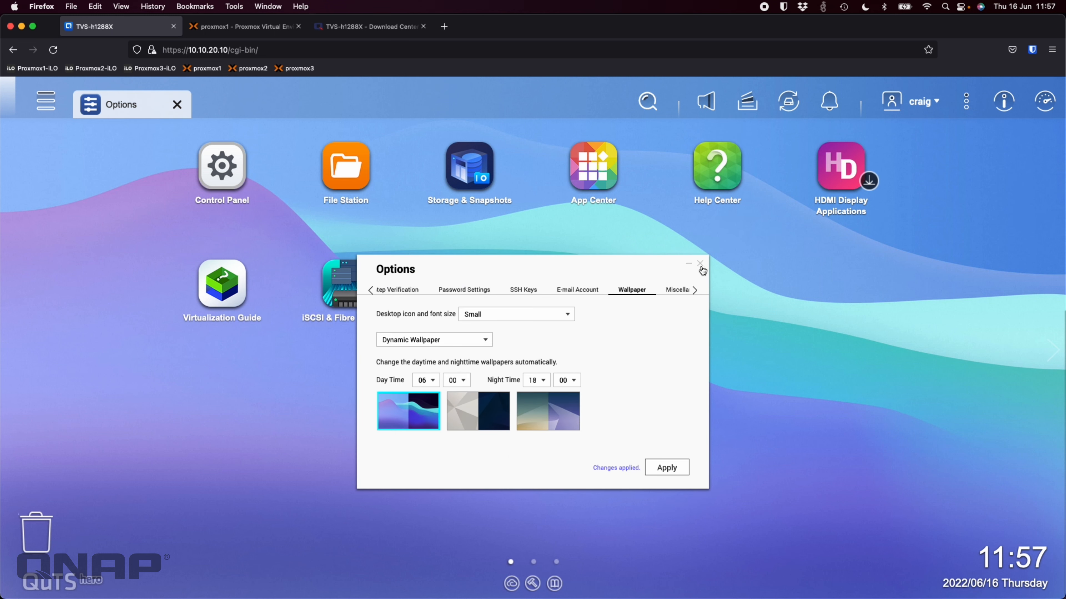
pyautogui.click(699, 265)
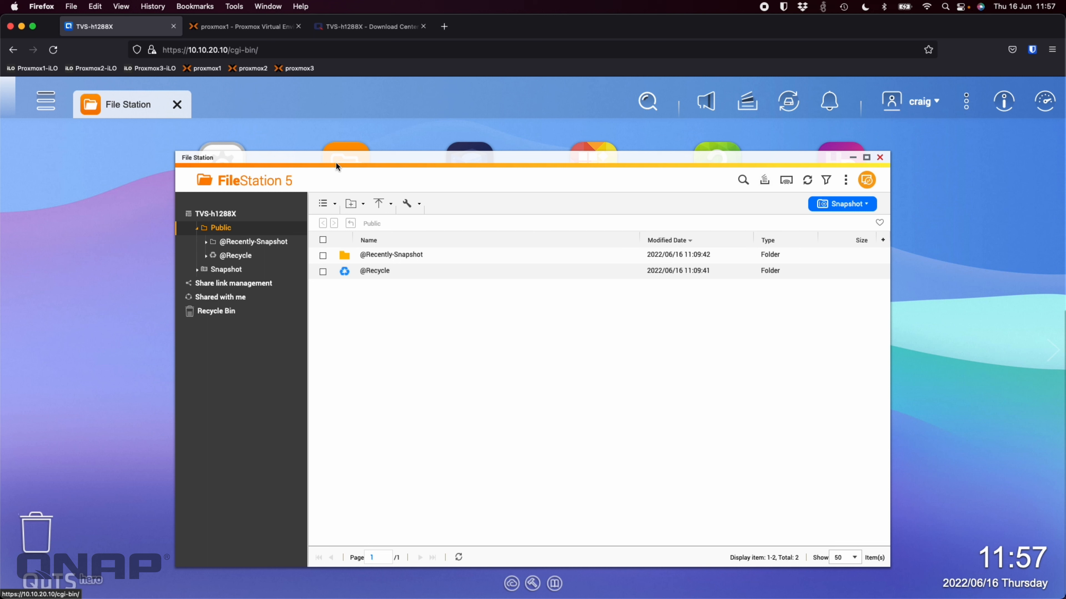
pyautogui.moveTo(367, 309)
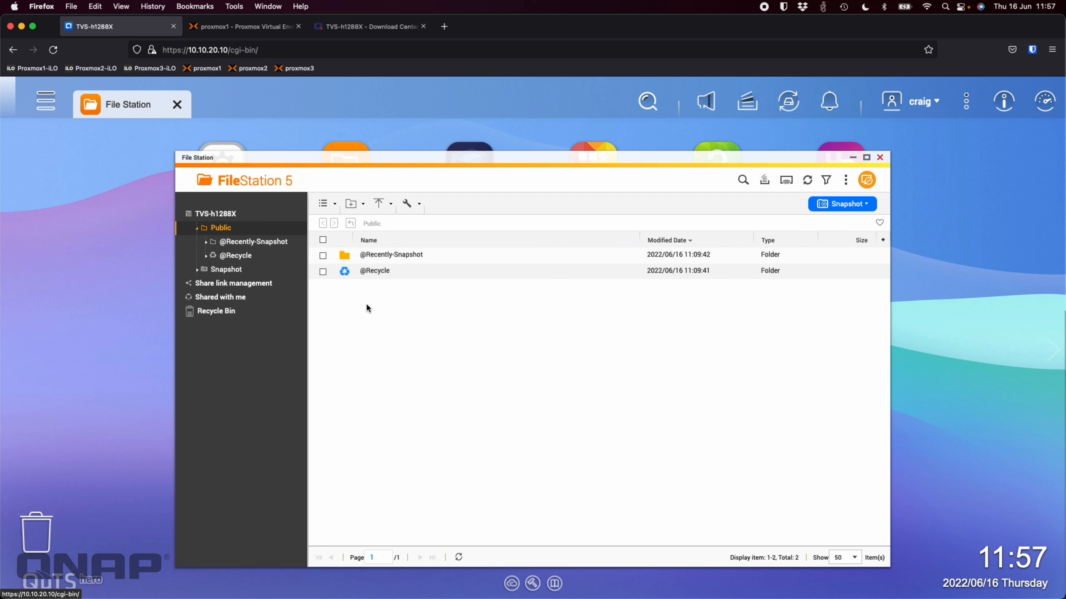
# - Create a new folder named Test inside the Public shared folder
pyautogui.click(350, 203)
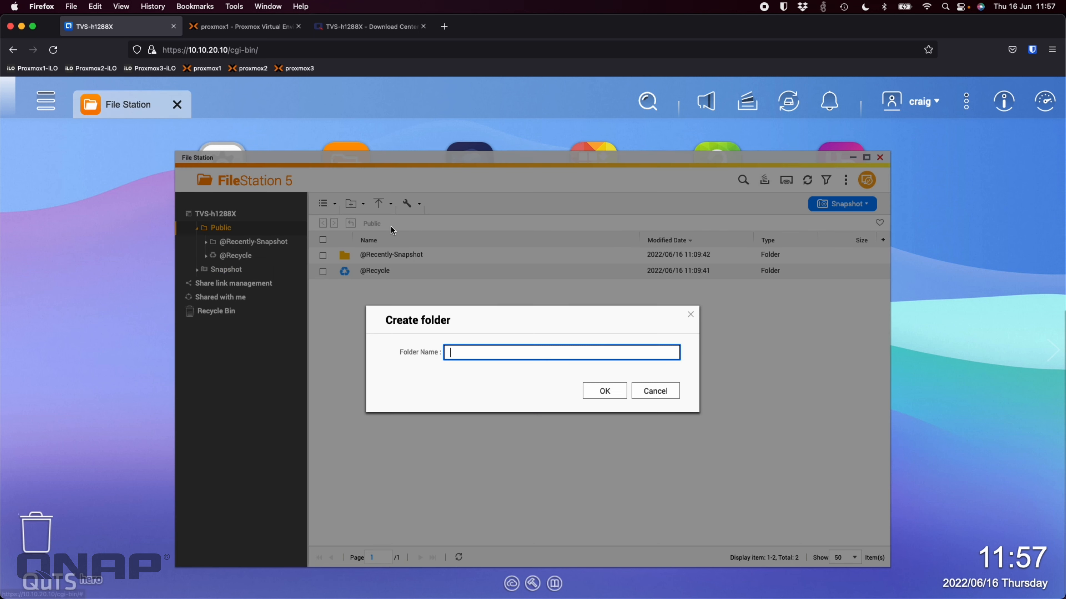
pyautogui.click(603, 390)
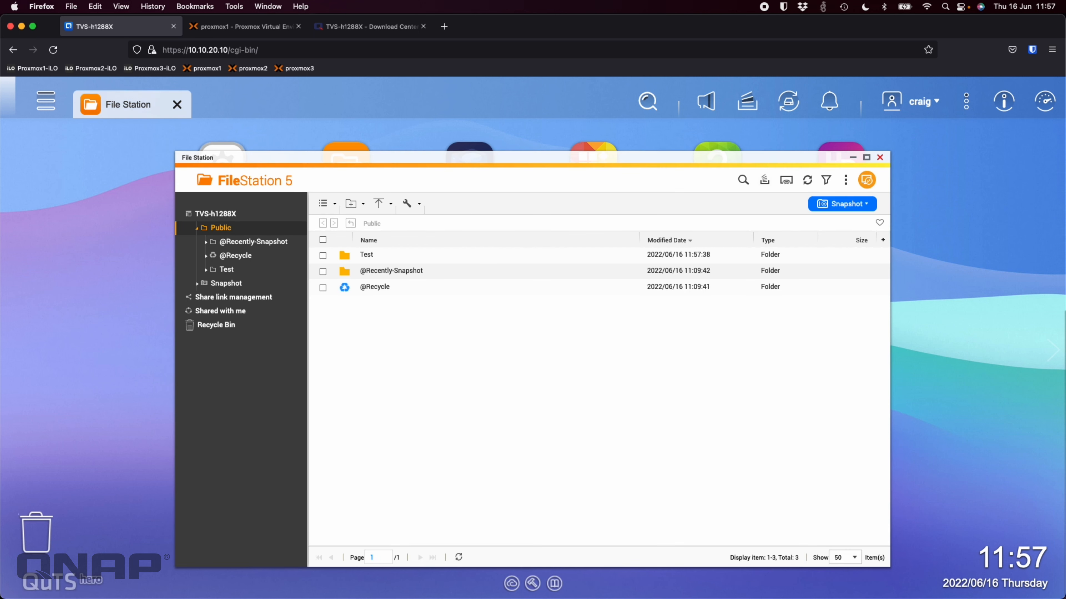
# - Inspect the Test folder's context actions and Public's tooltip, then close File Station
pyautogui.rightClick(366, 254)
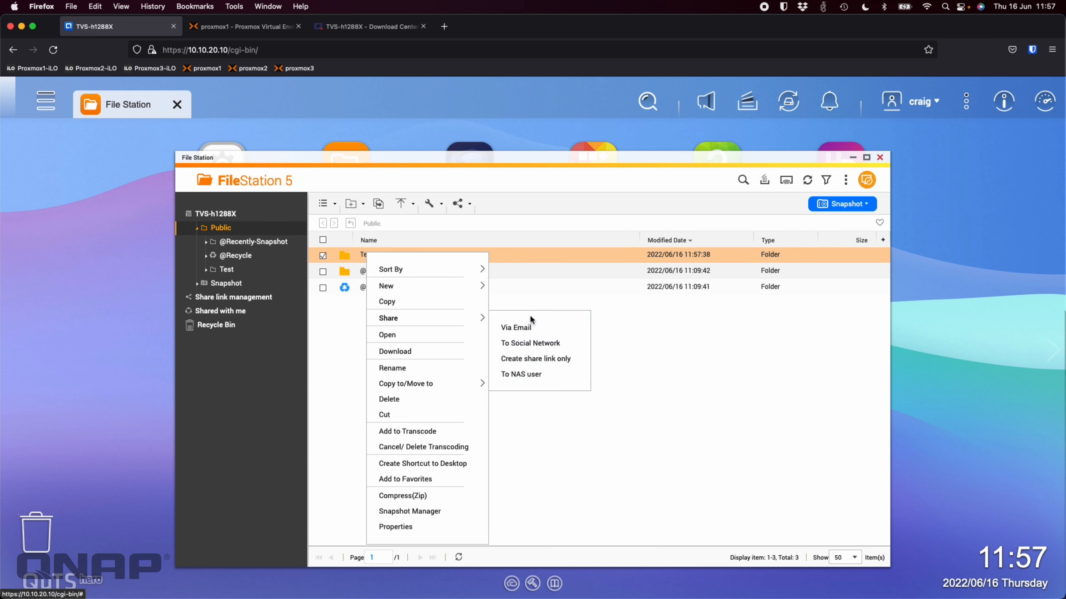
pyautogui.moveTo(521, 374)
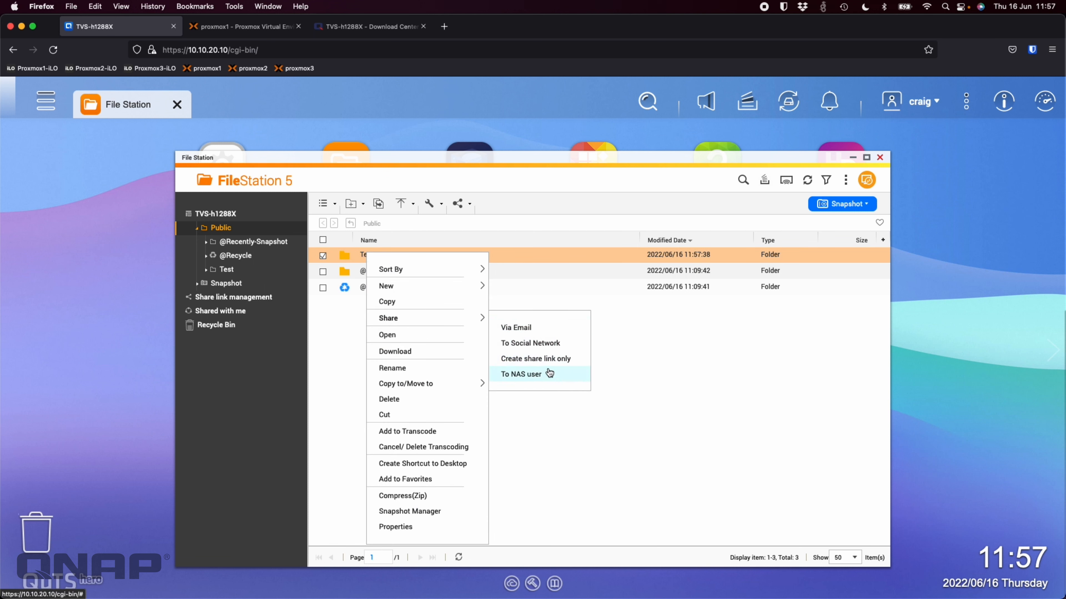
pyautogui.moveTo(591, 332)
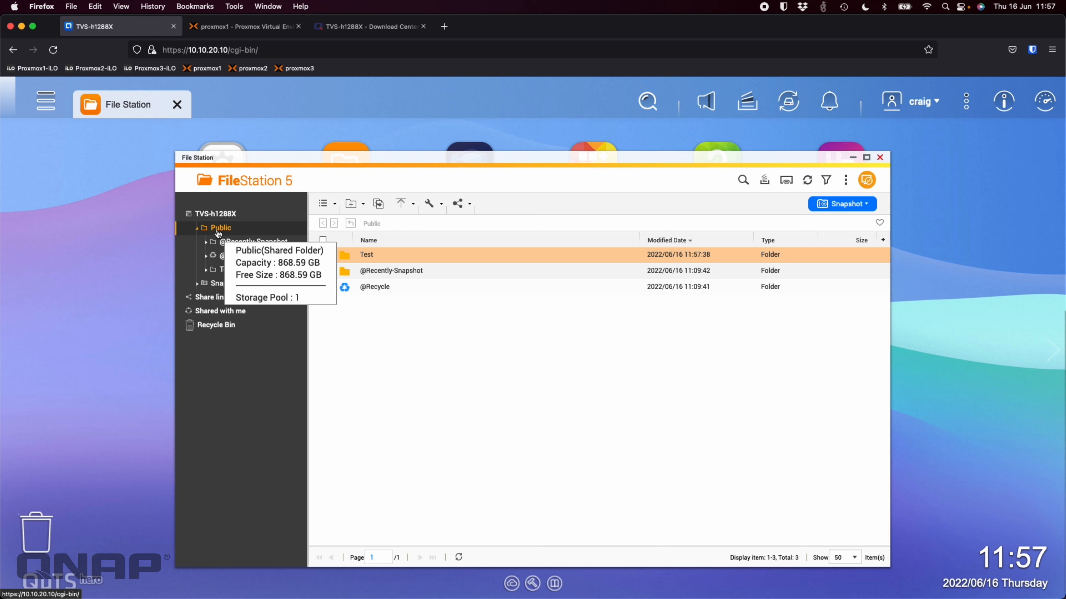
pyautogui.rightClick(220, 228)
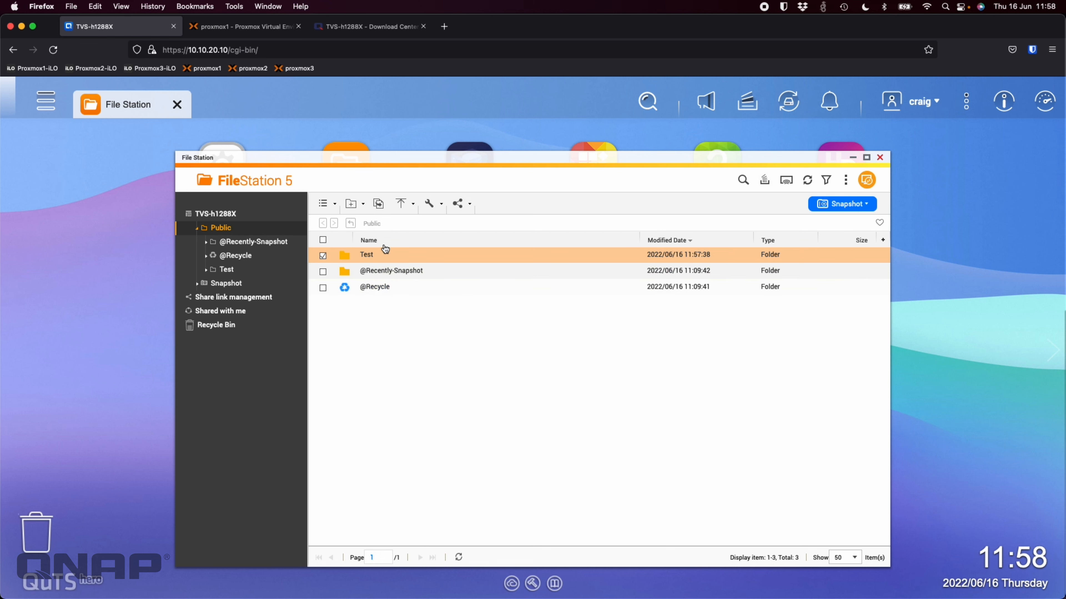
pyautogui.moveTo(455, 394)
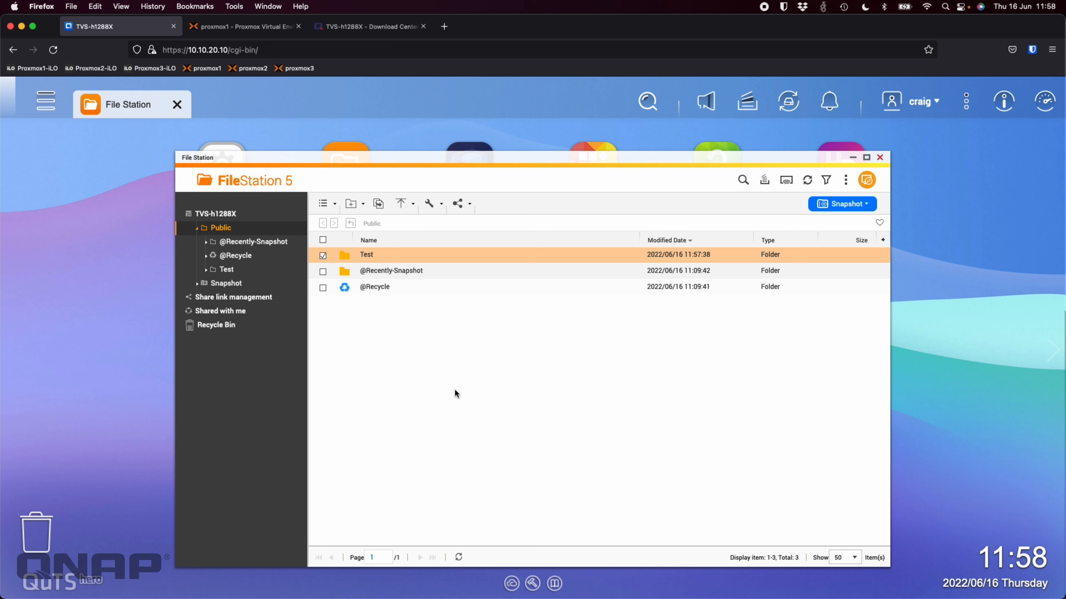
pyautogui.moveTo(495, 419)
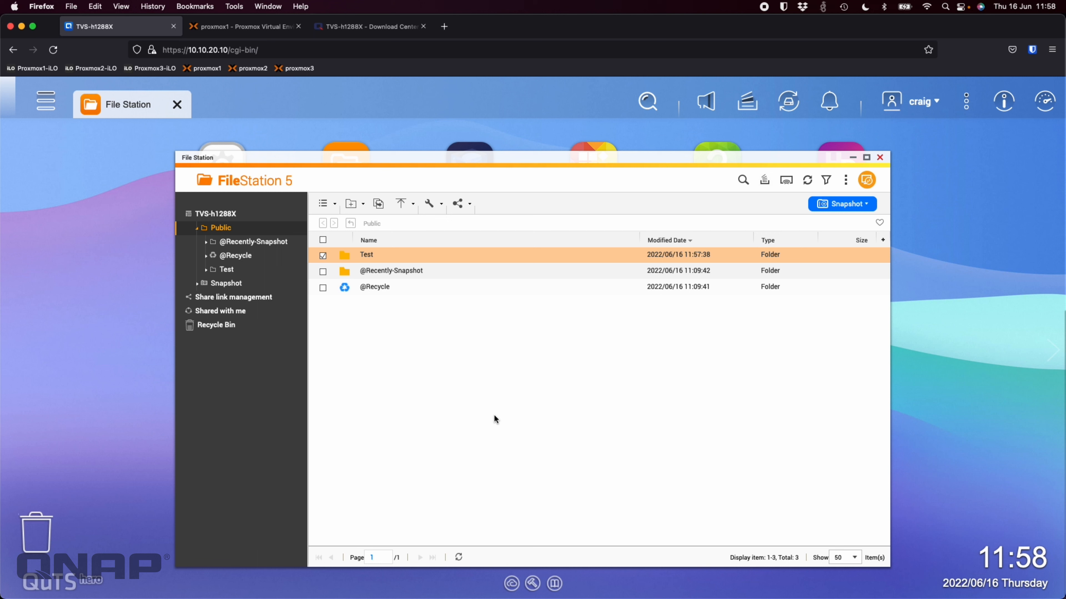
pyautogui.moveTo(492, 411)
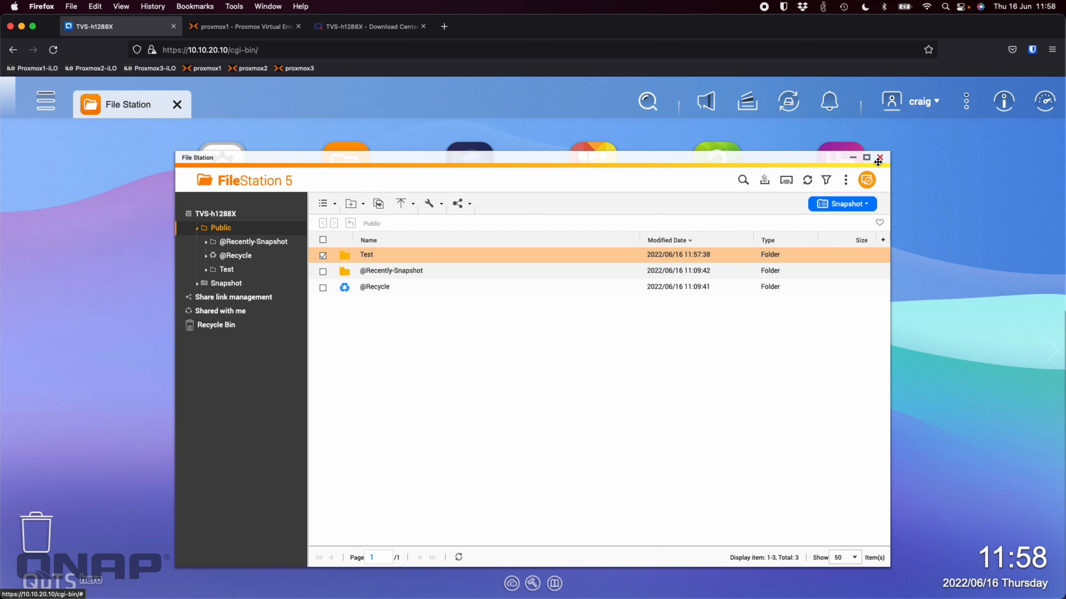
pyautogui.click(879, 158)
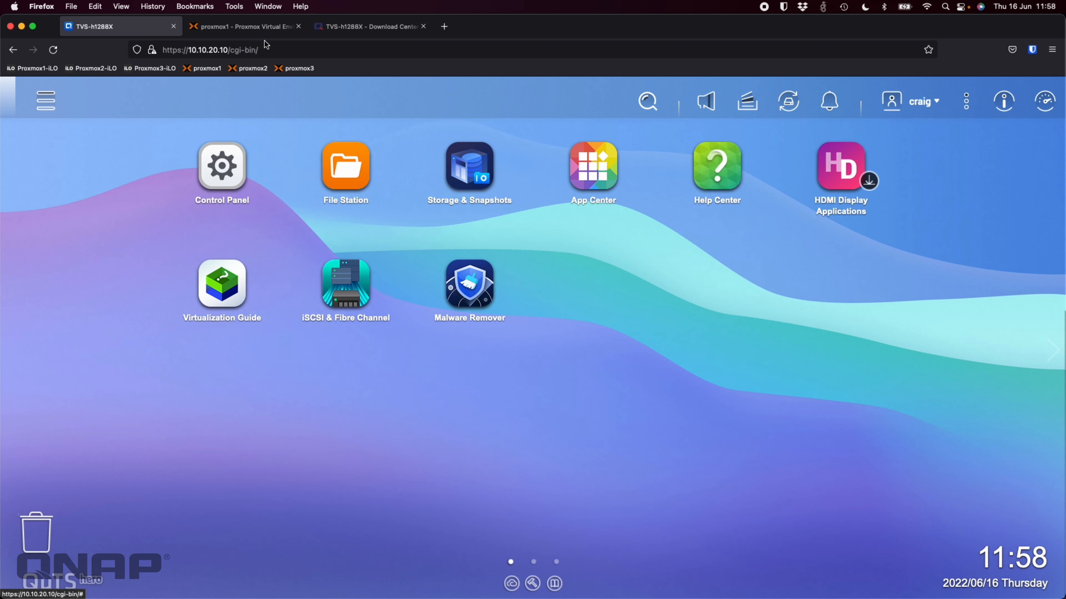
# - Switch to the Proxmox Win11 noVNC console and bring up the Windows search panel
pyautogui.click(243, 26)
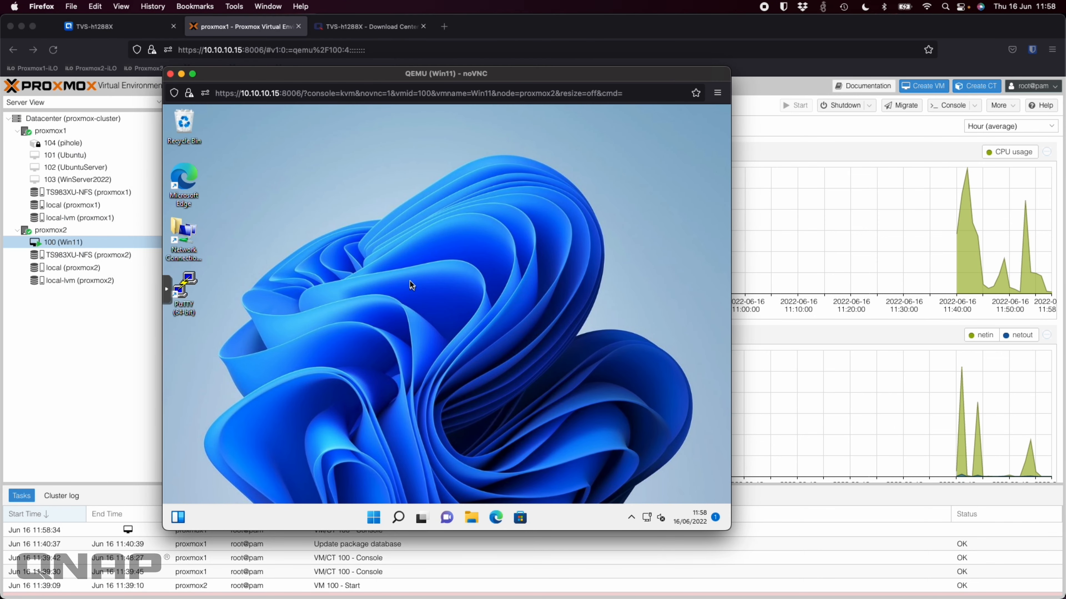
pyautogui.click(397, 517)
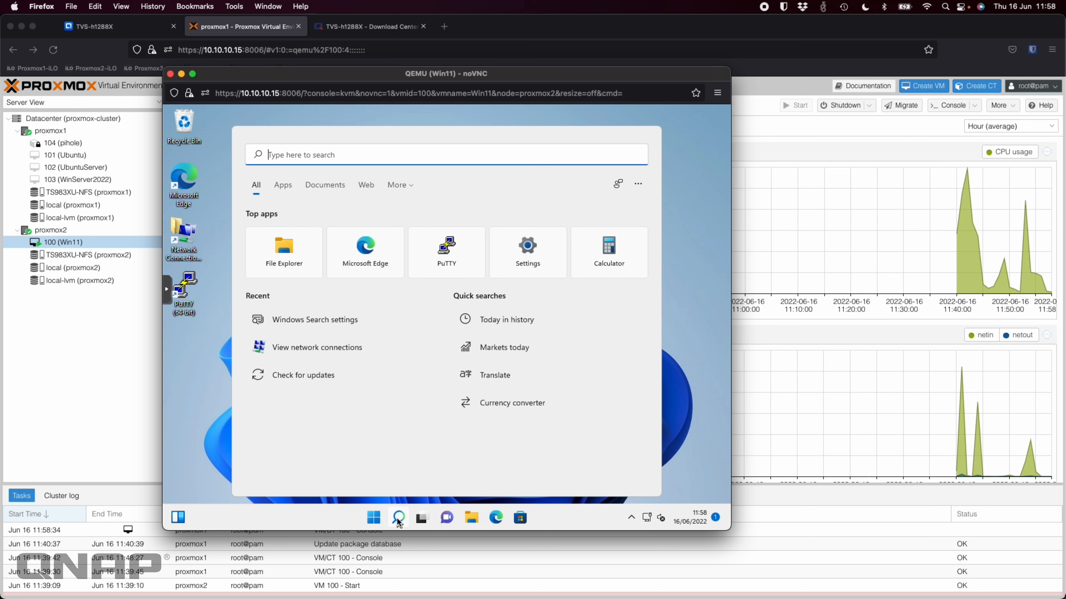
pyautogui.moveTo(453, 406)
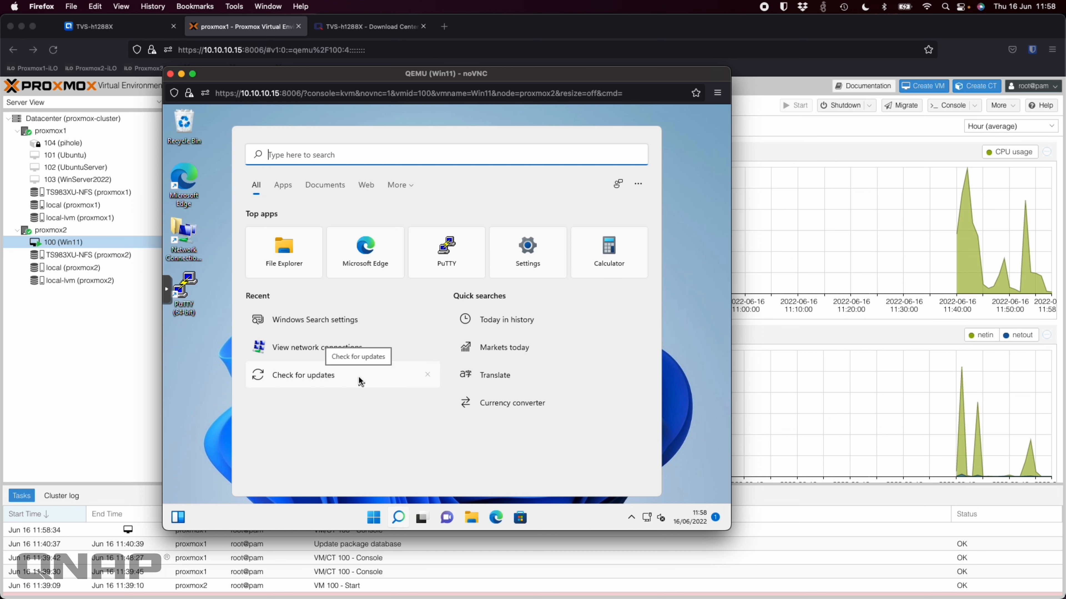
pyautogui.moveTo(363, 427)
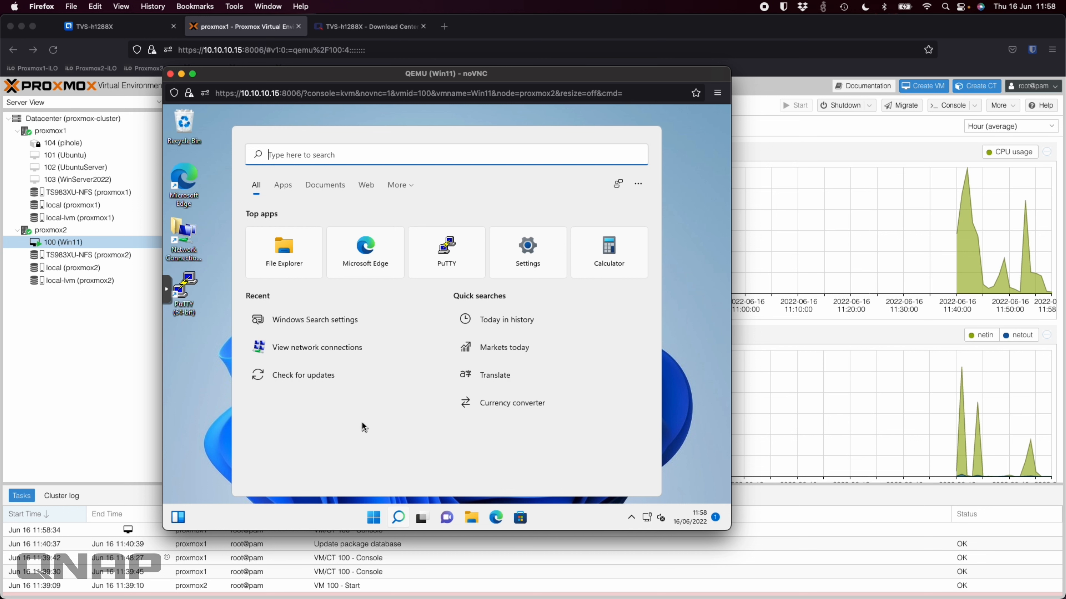
pyautogui.moveTo(393, 427)
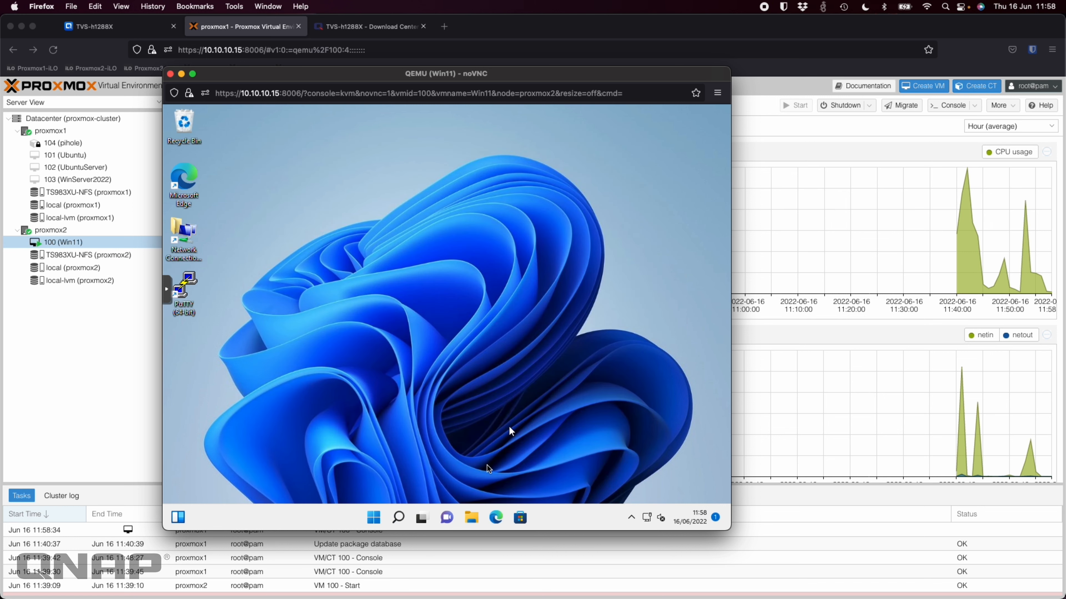
# - In the Win11 VM, show This PC in File Explorer and its further actions menu for adding a network location
pyautogui.click(471, 518)
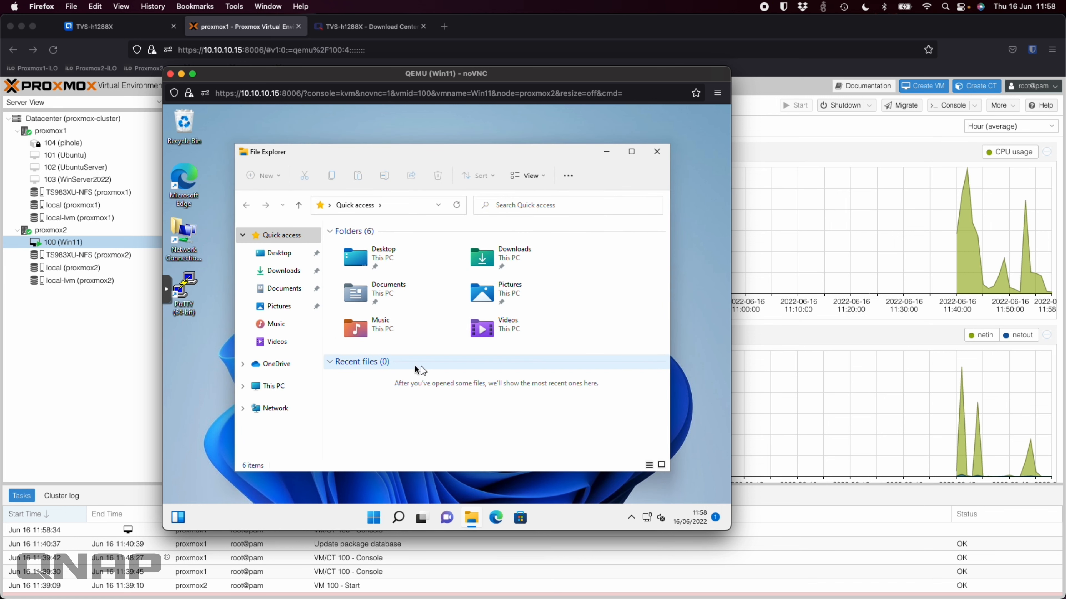
pyautogui.click(271, 385)
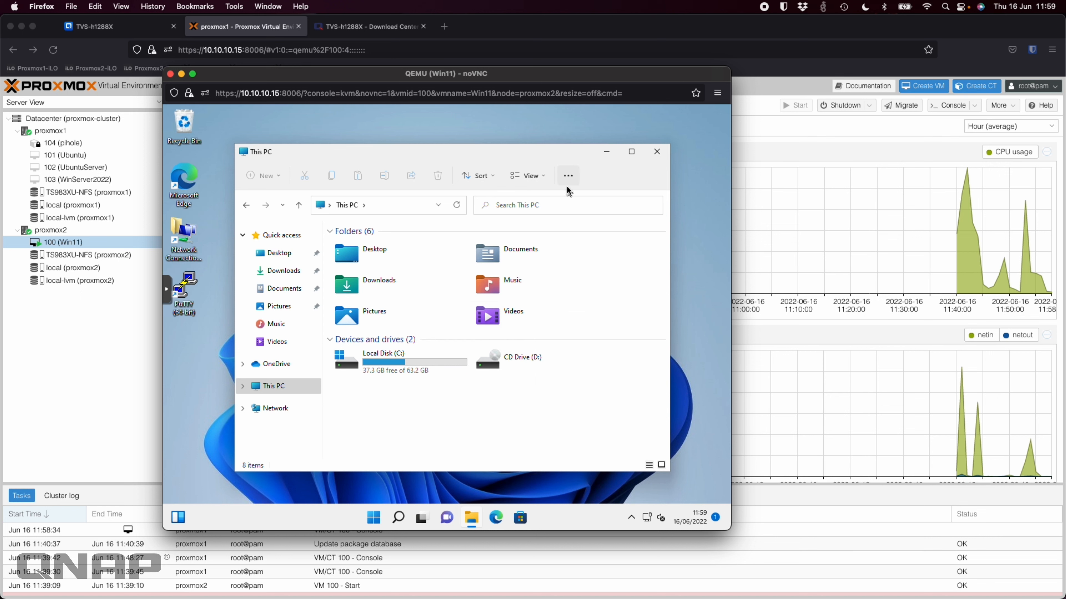
pyautogui.click(568, 175)
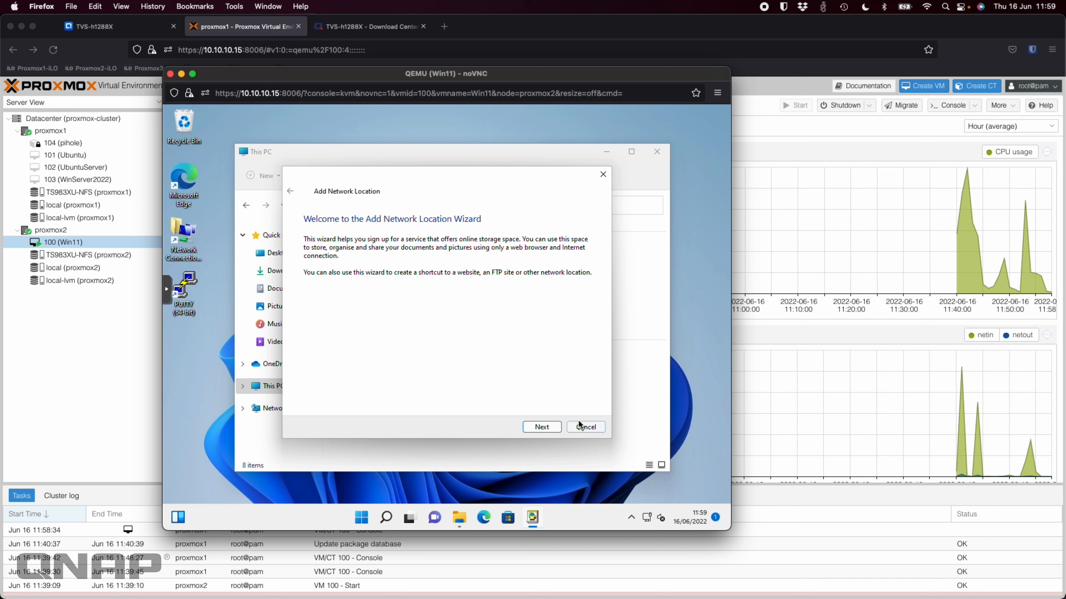
# - Set up a custom network location pointing at \\10.10.20.10\Public in the Add Network Location wizard
pyautogui.click(542, 426)
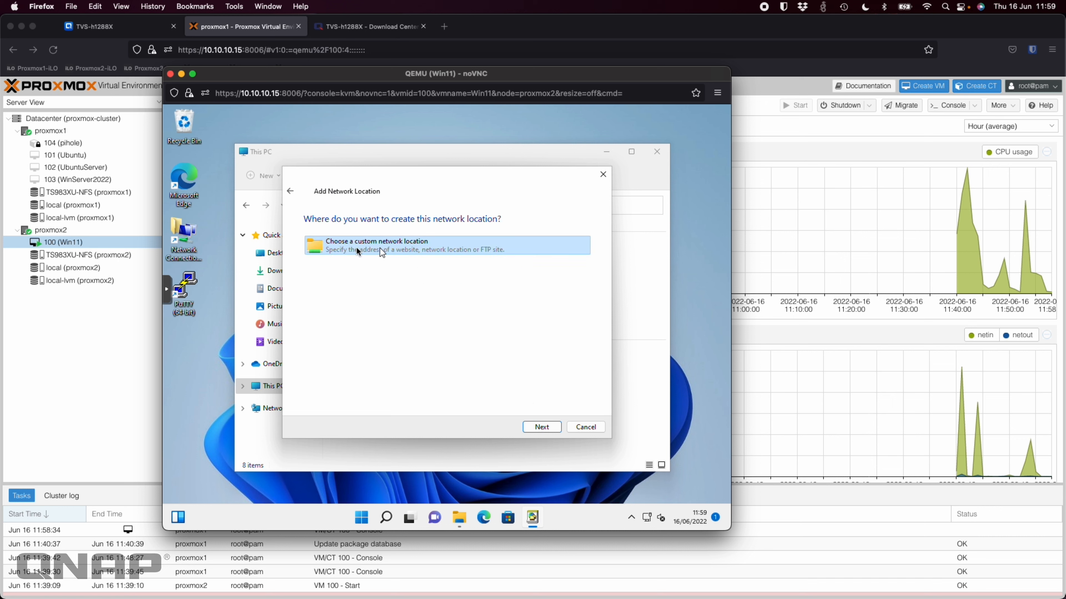
pyautogui.moveTo(352, 254)
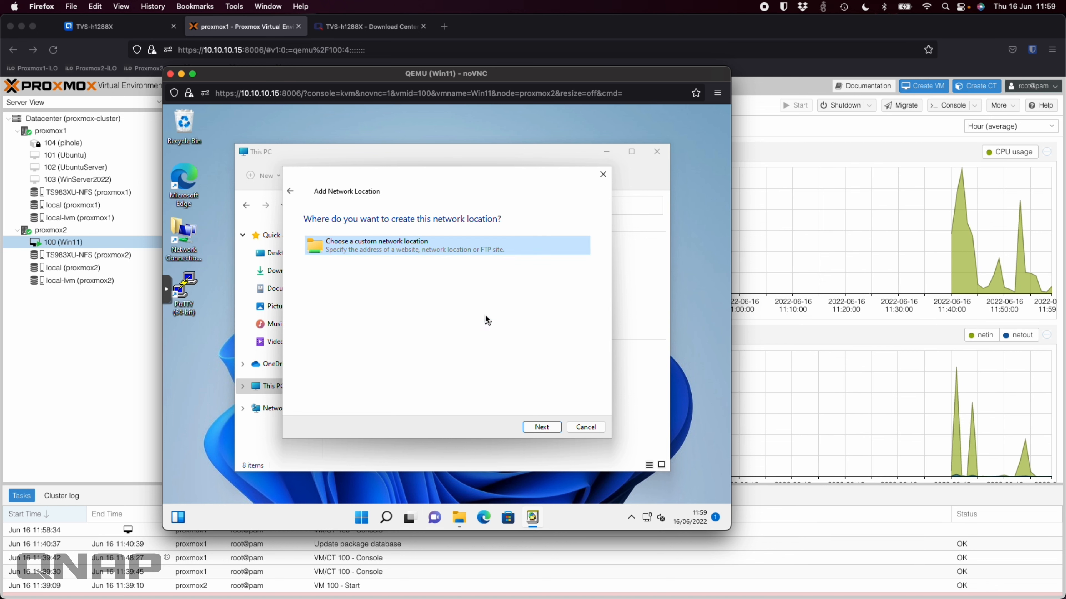
pyautogui.click(541, 427)
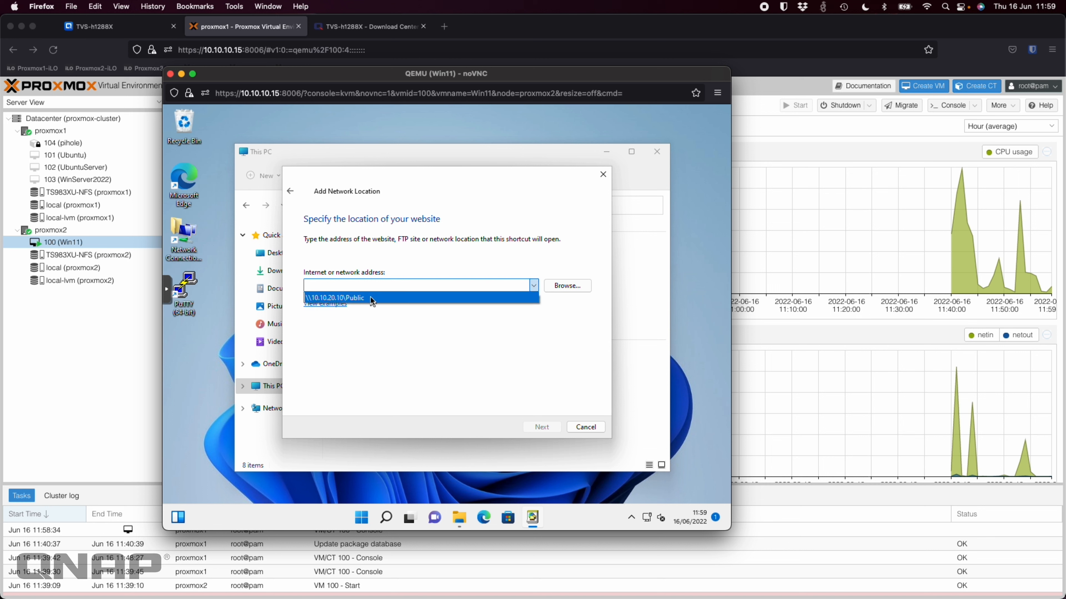
pyautogui.click(335, 297)
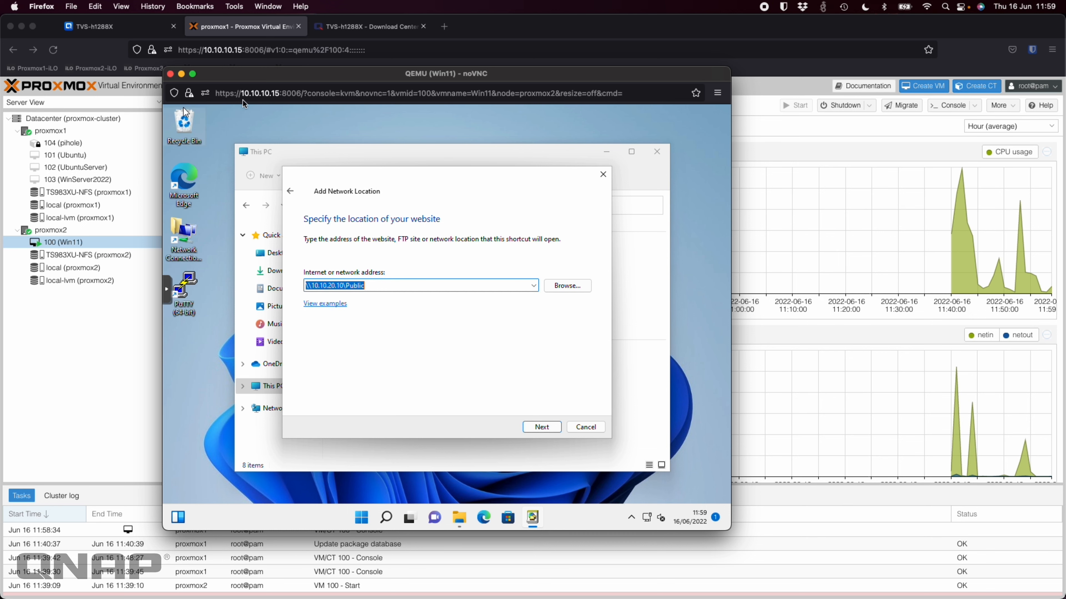
pyautogui.click(115, 26)
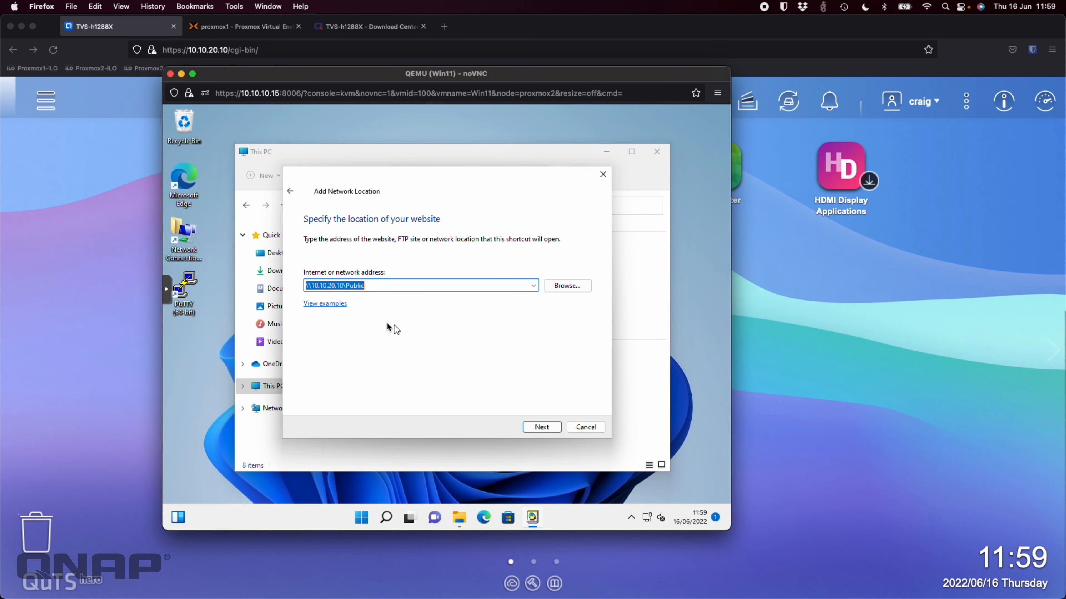
pyautogui.click(399, 285)
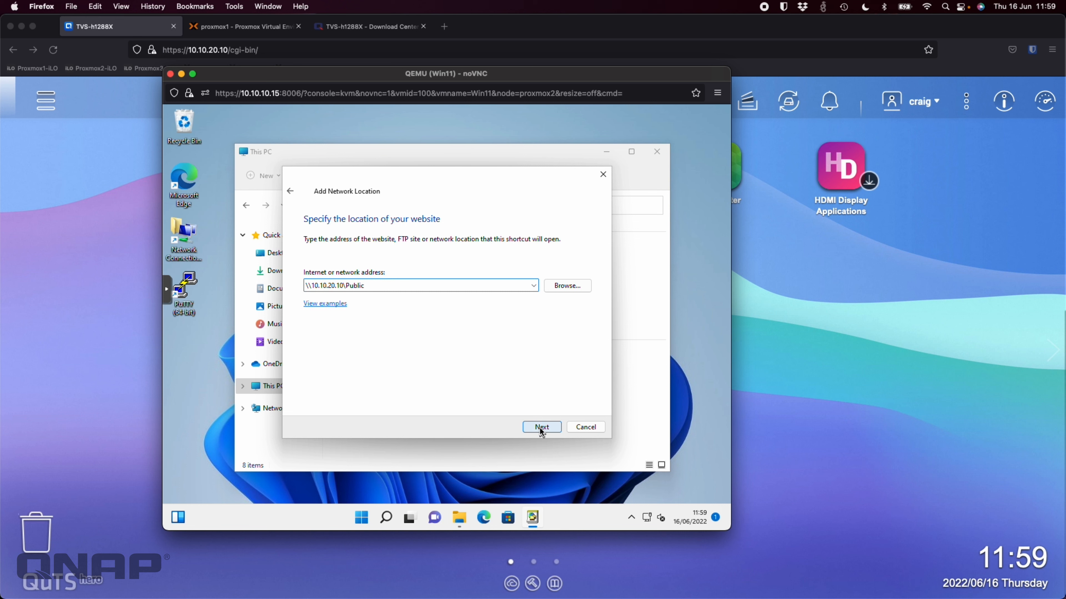
pyautogui.click(541, 427)
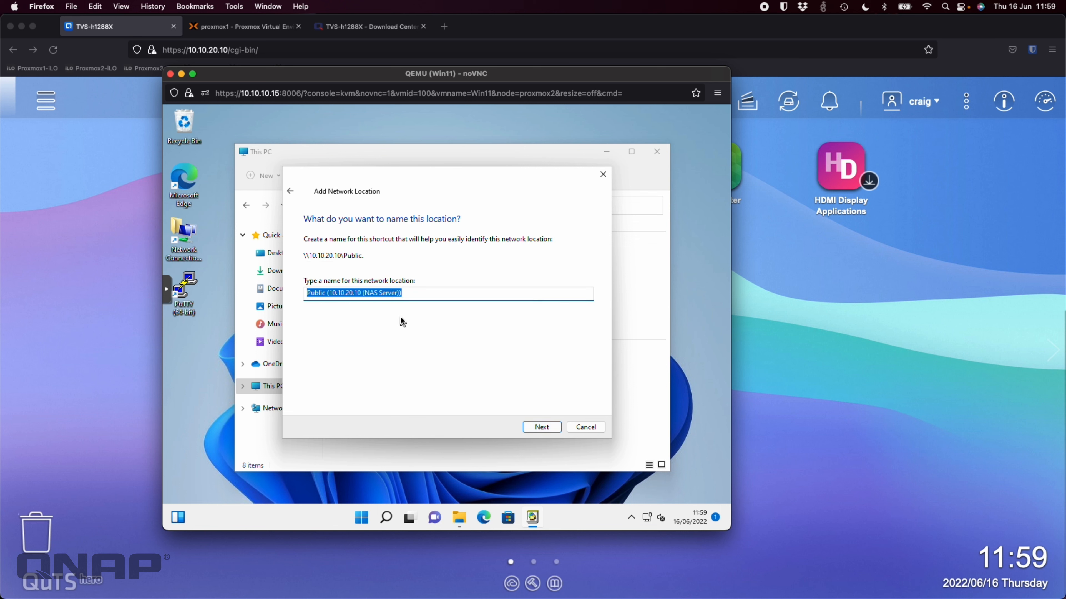
# - Name the network location TVS-h1288X and finish the wizard
pyautogui.write('TVS-h1288X')
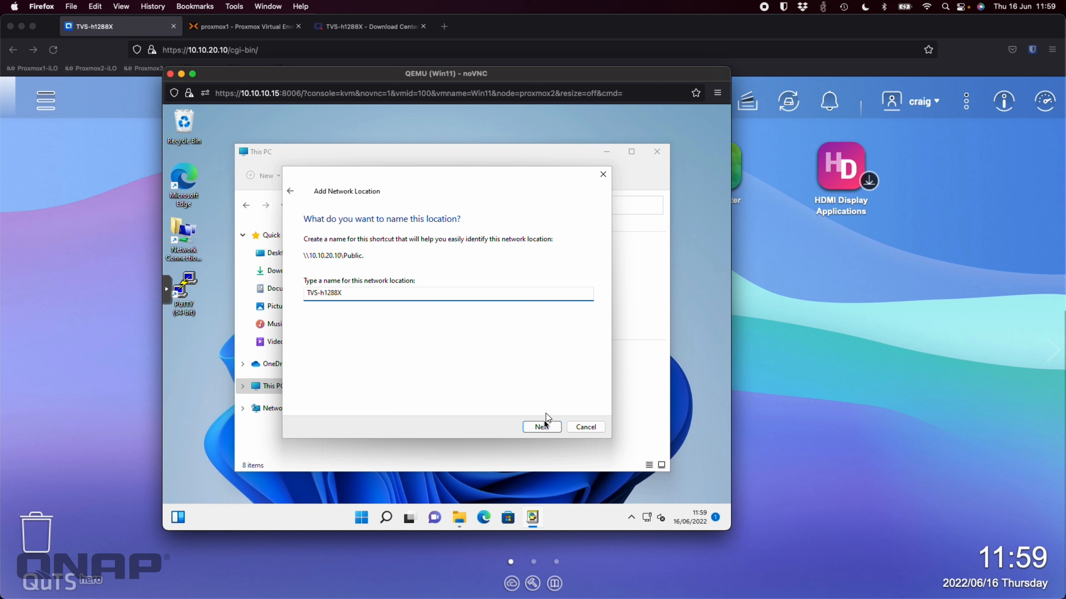
pyautogui.click(541, 427)
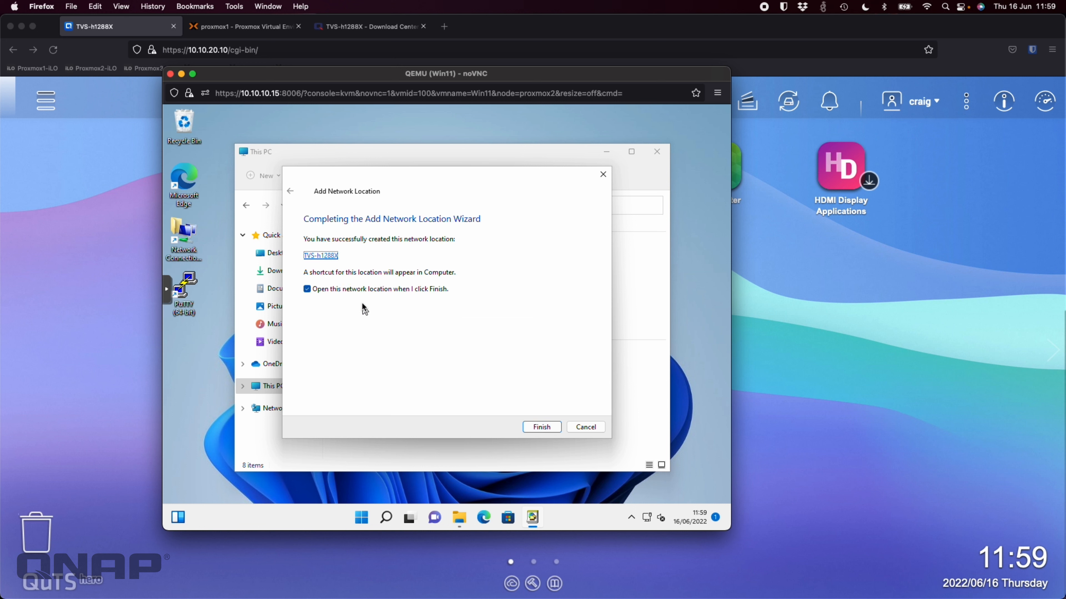
pyautogui.click(541, 426)
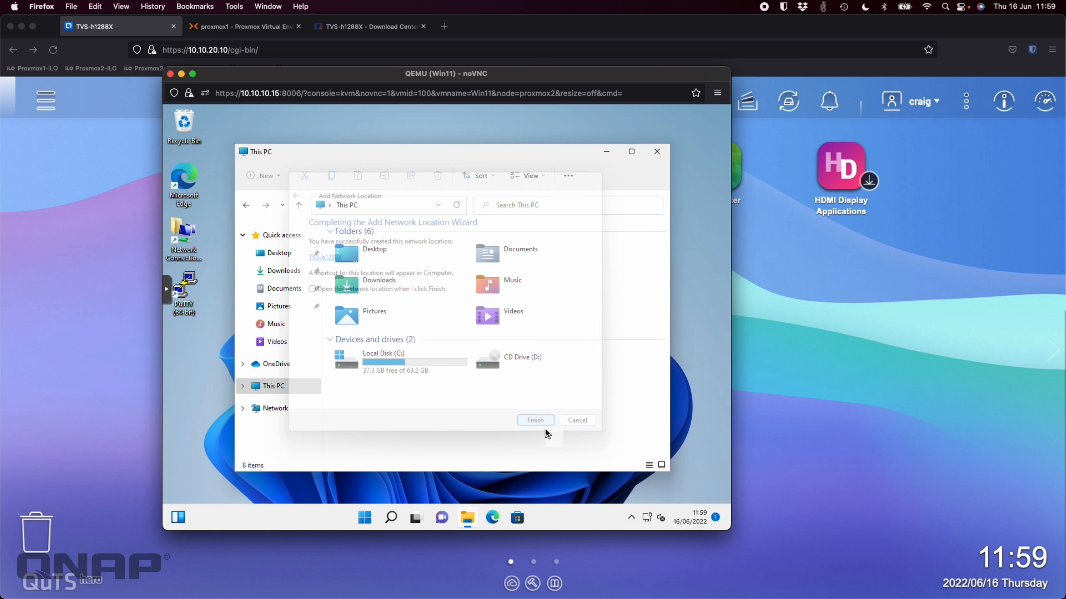
pyautogui.click(535, 420)
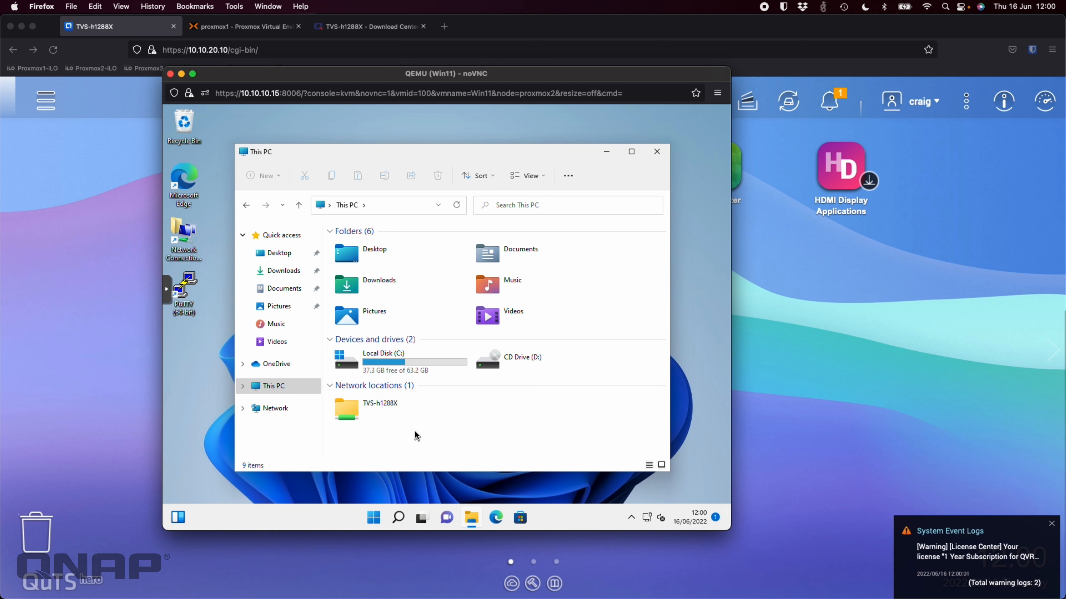
# - Open the TVS-h1288X network location in File Explorer to browse its folders
pyautogui.click(380, 408)
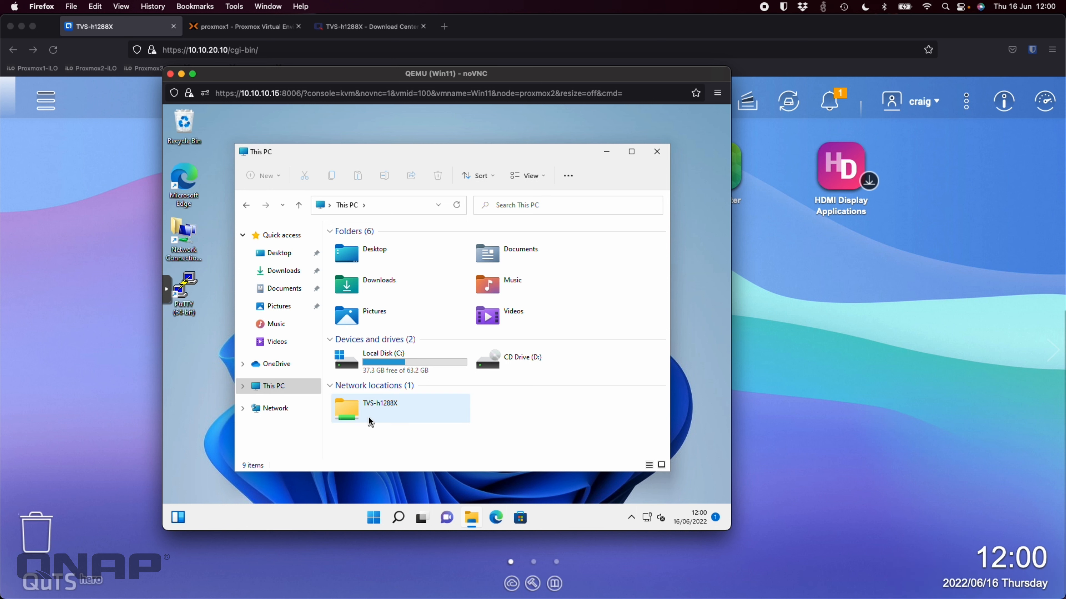
pyautogui.moveTo(408, 408)
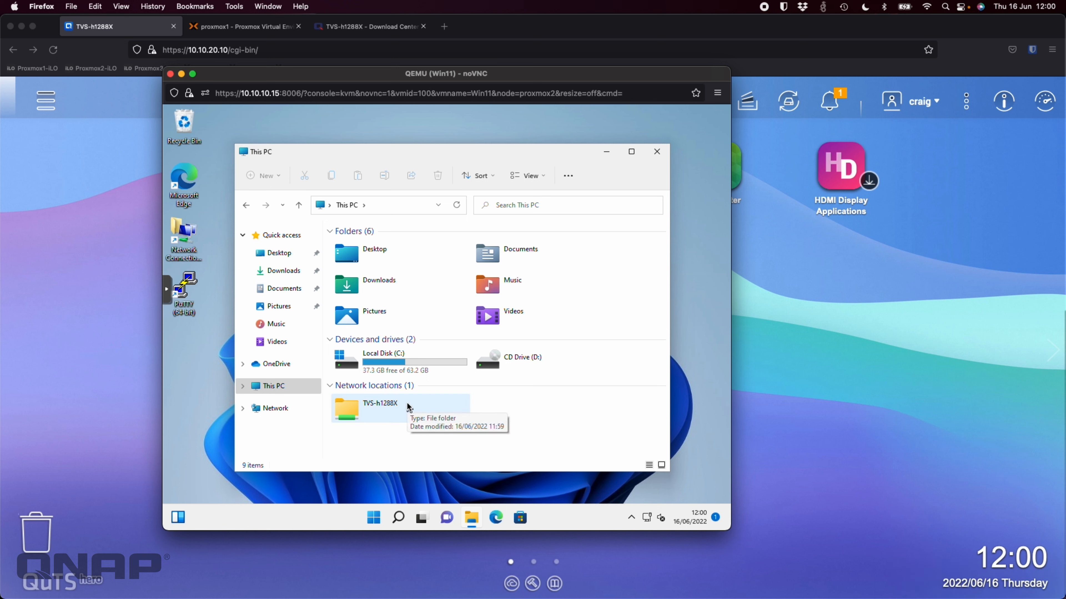
pyautogui.doubleClick(380, 408)
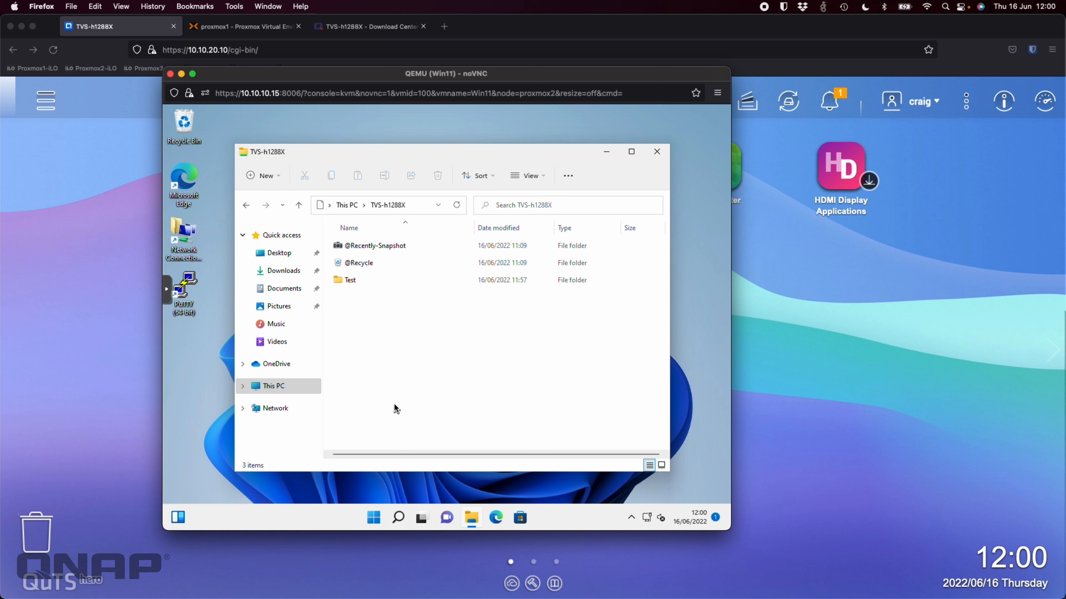
pyautogui.moveTo(354, 296)
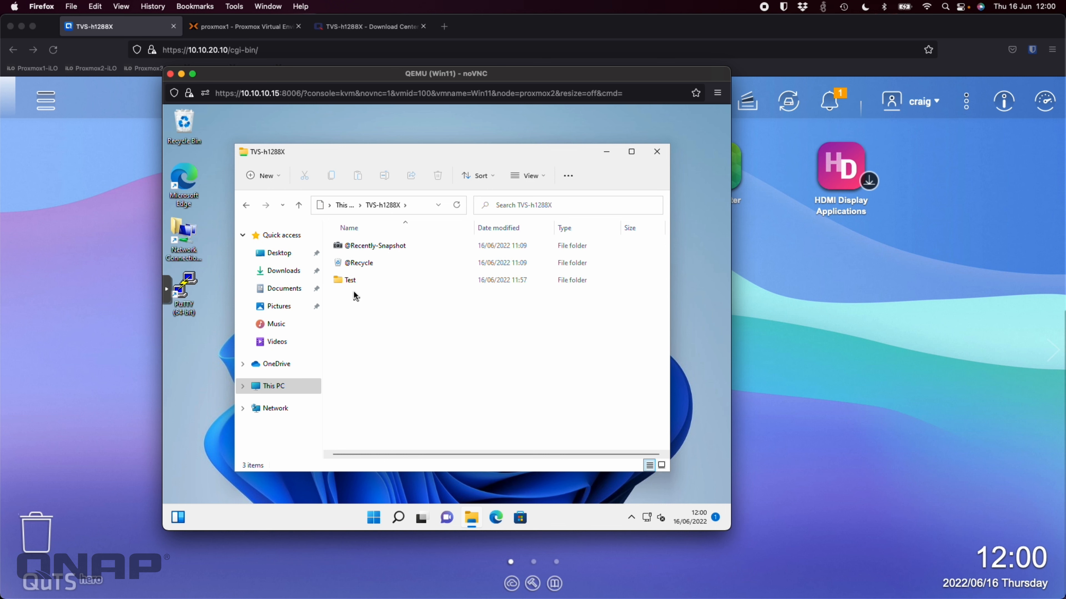
pyautogui.moveTo(441, 363)
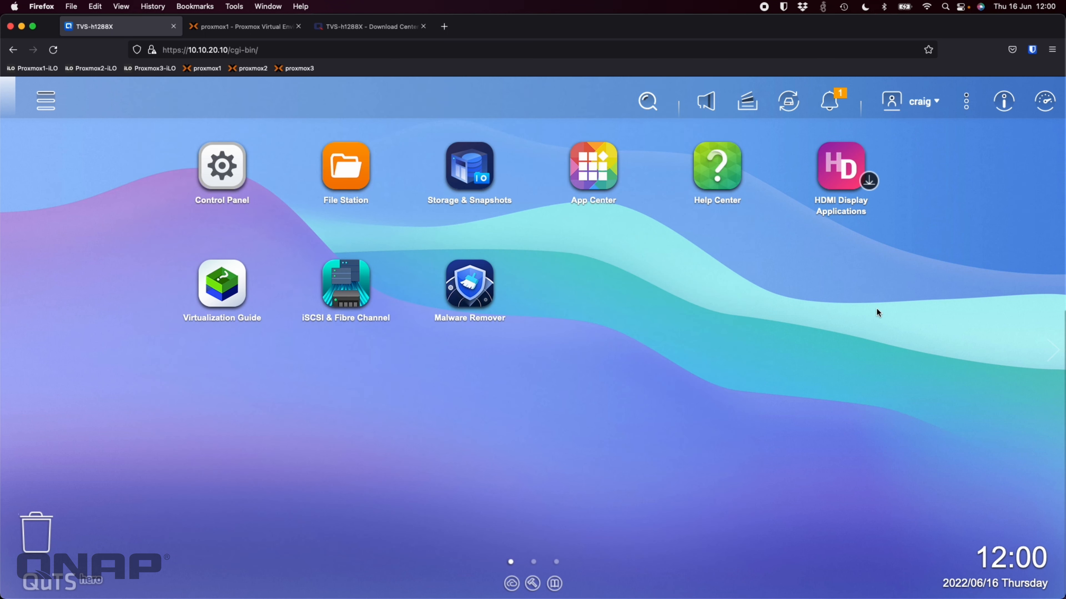
pyautogui.moveTo(413, 206)
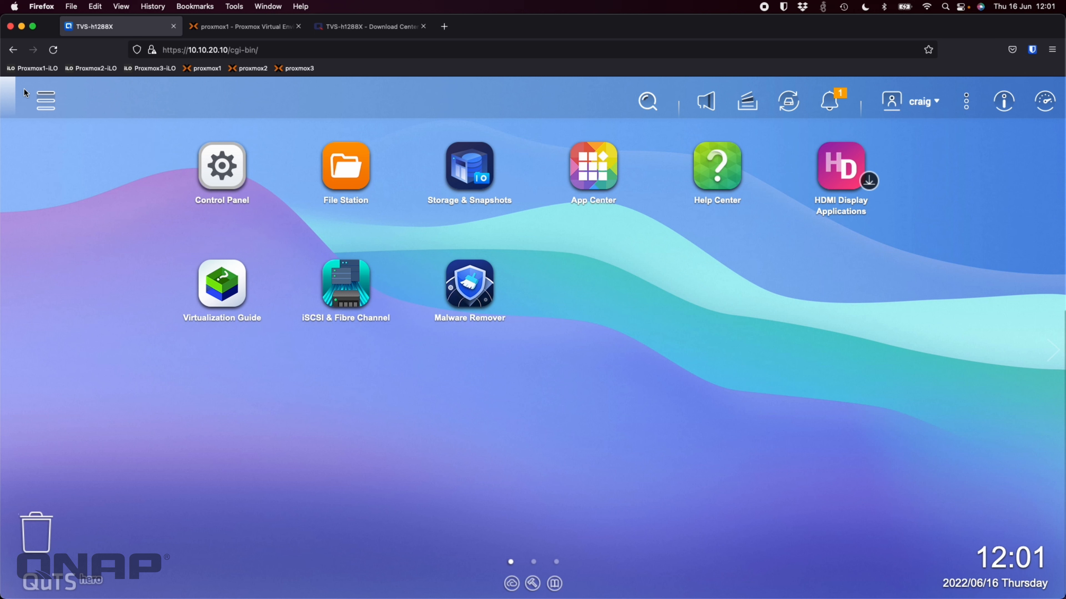
# - Launch Network & Virtual Switch from the main menu and show the Interfaces list
pyautogui.click(45, 100)
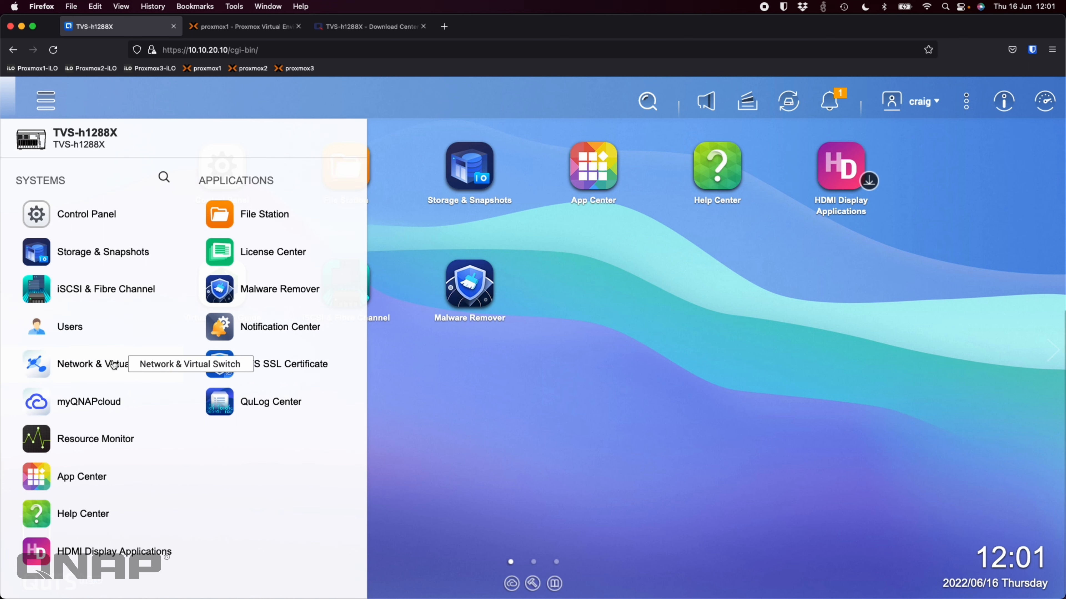
pyautogui.click(93, 363)
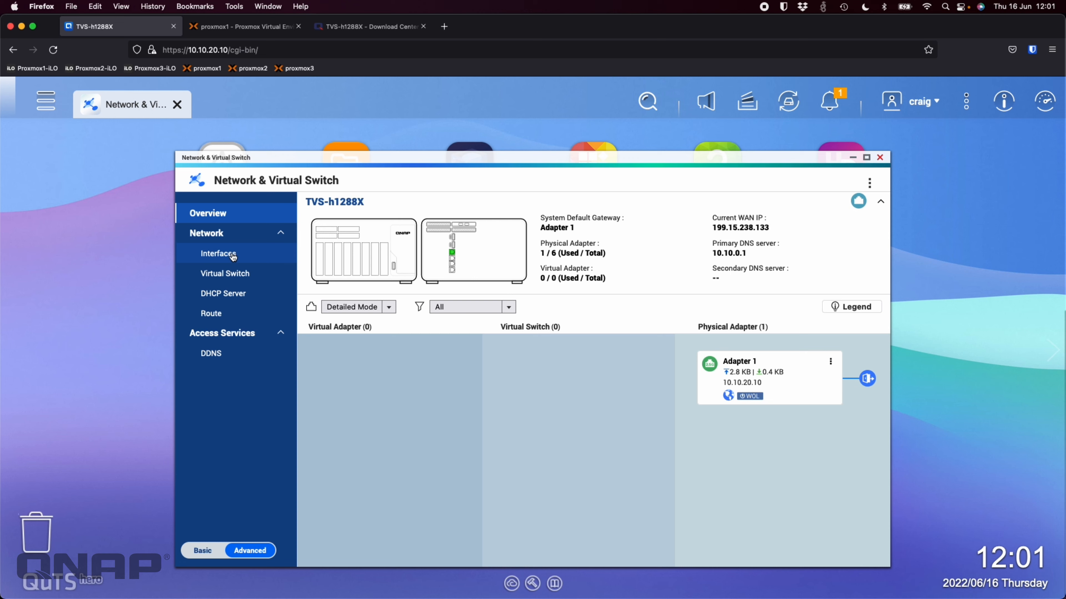
pyautogui.click(218, 254)
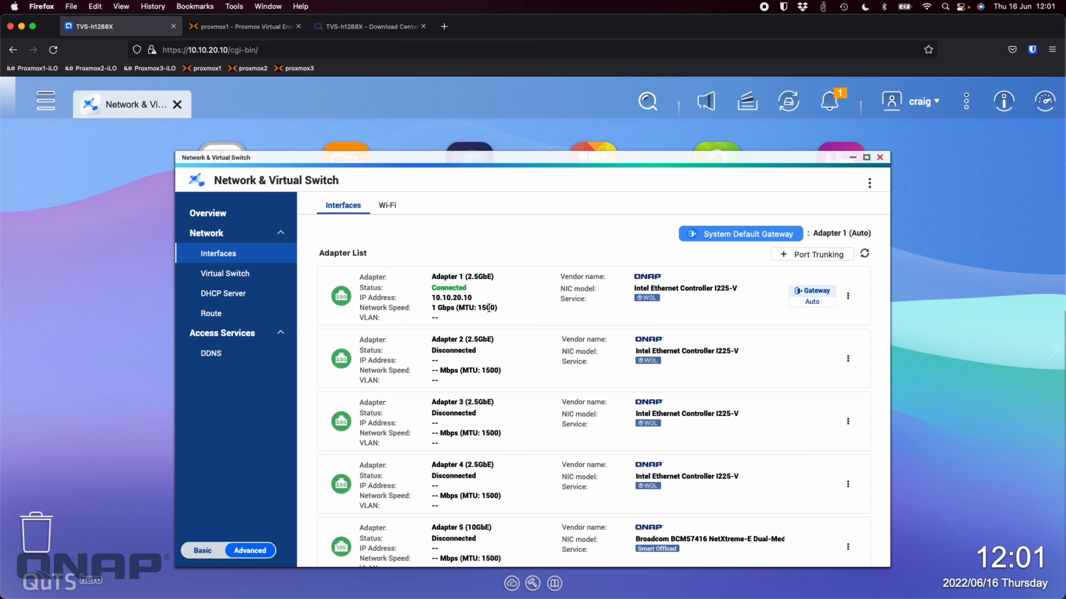
pyautogui.moveTo(469, 456)
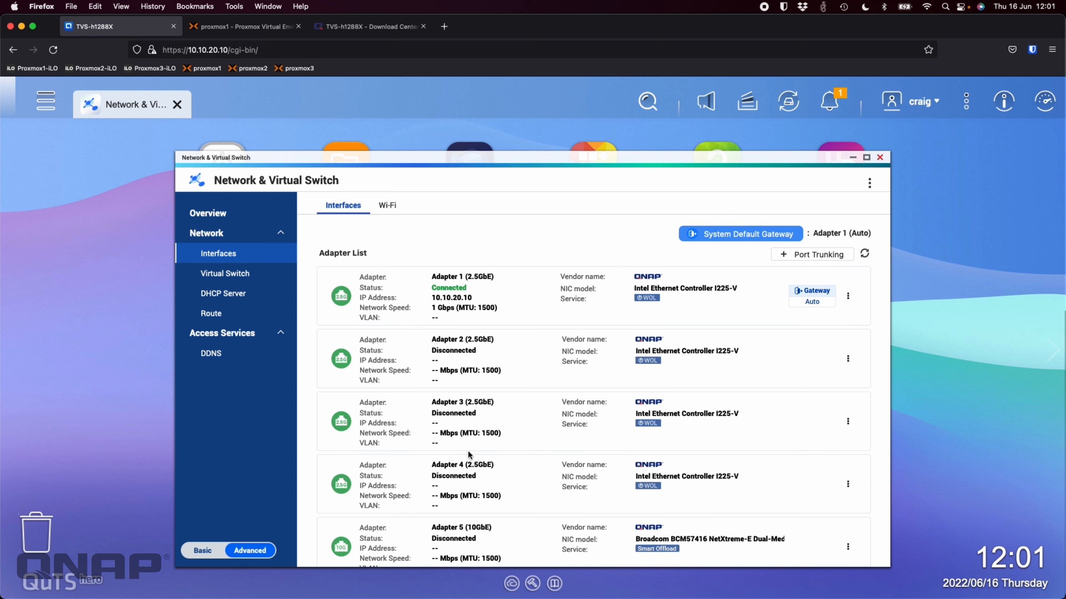
pyautogui.moveTo(651, 334)
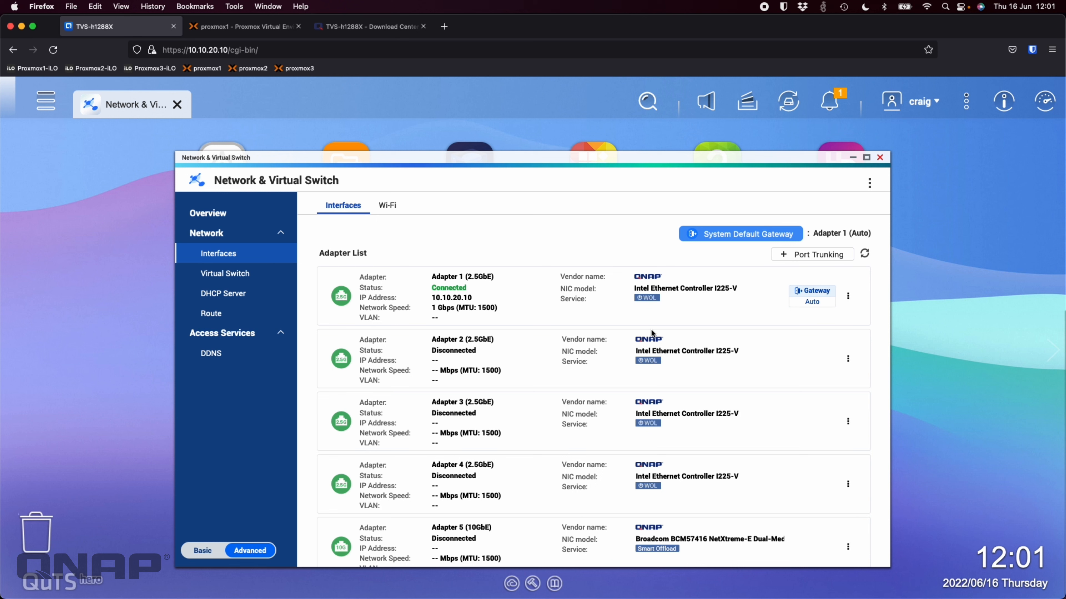
# - Review Adapter 1's available jumbo frame sizes in Configure, then cancel without changes
pyautogui.click(847, 296)
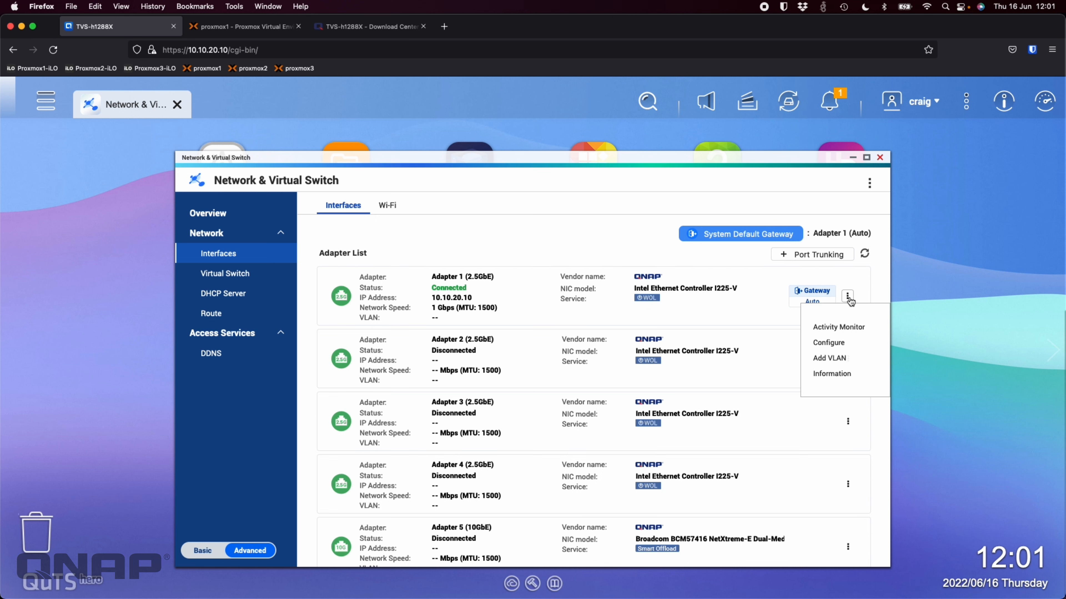
pyautogui.click(827, 343)
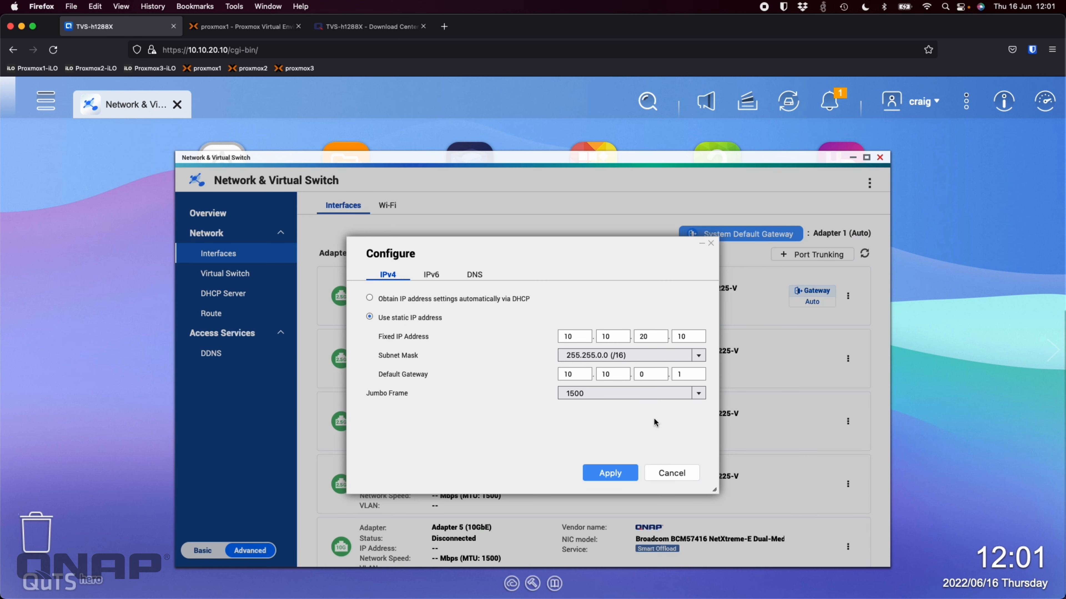
pyautogui.click(696, 393)
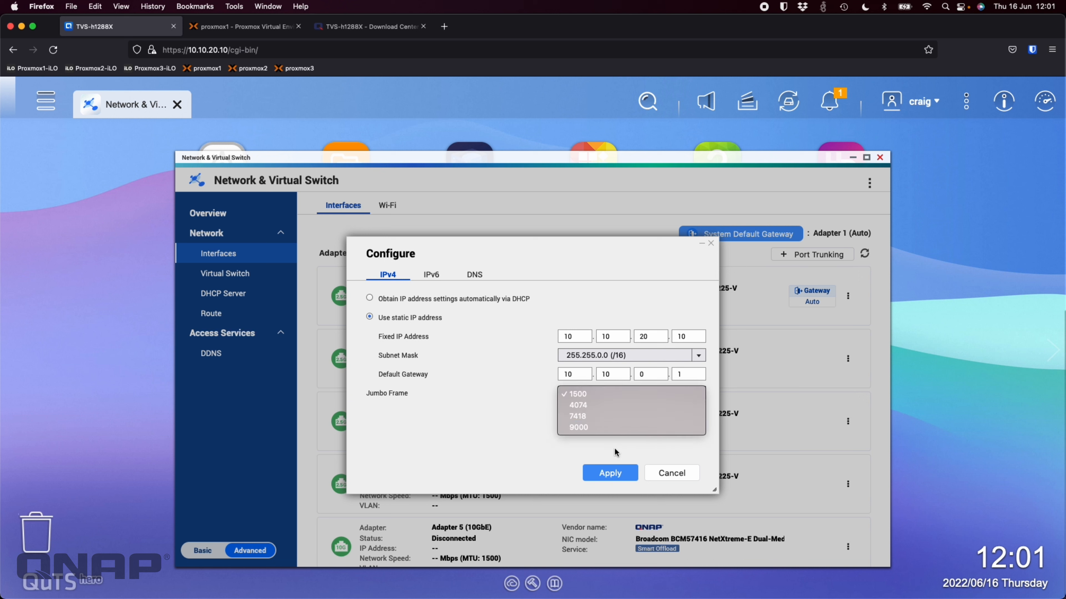
pyautogui.moveTo(503, 433)
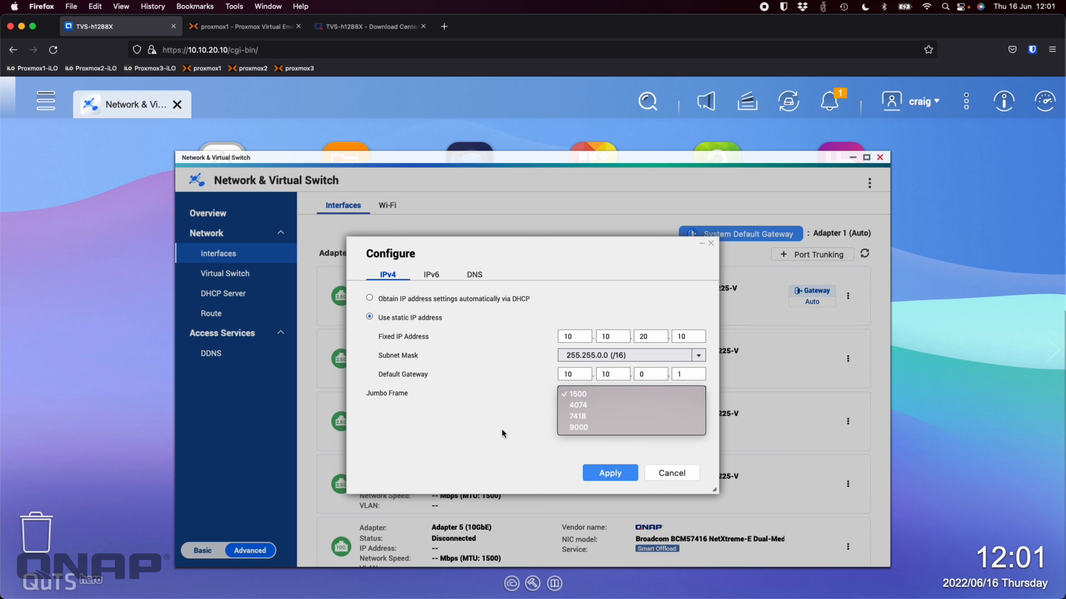
pyautogui.click(670, 473)
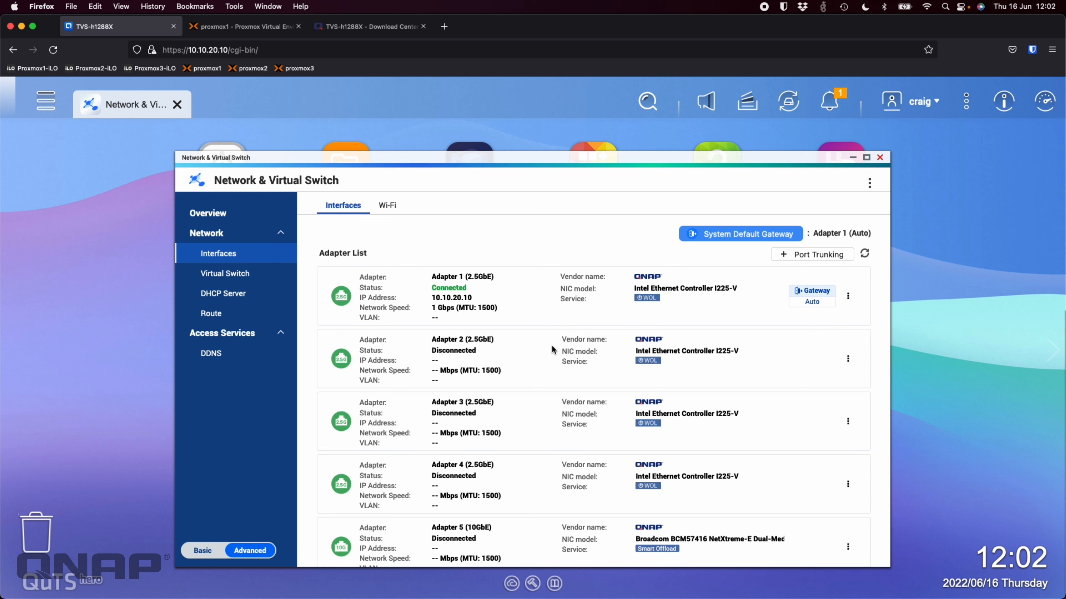
pyautogui.moveTo(886, 105)
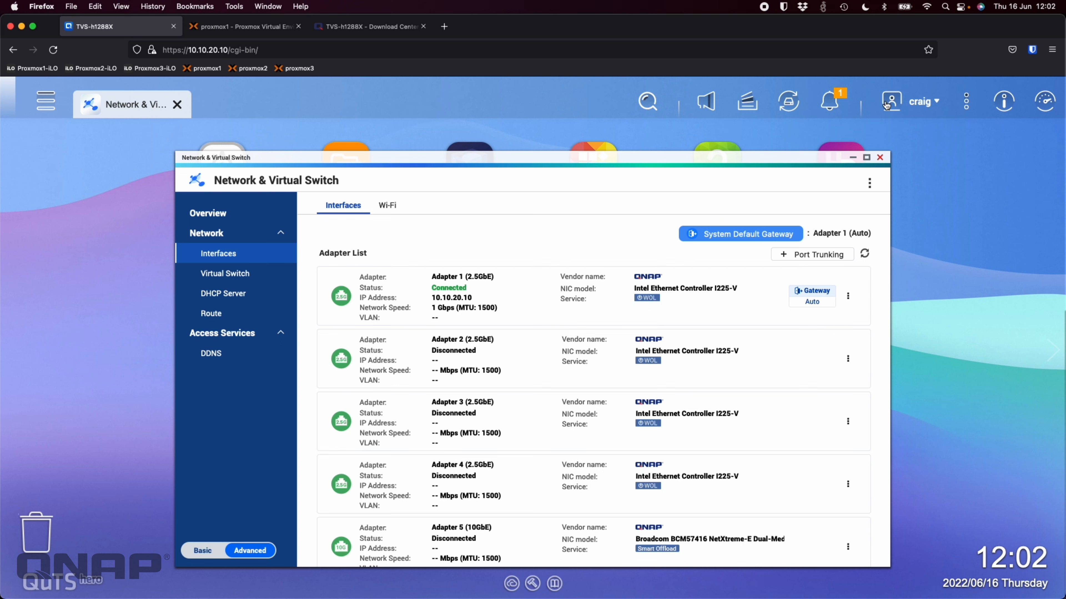
pyautogui.click(879, 157)
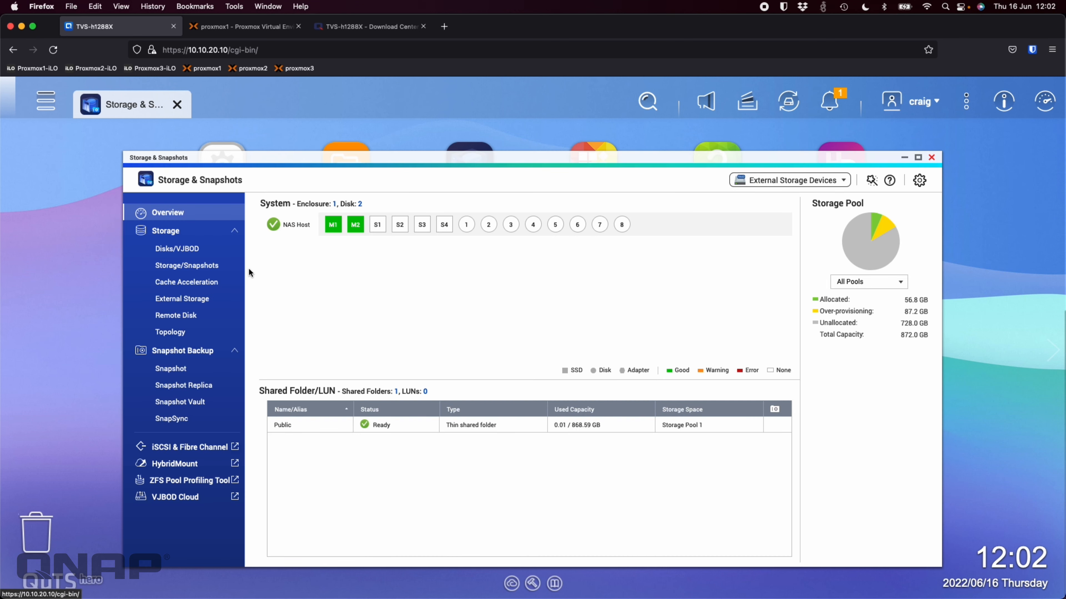
# - Show Storage Pool 1 with its Public folder and start the New Shared Folder wizard
pyautogui.click(187, 265)
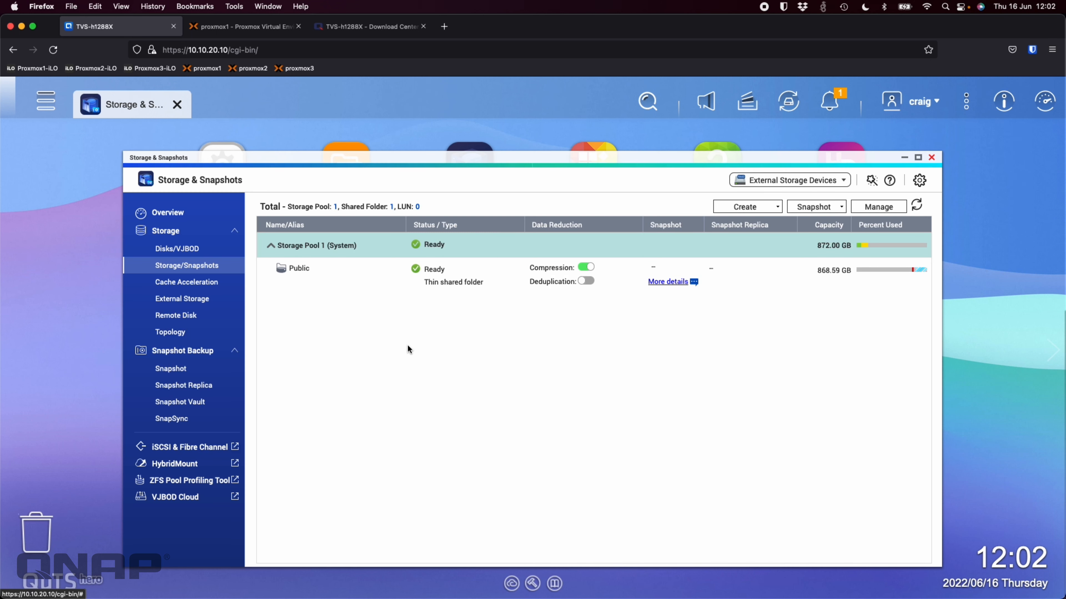
pyautogui.moveTo(462, 366)
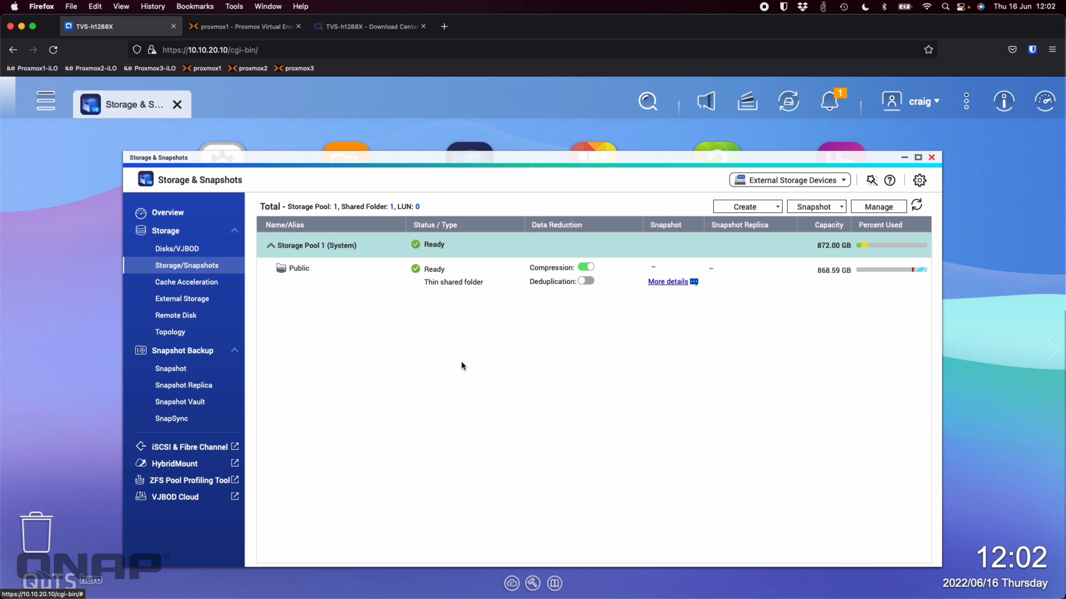
pyautogui.moveTo(499, 373)
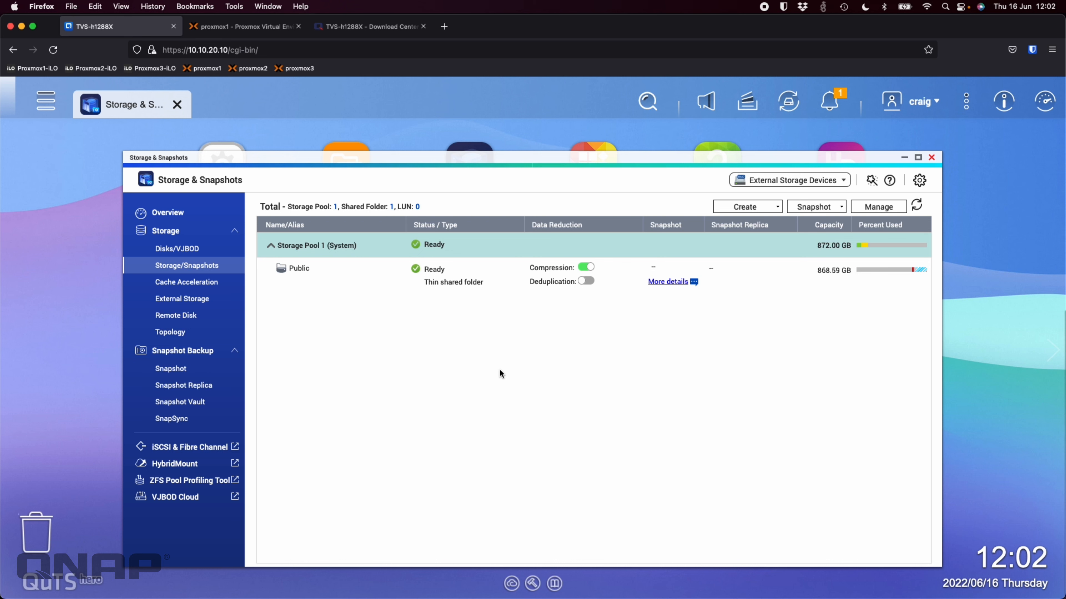
pyautogui.moveTo(768, 207)
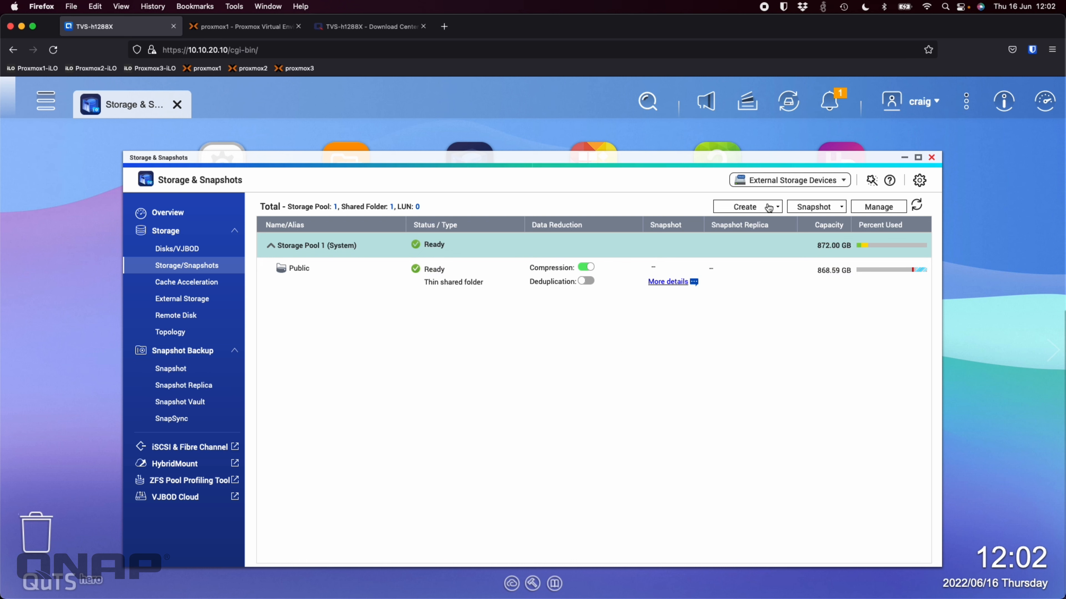
pyautogui.click(744, 206)
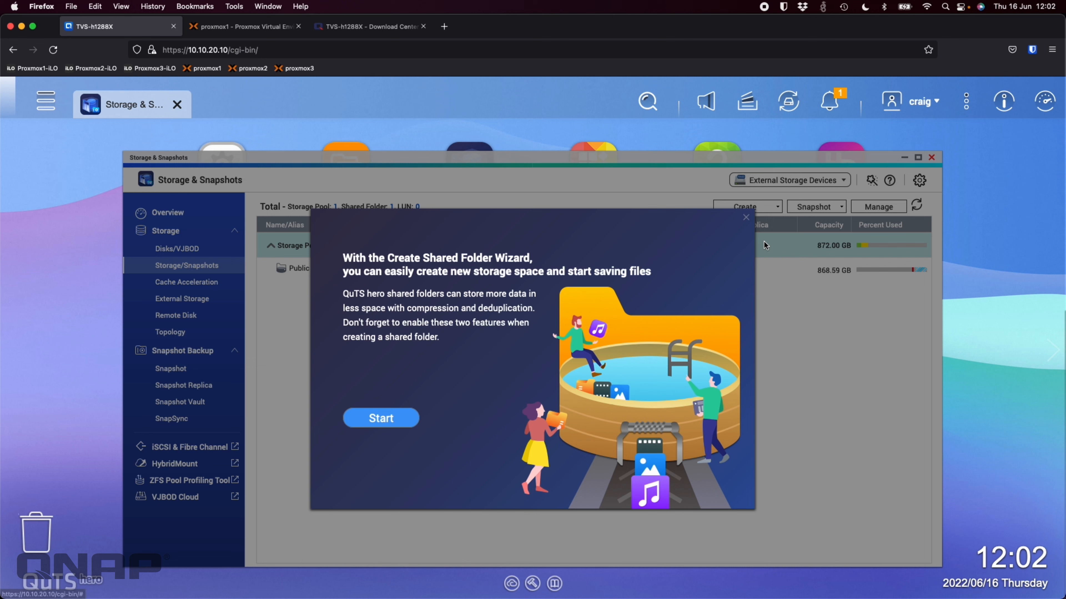
# - Name the new shared folder 'Test' in the wizard, then cancel without creating it
pyautogui.click(380, 418)
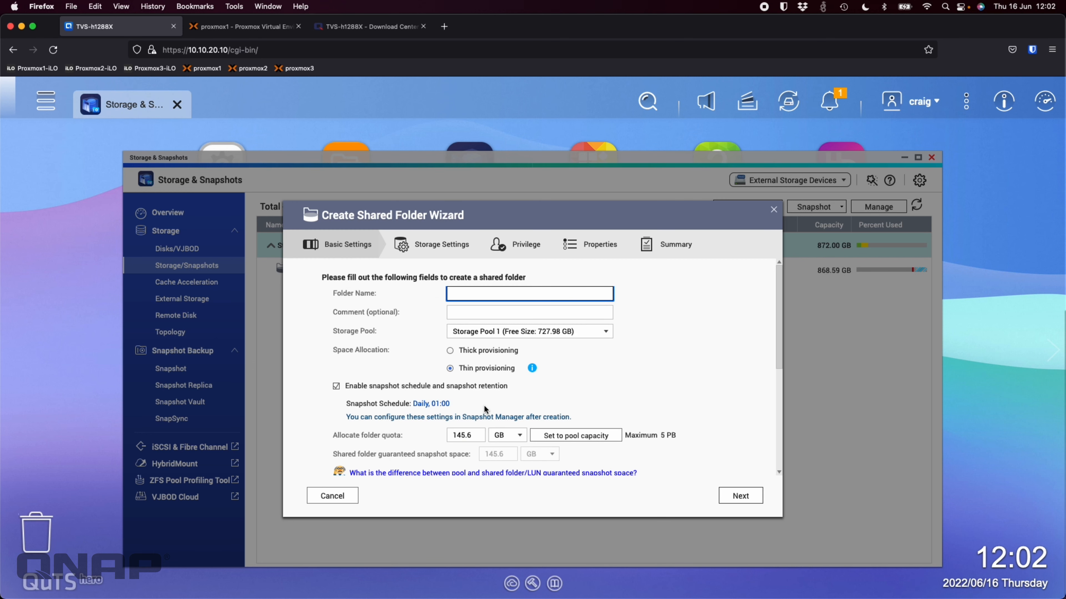
pyautogui.click(739, 495)
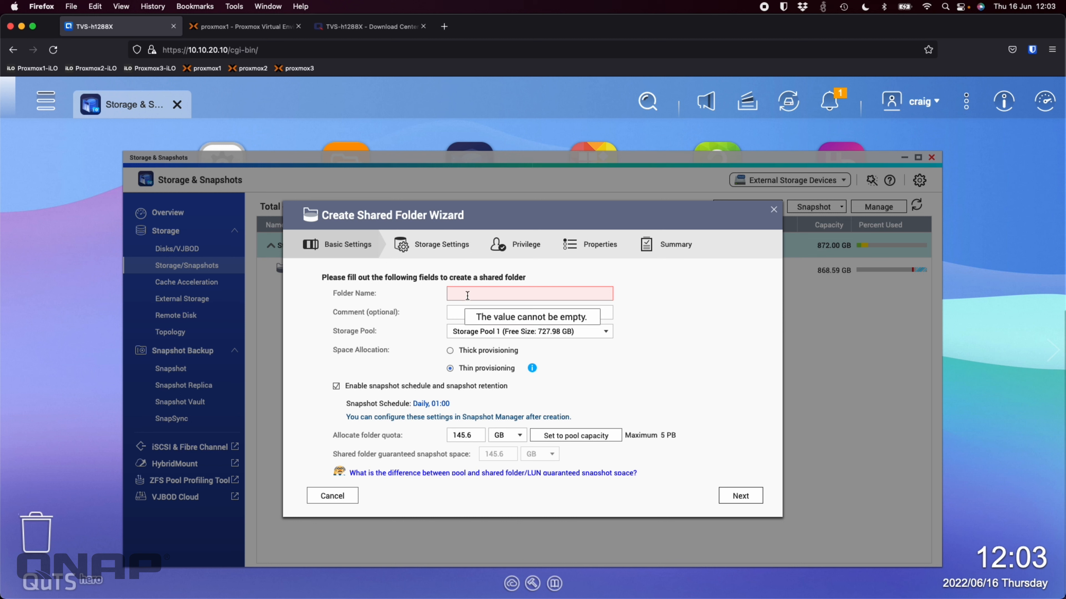
pyautogui.write('Test')
pyautogui.click(465, 434)
pyautogui.write('5')
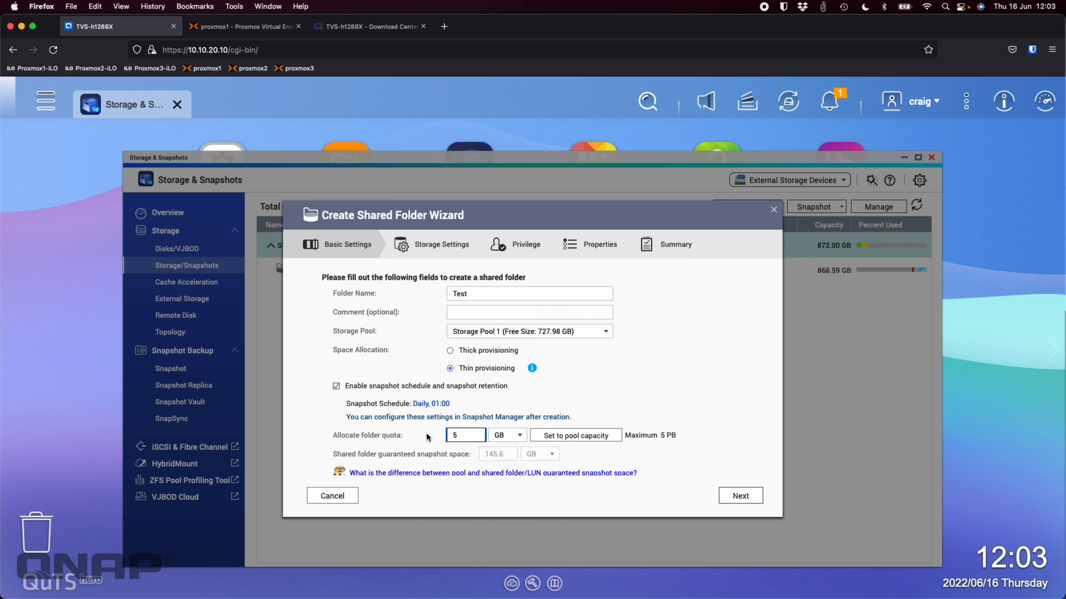
pyautogui.click(518, 435)
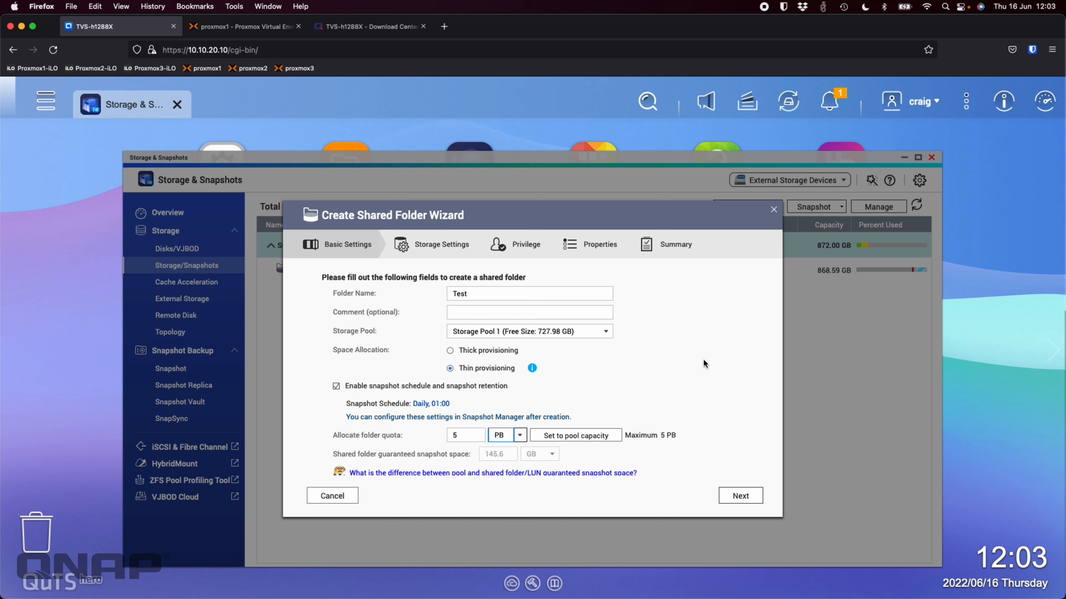
pyautogui.moveTo(720, 409)
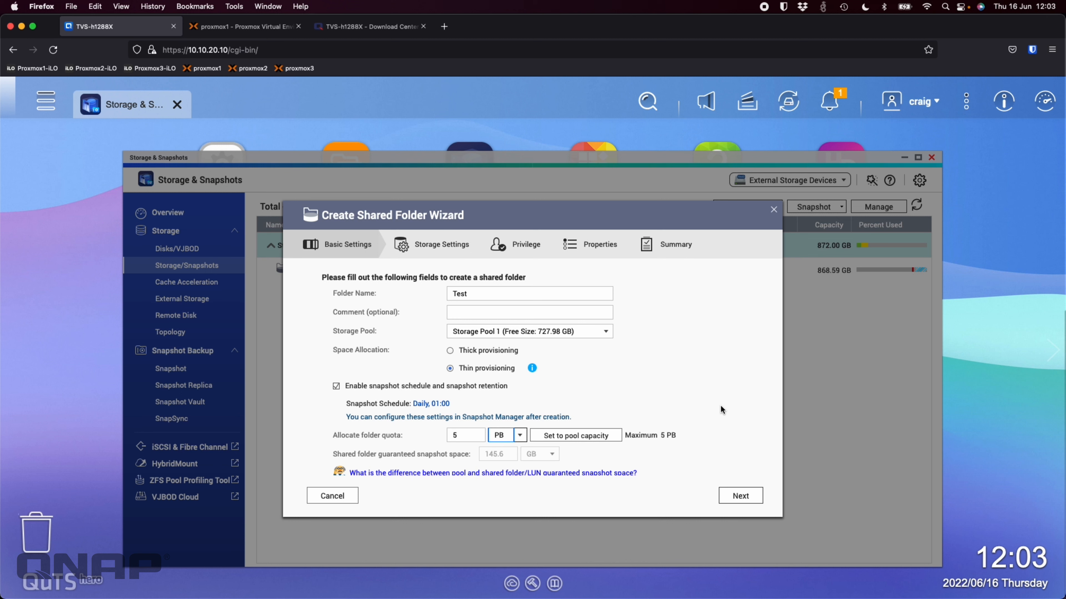
pyautogui.moveTo(632, 457)
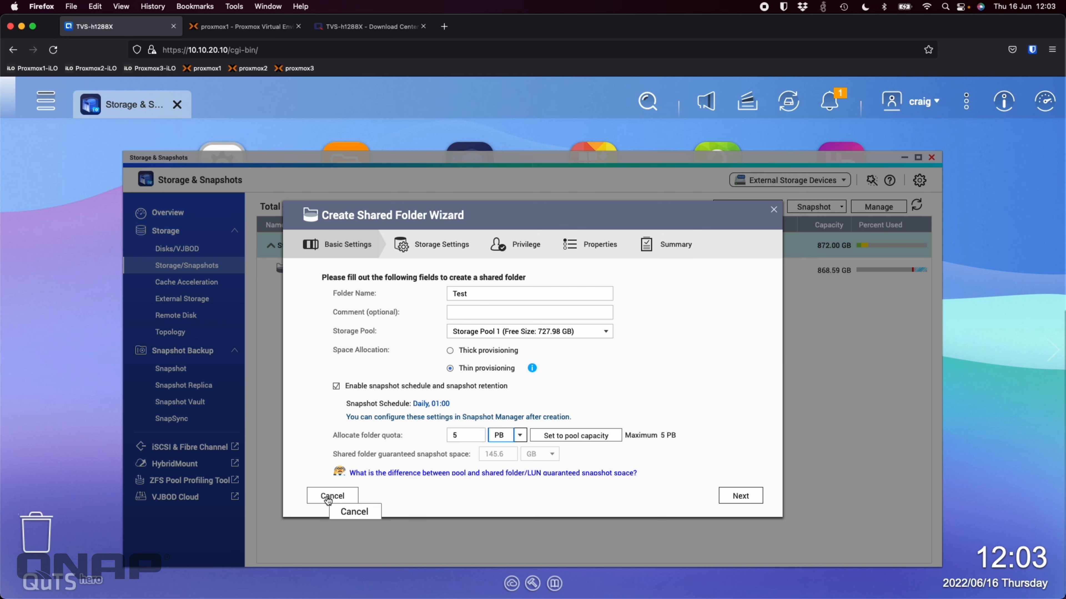
pyautogui.click(331, 496)
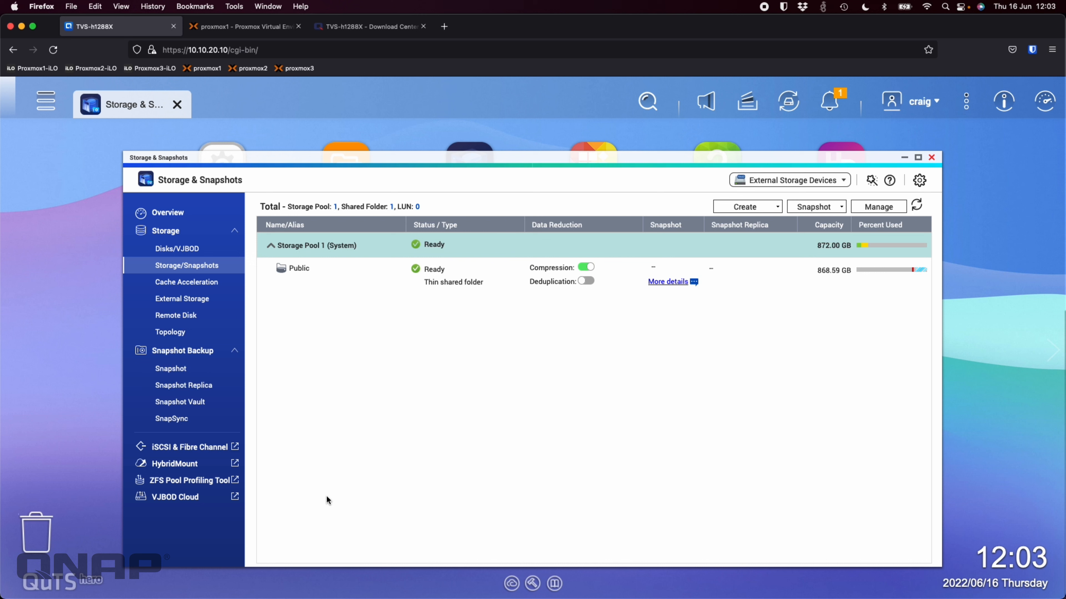
pyautogui.moveTo(418, 490)
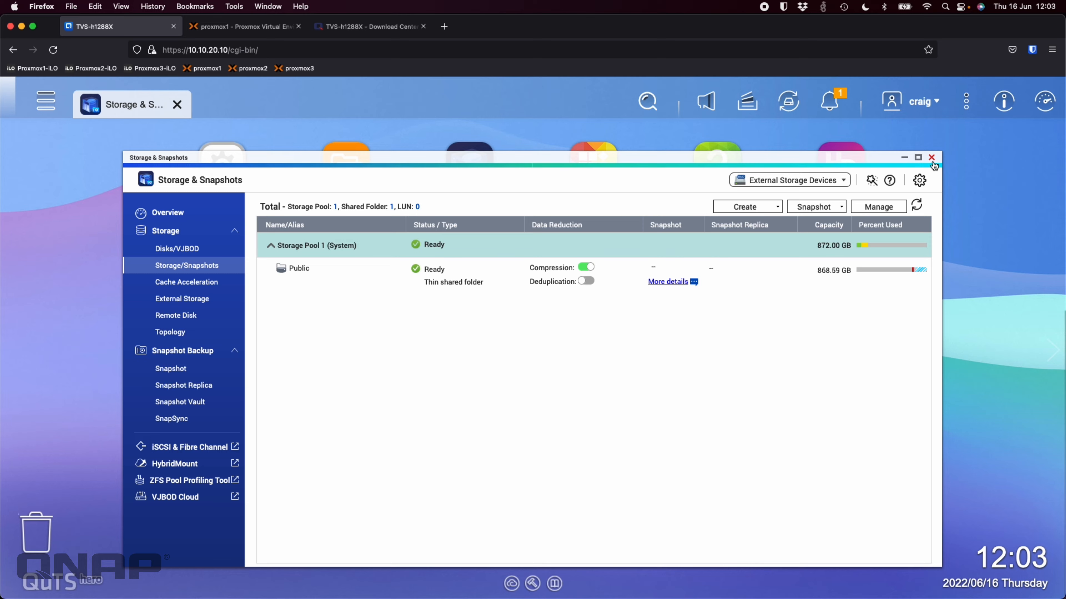
# - Close the Storage & Snapshots window to return to the QuTS hero desktop
pyautogui.click(930, 157)
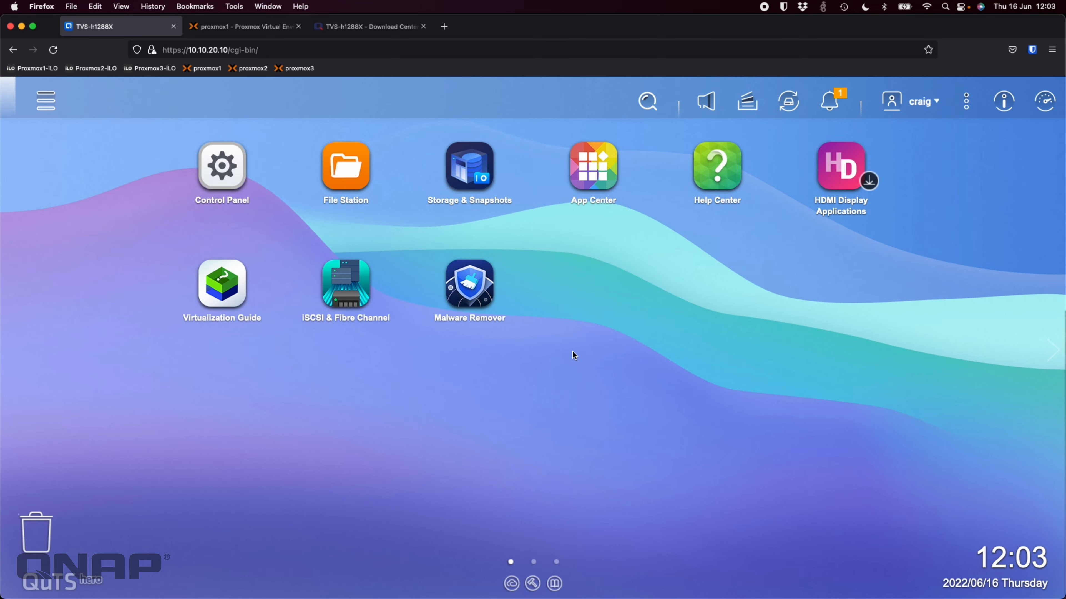
pyautogui.moveTo(619, 369)
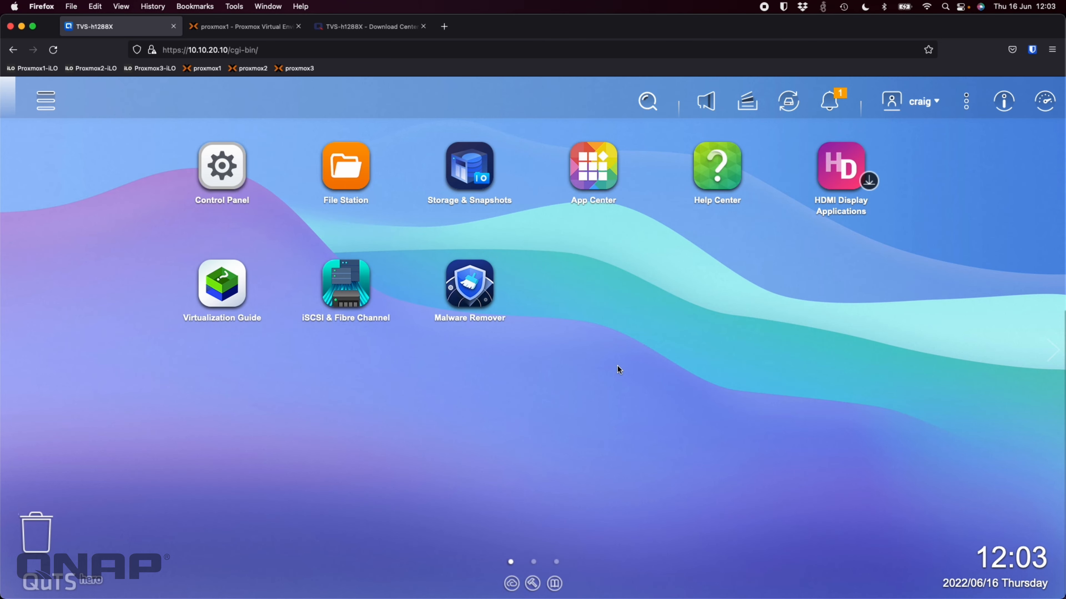
pyautogui.moveTo(592, 351)
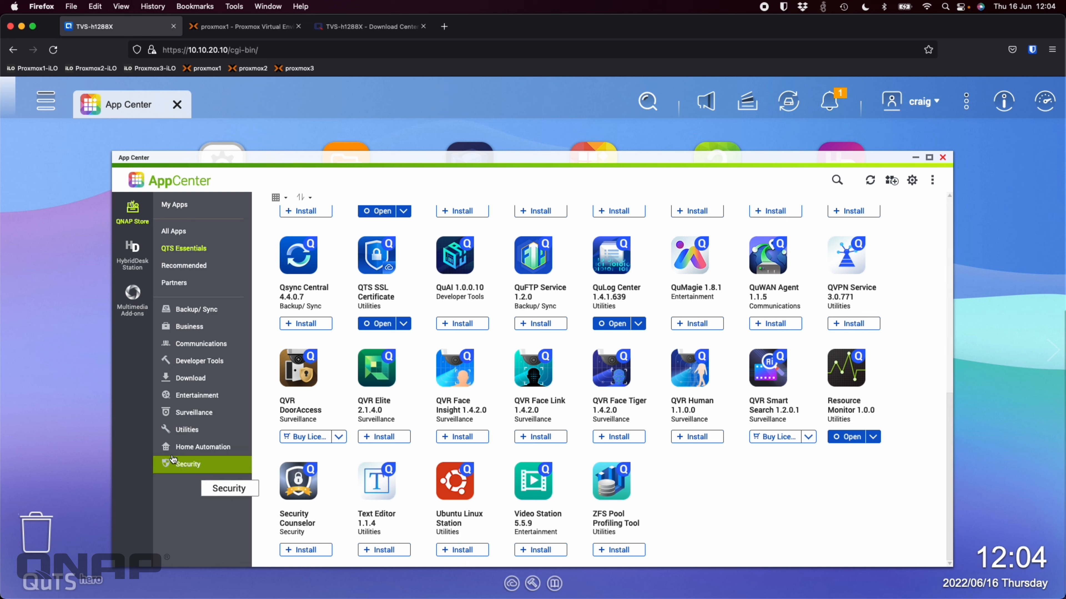
# - Browse the Utilities category, then My Apps listing the nine installed QNAP Store apps
pyautogui.click(184, 429)
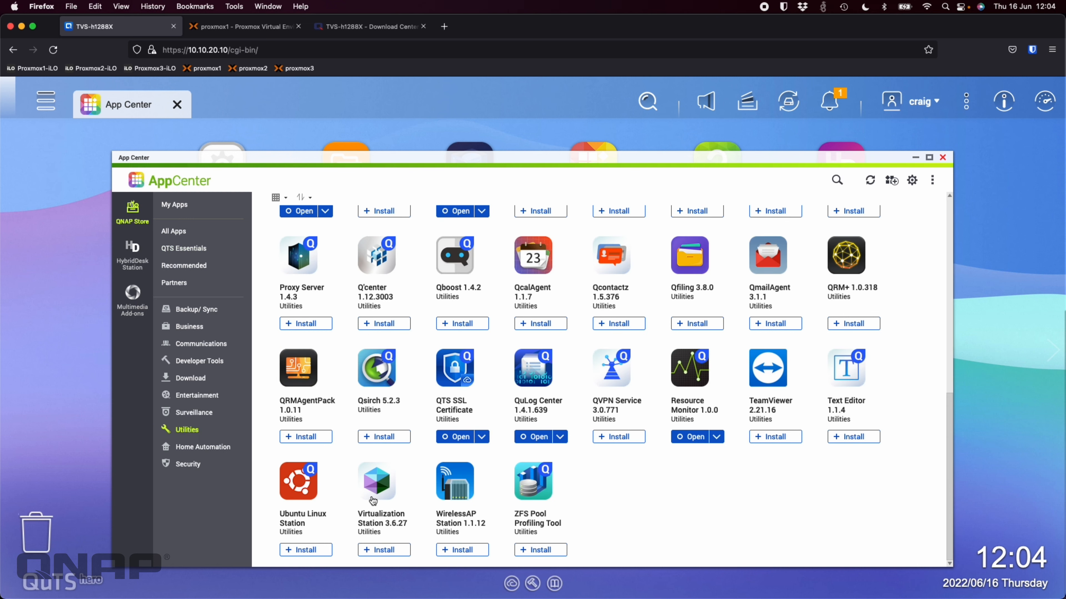
pyautogui.click(376, 481)
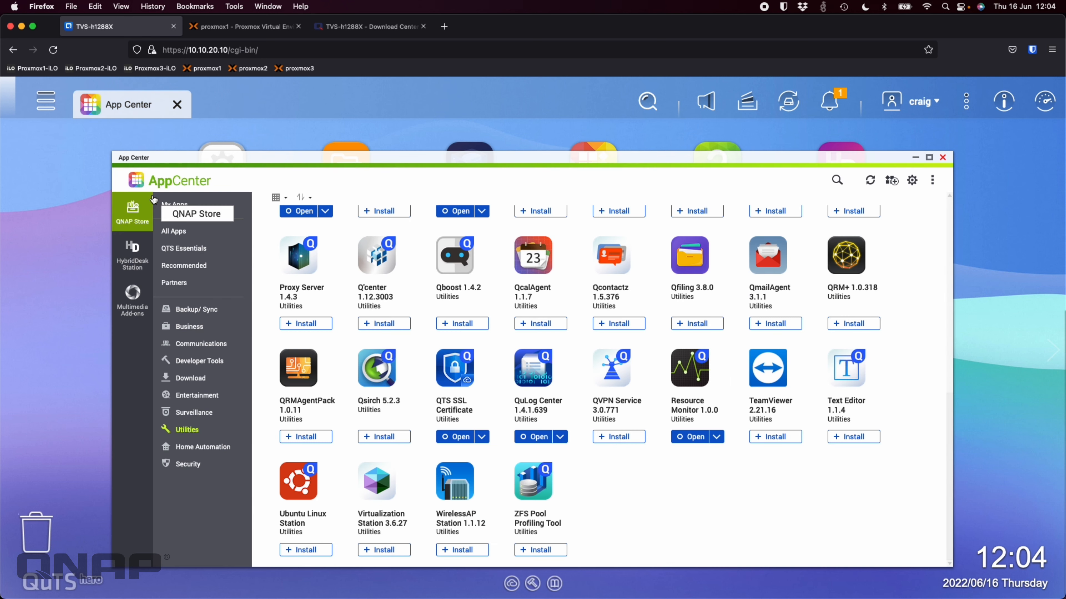
pyautogui.click(174, 205)
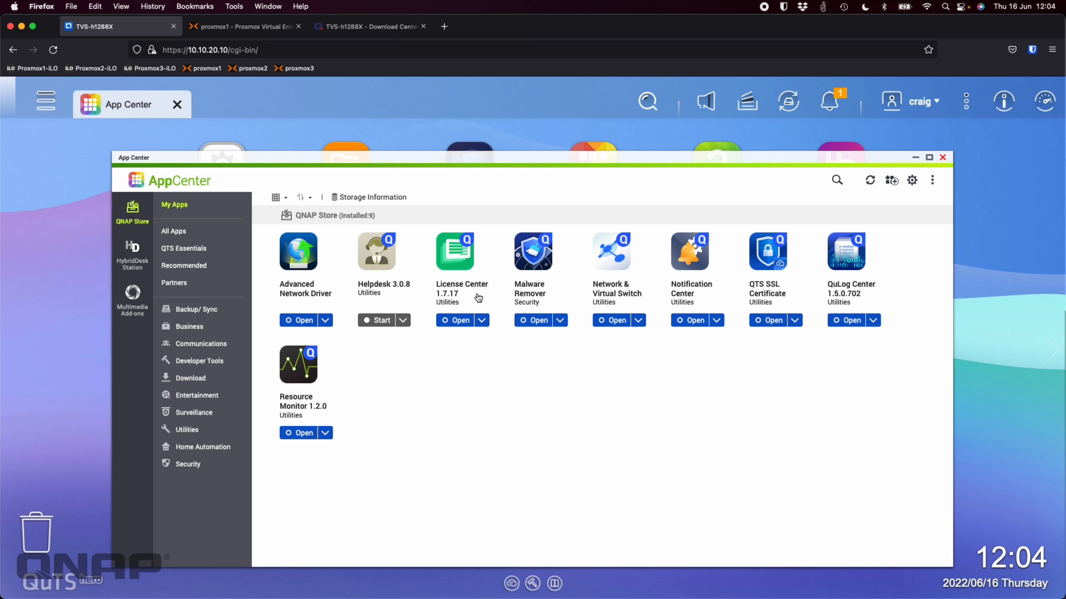
pyautogui.click(481, 320)
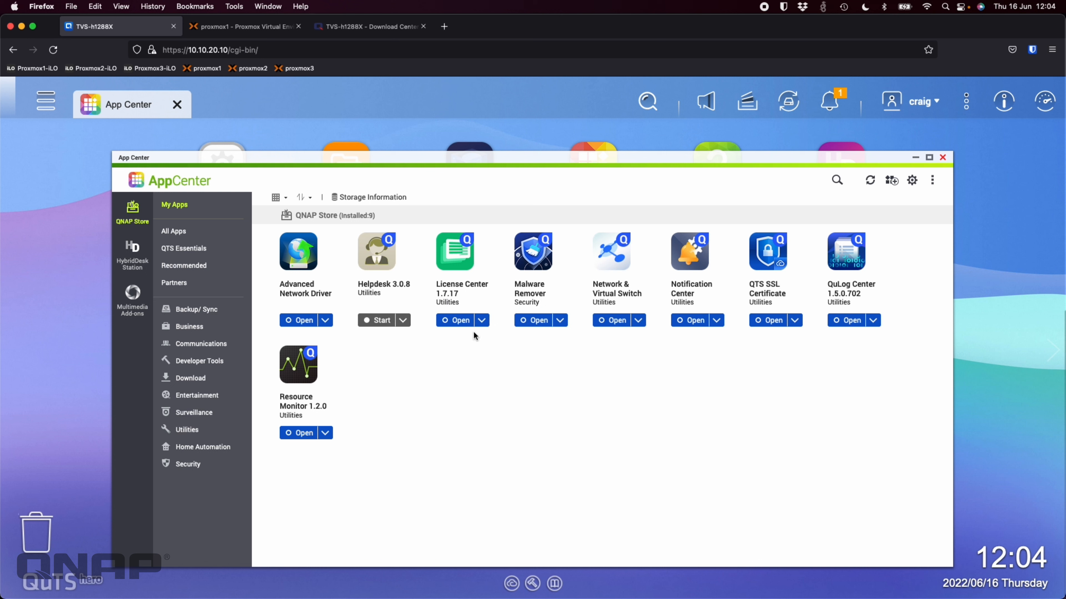
pyautogui.moveTo(462, 293)
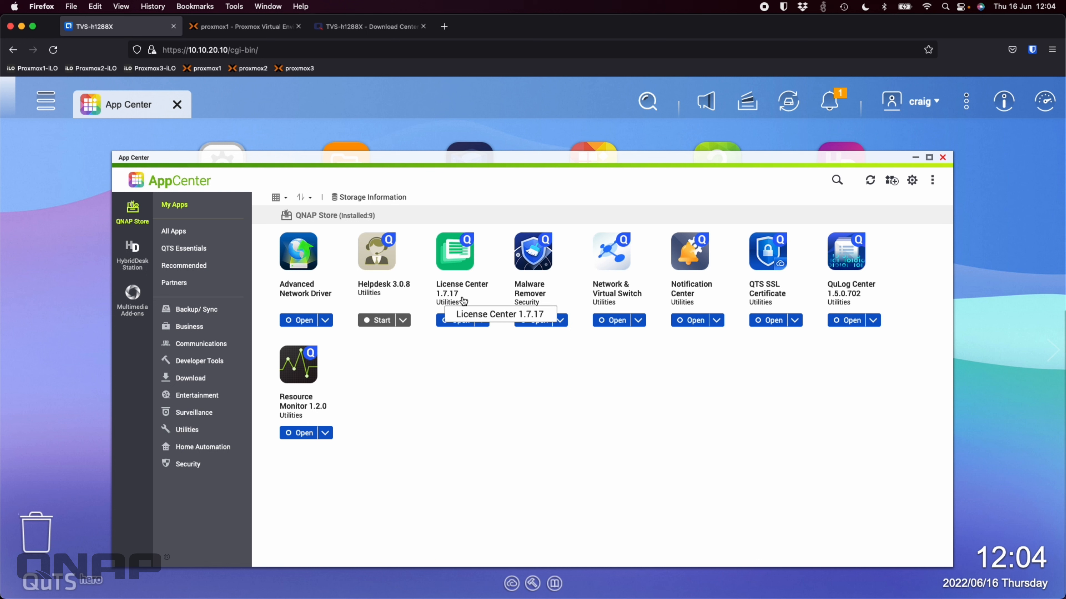
pyautogui.moveTo(496, 463)
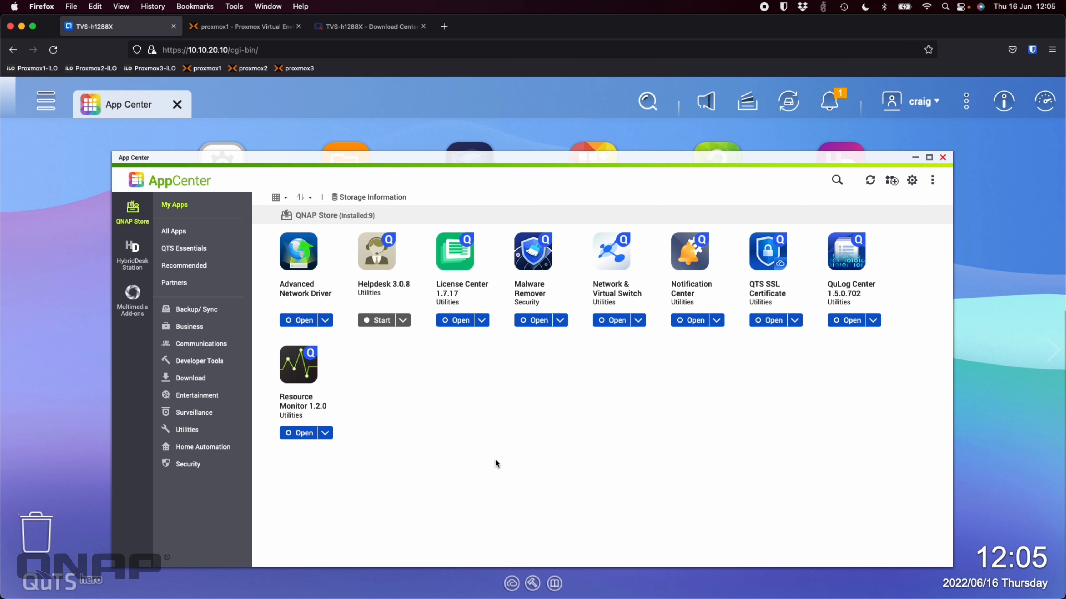
pyautogui.moveTo(933, 195)
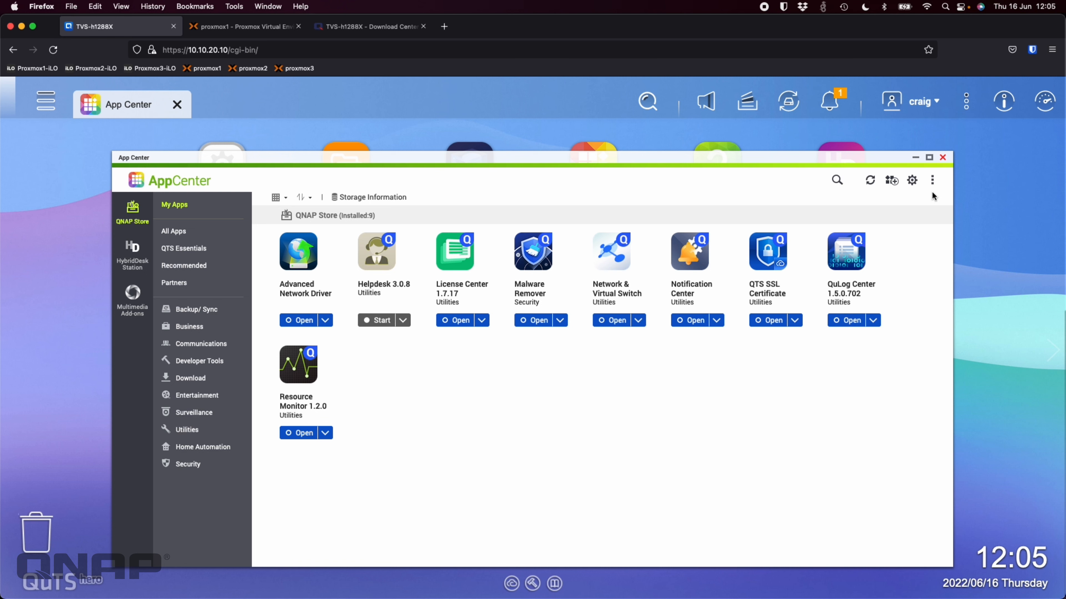
# - Close App Center and bring up Control Panel on its overview
pyautogui.click(942, 157)
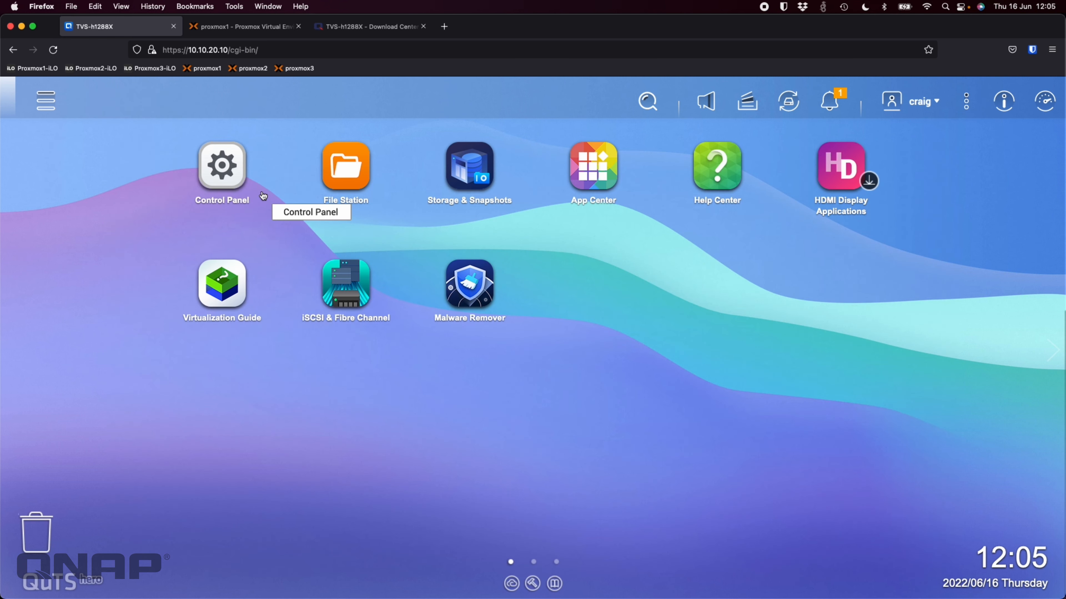
pyautogui.click(222, 165)
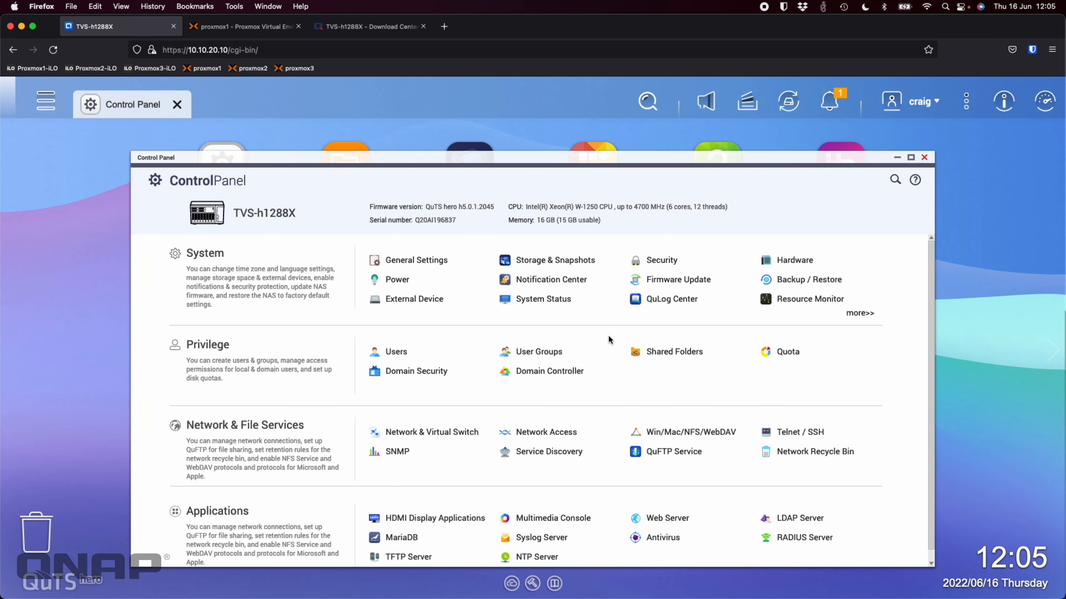
pyautogui.moveTo(714, 387)
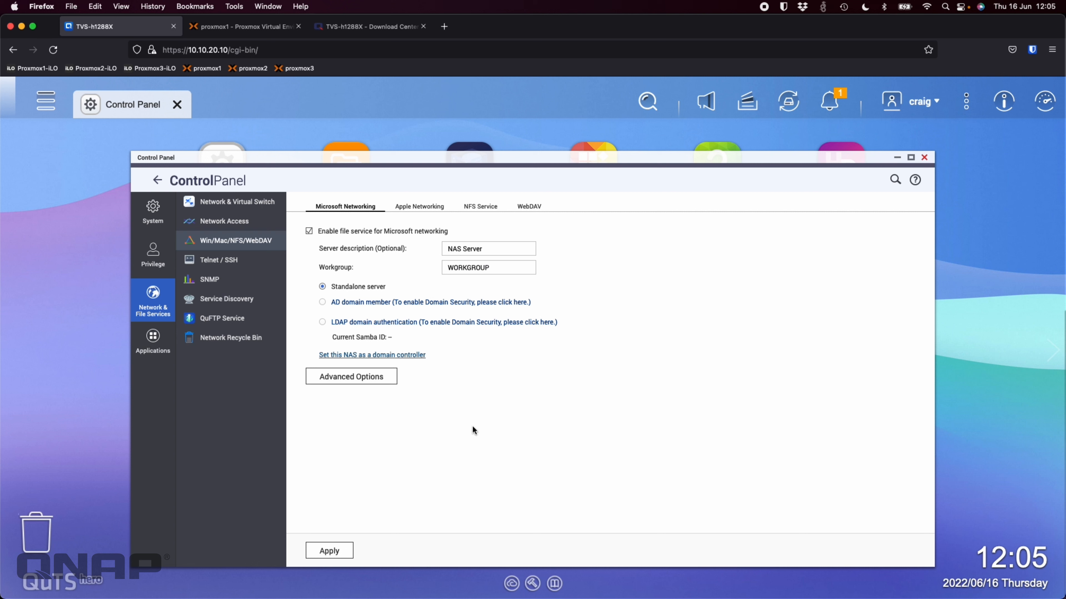
pyautogui.moveTo(363, 361)
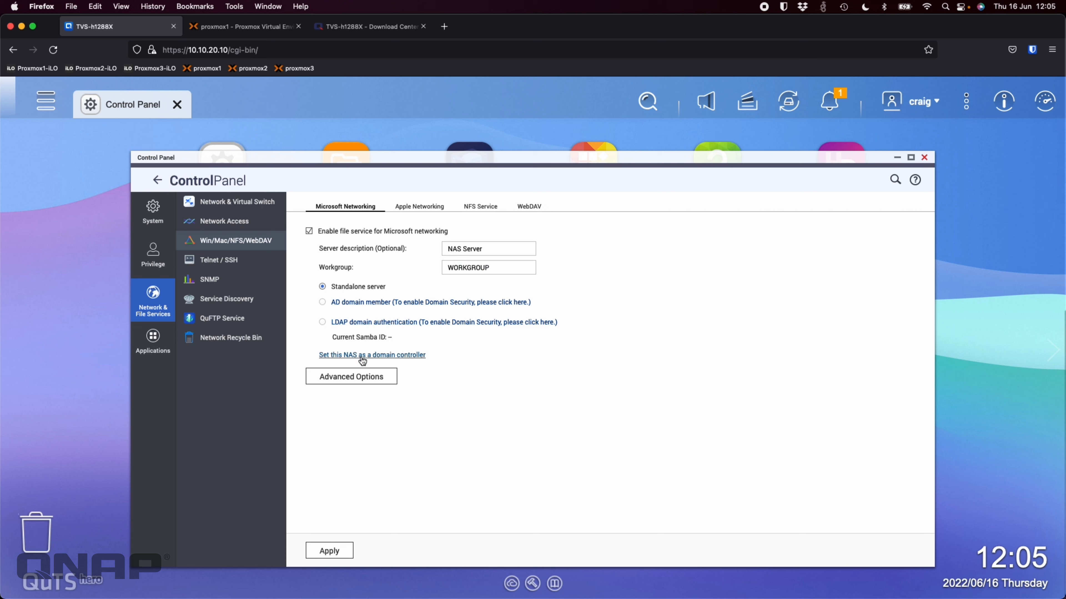
pyautogui.moveTo(555, 359)
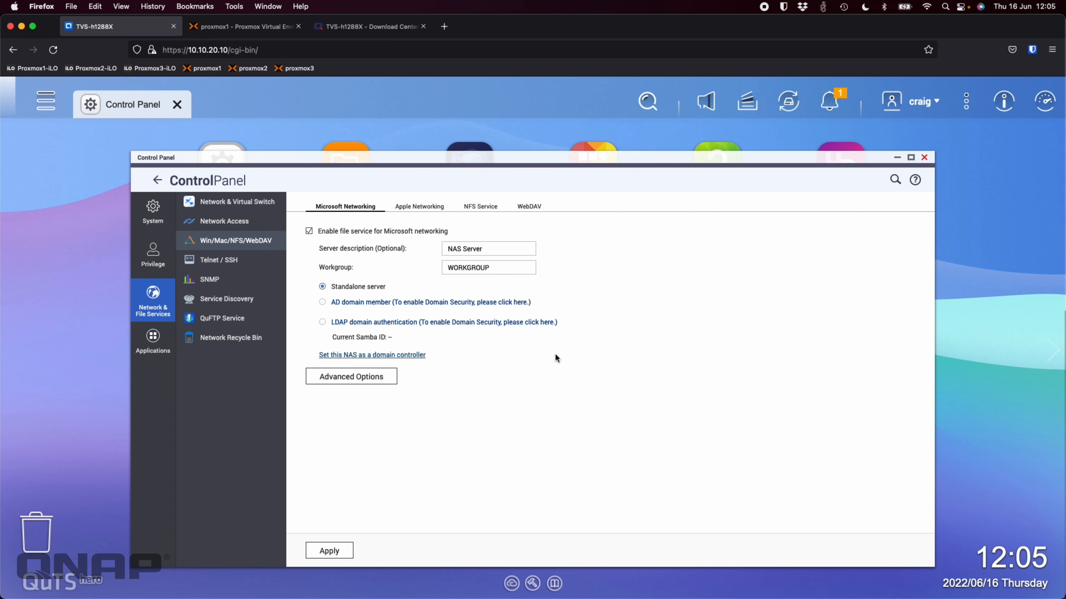
pyautogui.moveTo(529, 430)
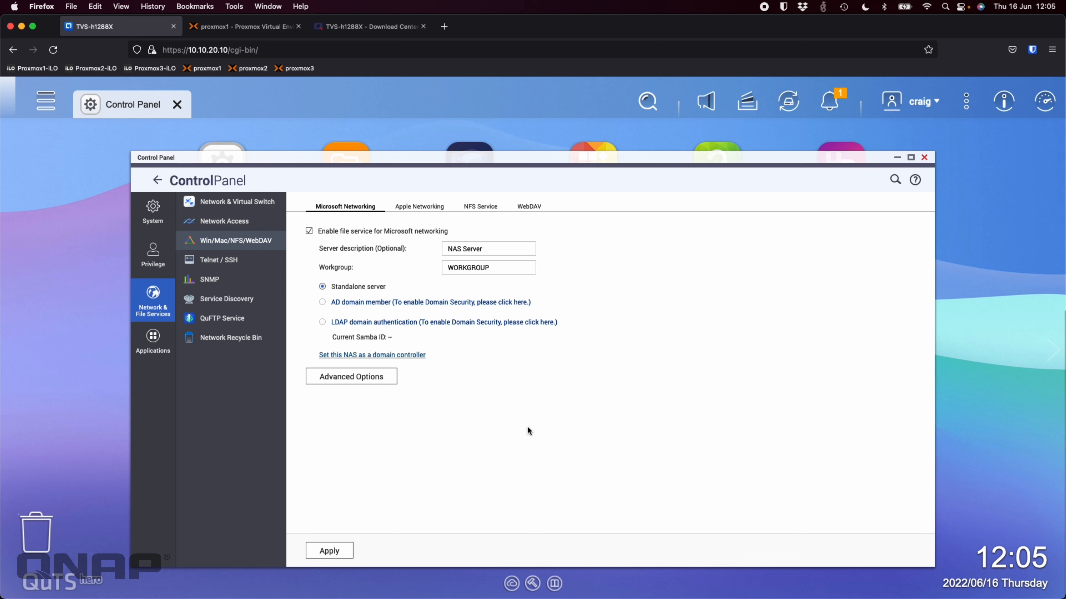
pyautogui.moveTo(485, 448)
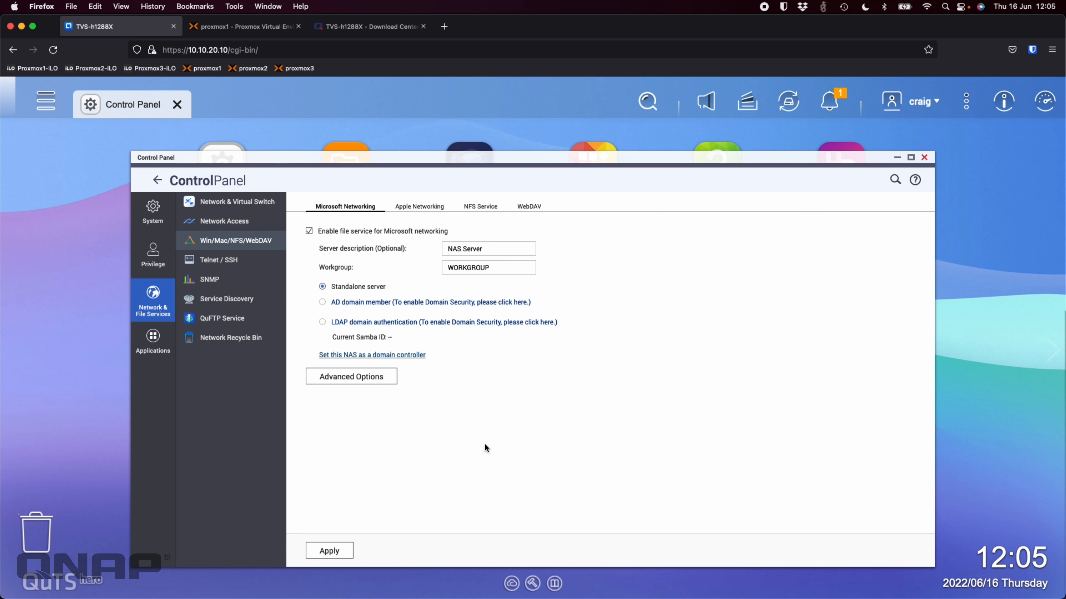
# - In Microsoft Networking Advanced Options, choose SMB 1 as the lowest SMB version
pyautogui.click(350, 376)
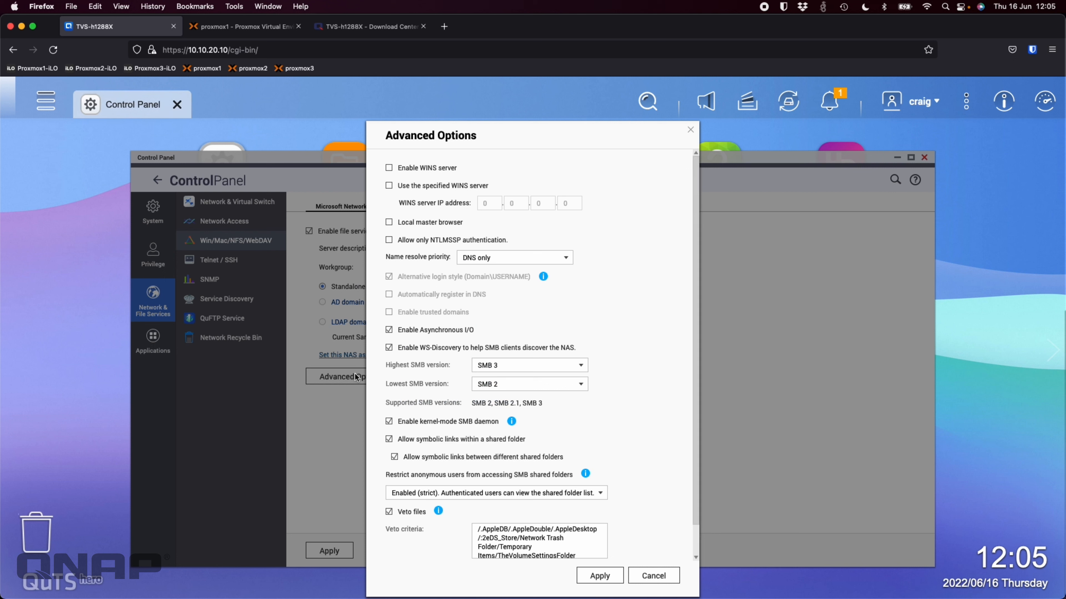
pyautogui.moveTo(499, 355)
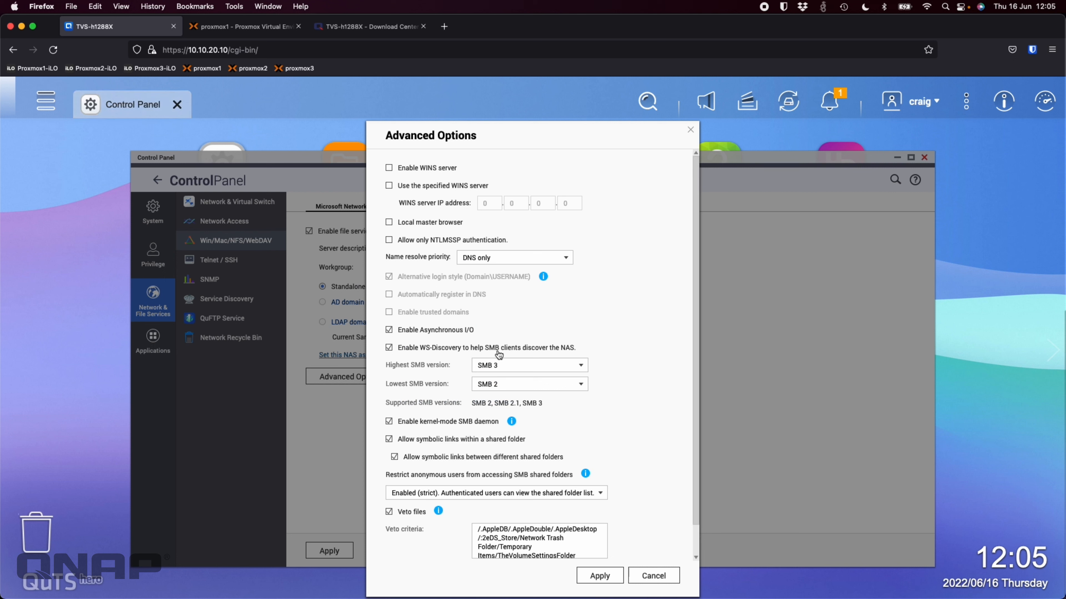
pyautogui.moveTo(508, 387)
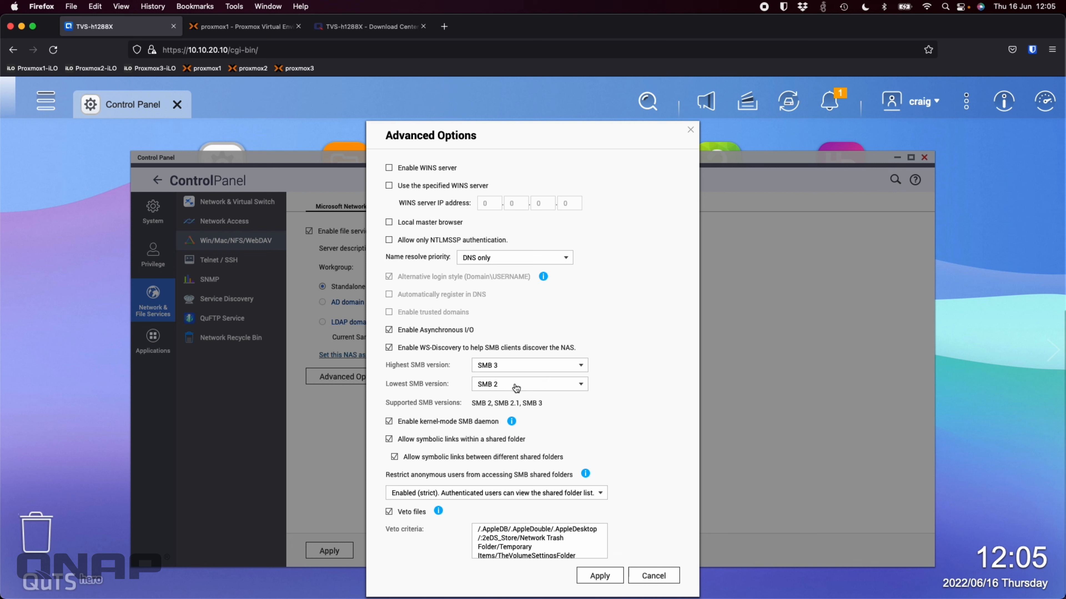
pyautogui.moveTo(623, 396)
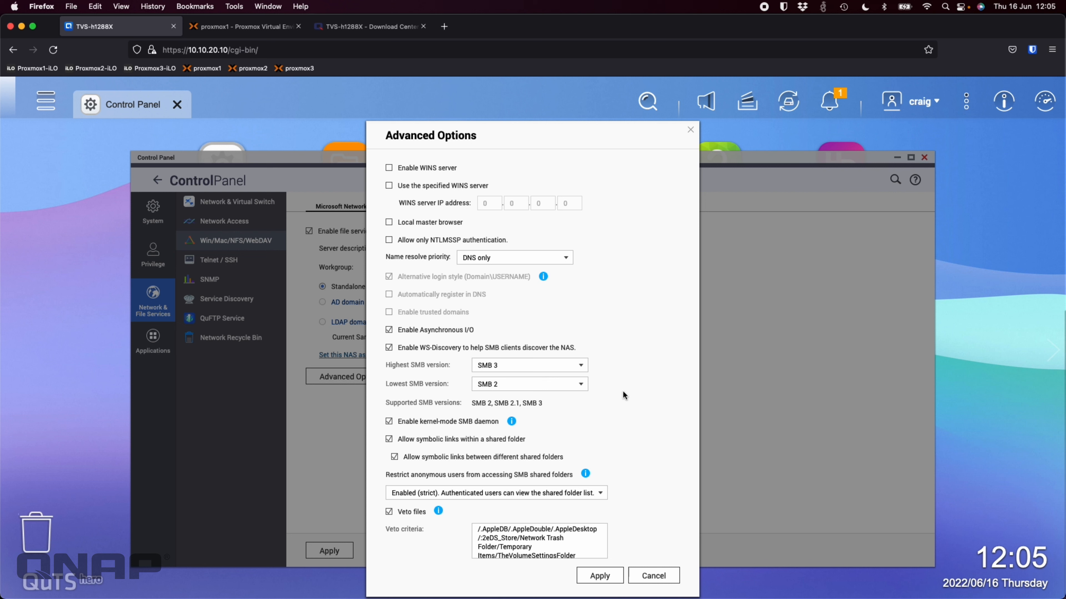
pyautogui.moveTo(525, 388)
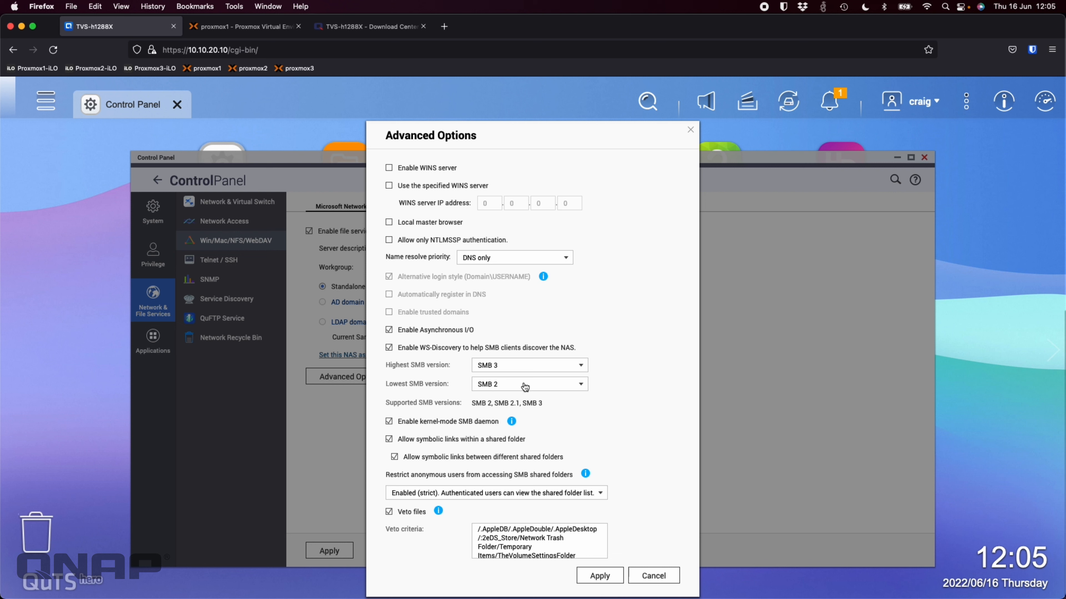
pyautogui.moveTo(390, 409)
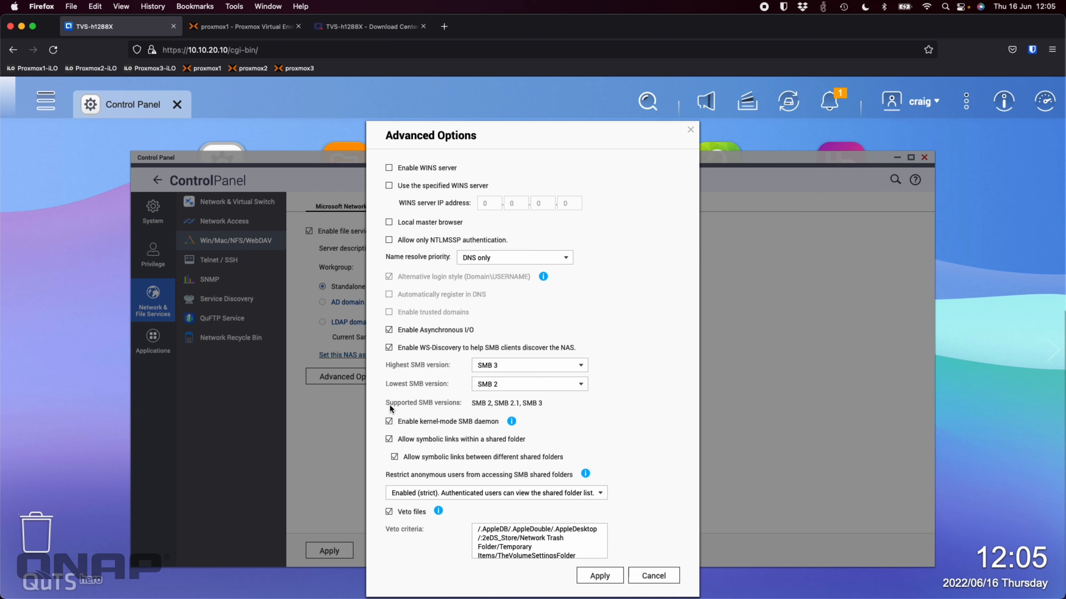
pyautogui.moveTo(479, 408)
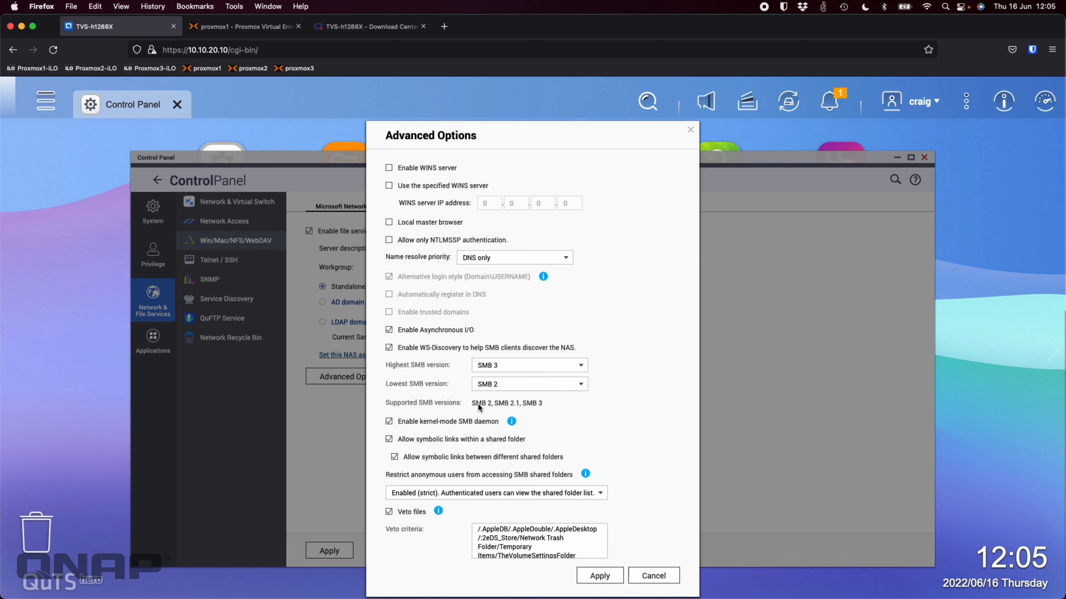
pyautogui.moveTo(561, 394)
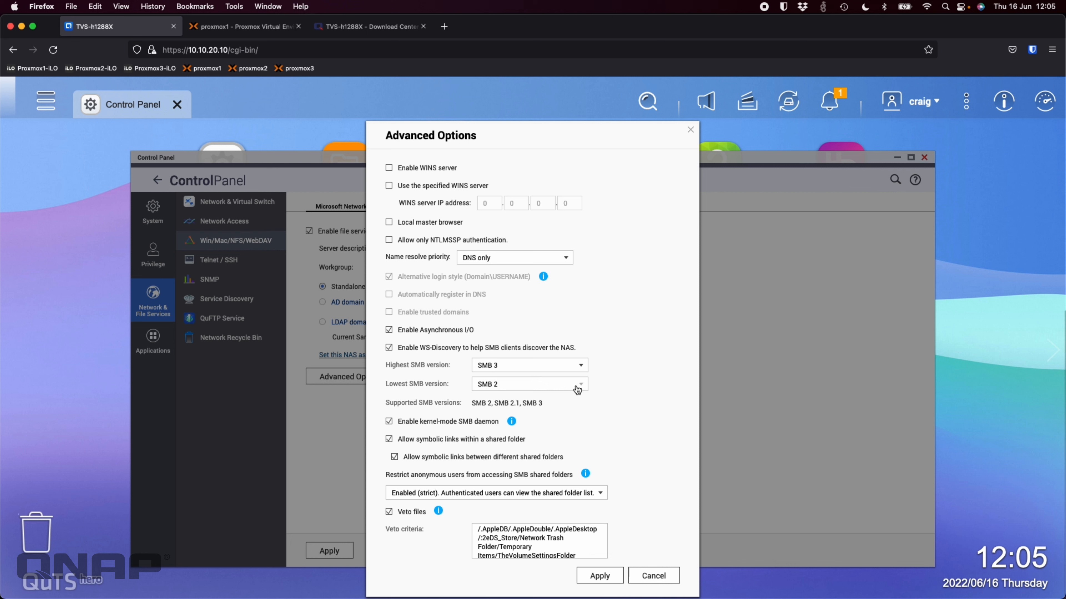
pyautogui.click(529, 384)
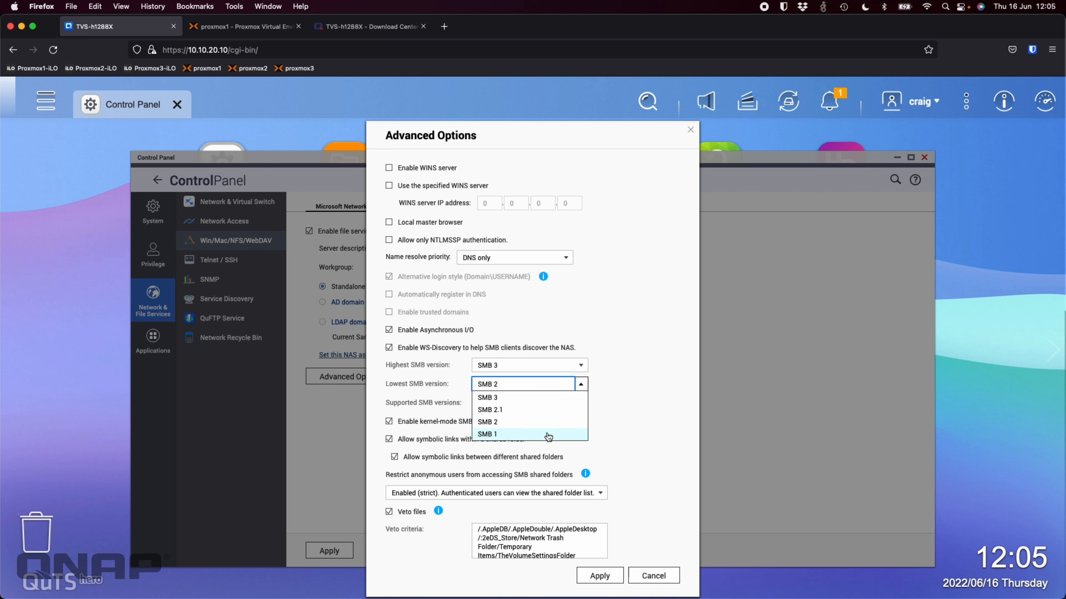
pyautogui.click(487, 434)
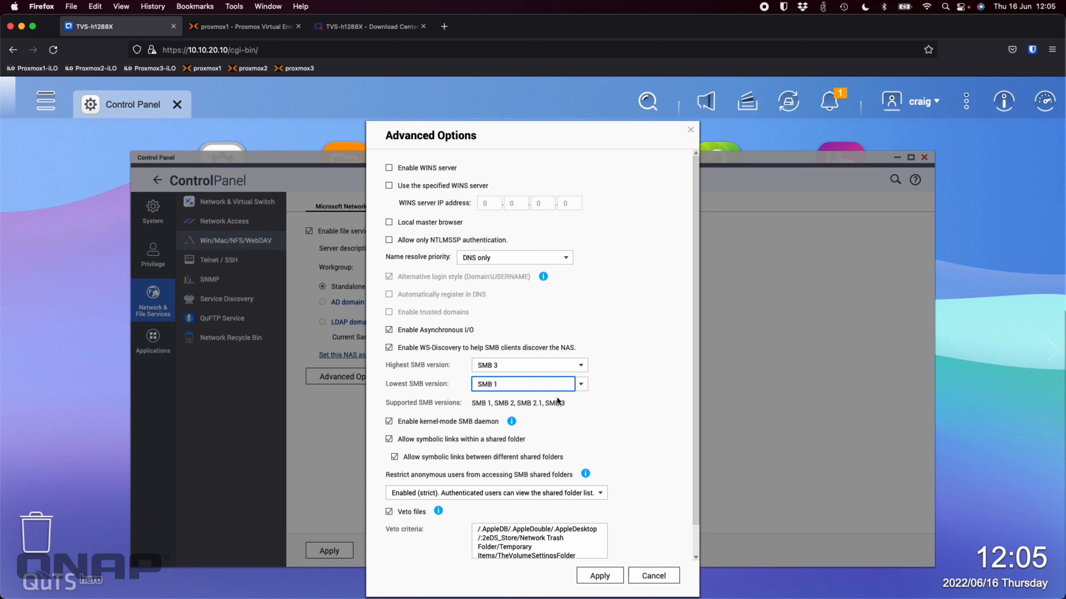
pyautogui.moveTo(634, 425)
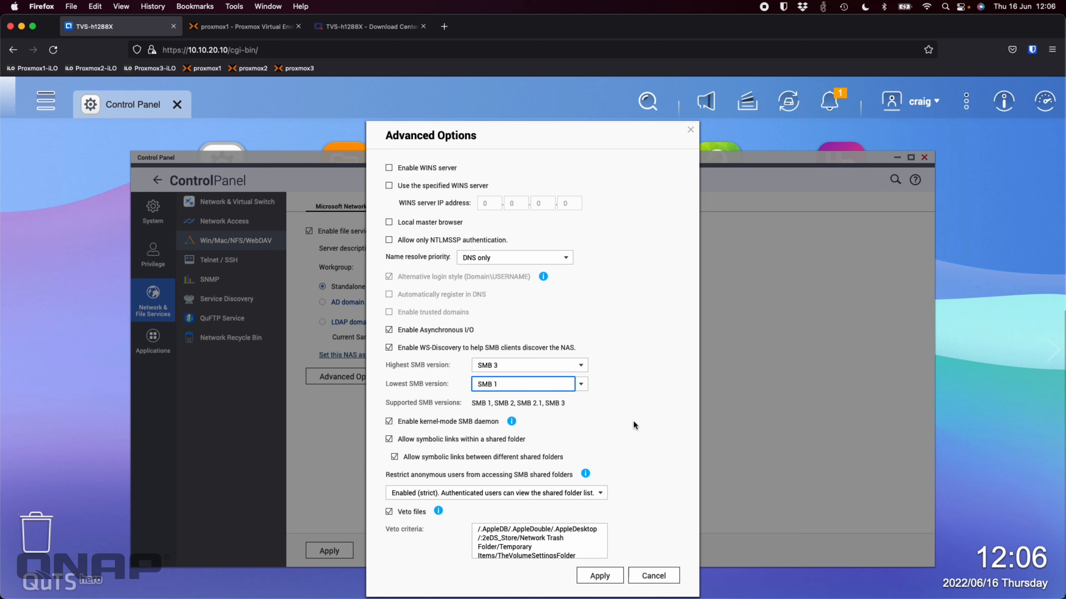
pyautogui.moveTo(537, 393)
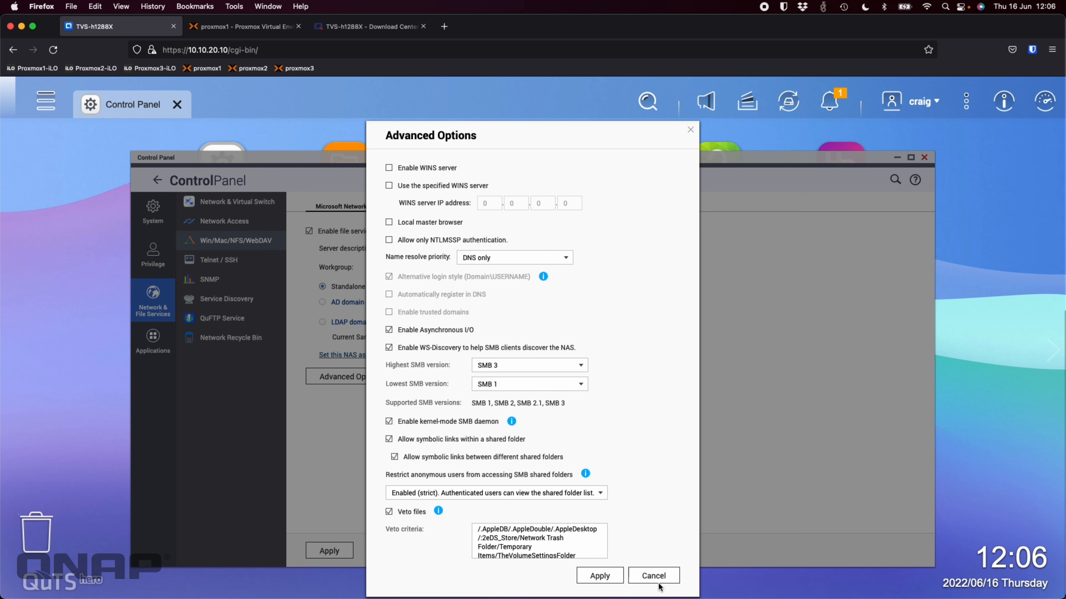
# - Cancel Advanced Options, reopen to confirm lowest SMB version is still SMB 2, cancel again
pyautogui.click(651, 575)
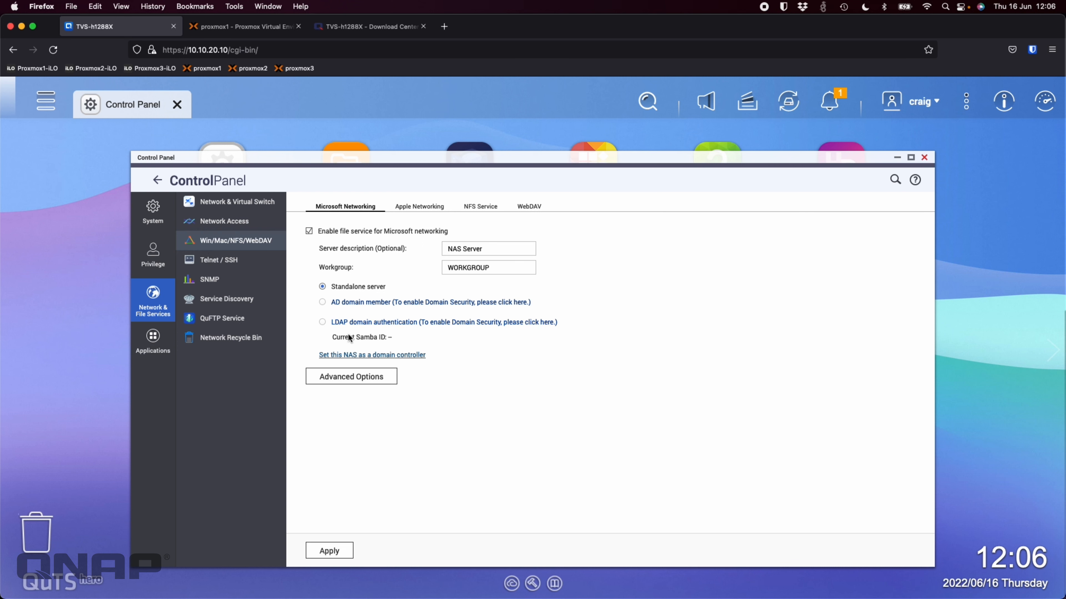
pyautogui.click(351, 376)
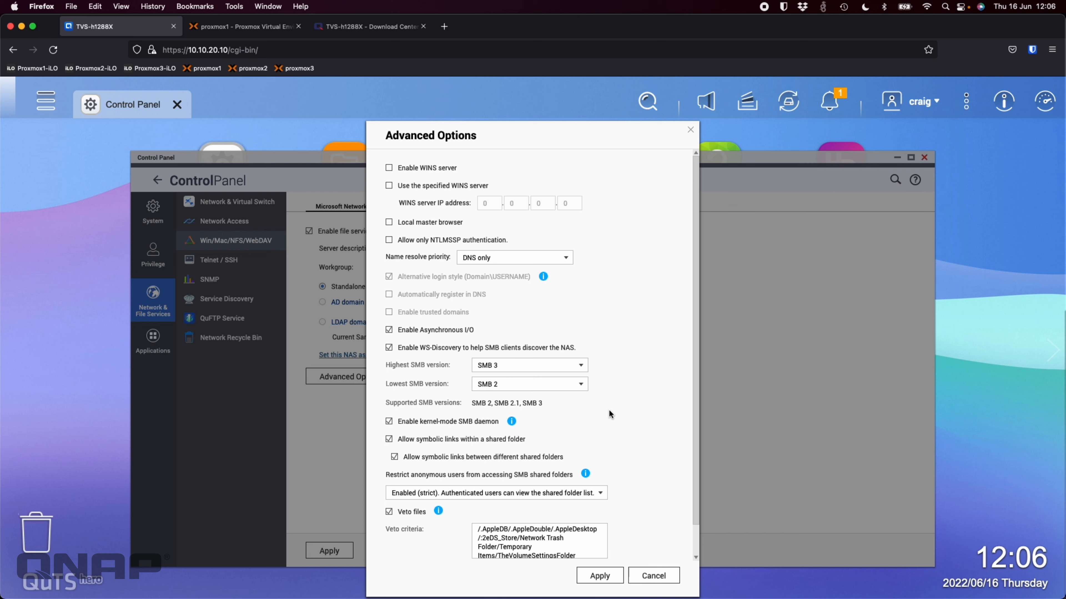
pyautogui.moveTo(600, 402)
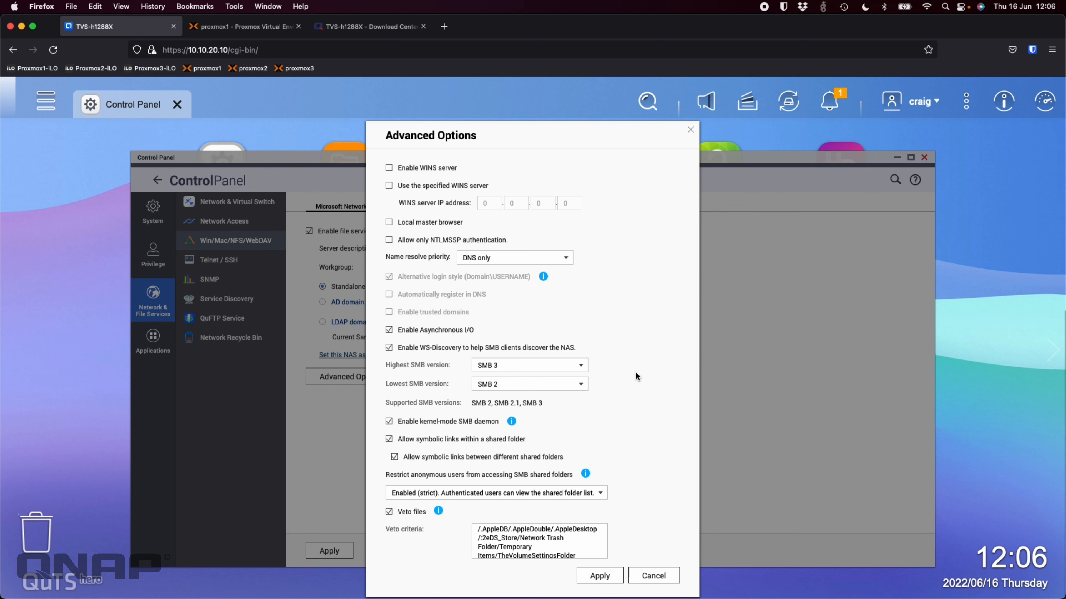
pyautogui.moveTo(642, 364)
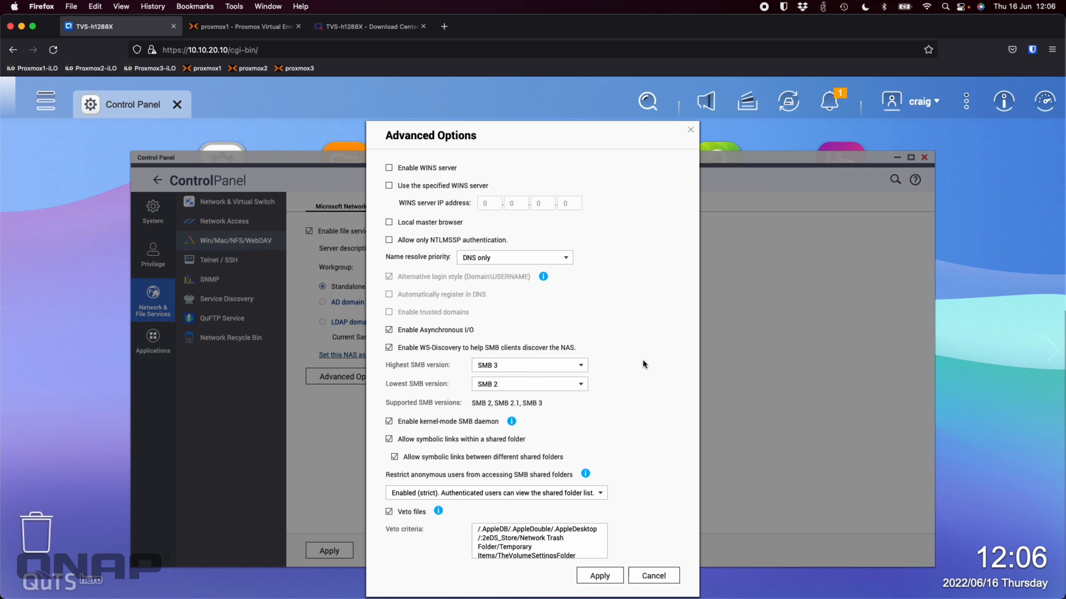
pyautogui.moveTo(655, 576)
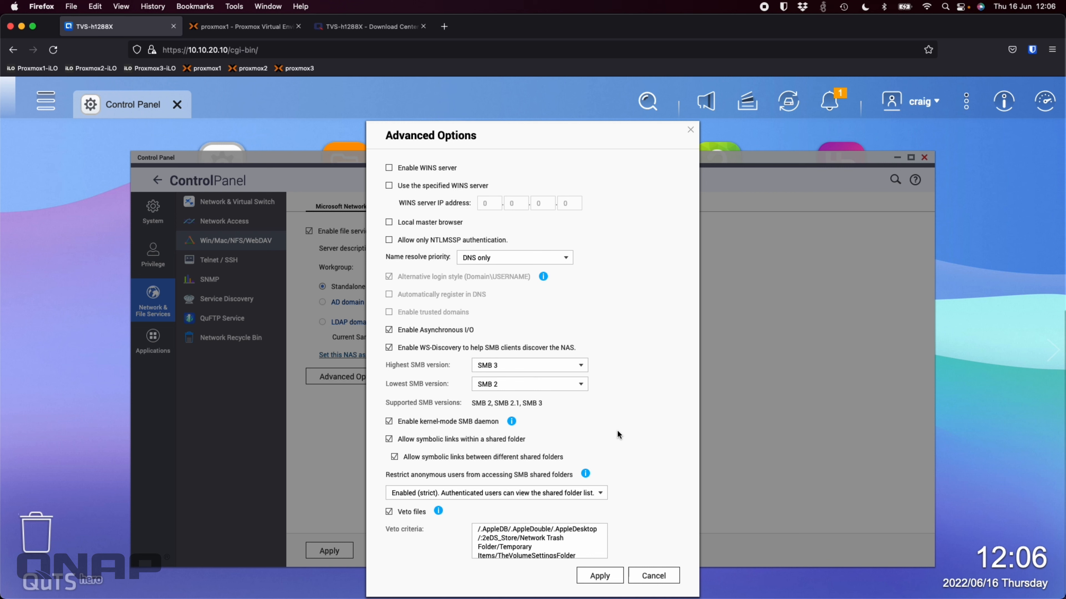
pyautogui.moveTo(654, 578)
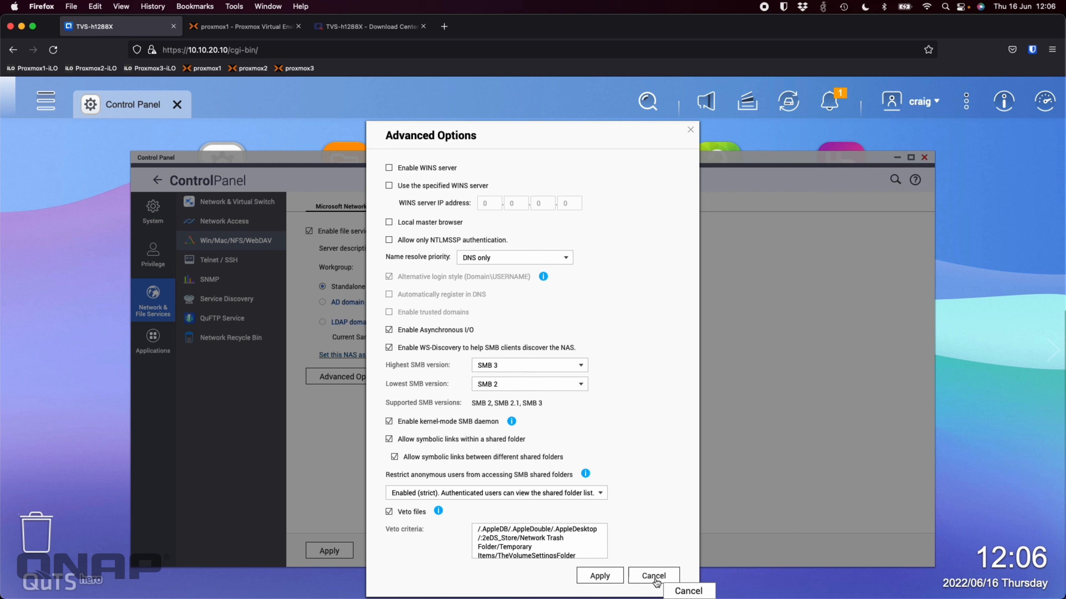
pyautogui.click(651, 575)
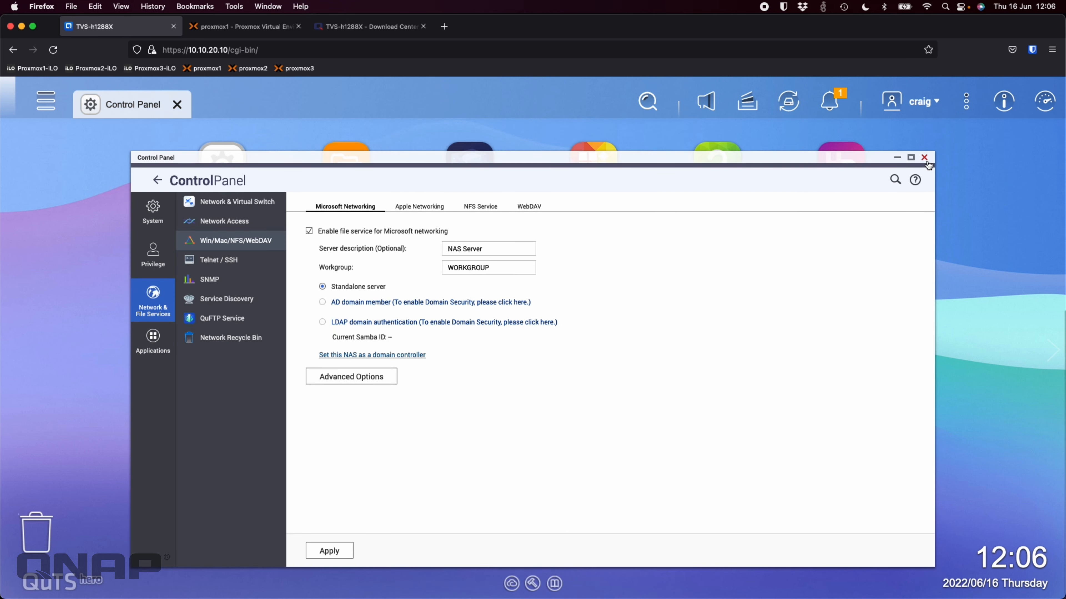
# - Close Control Panel and scroll through the firmware release notes in QNAP Download Center
pyautogui.click(367, 26)
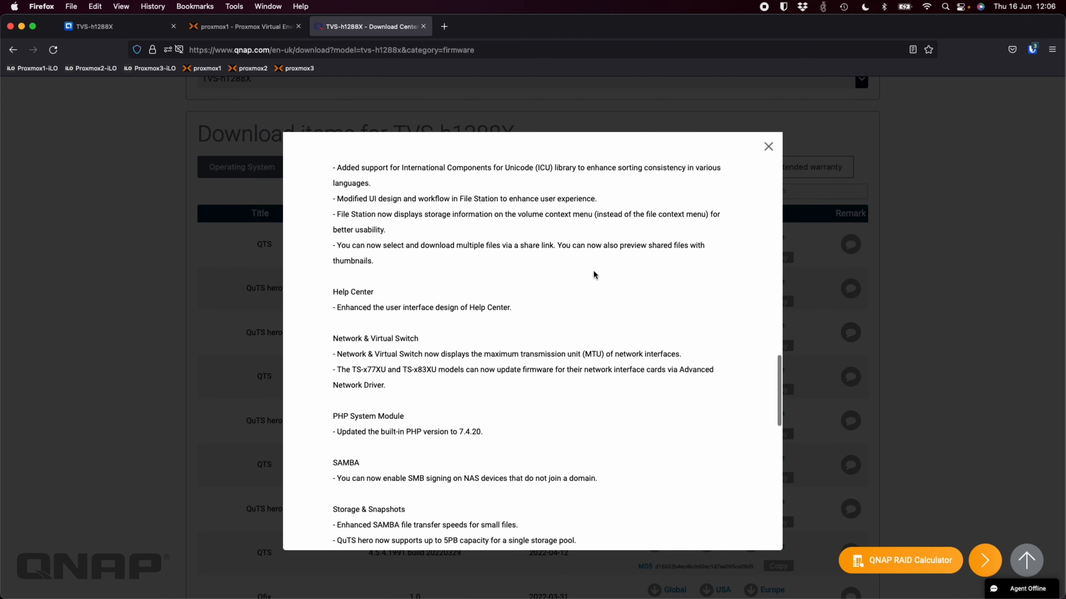
pyautogui.click(768, 146)
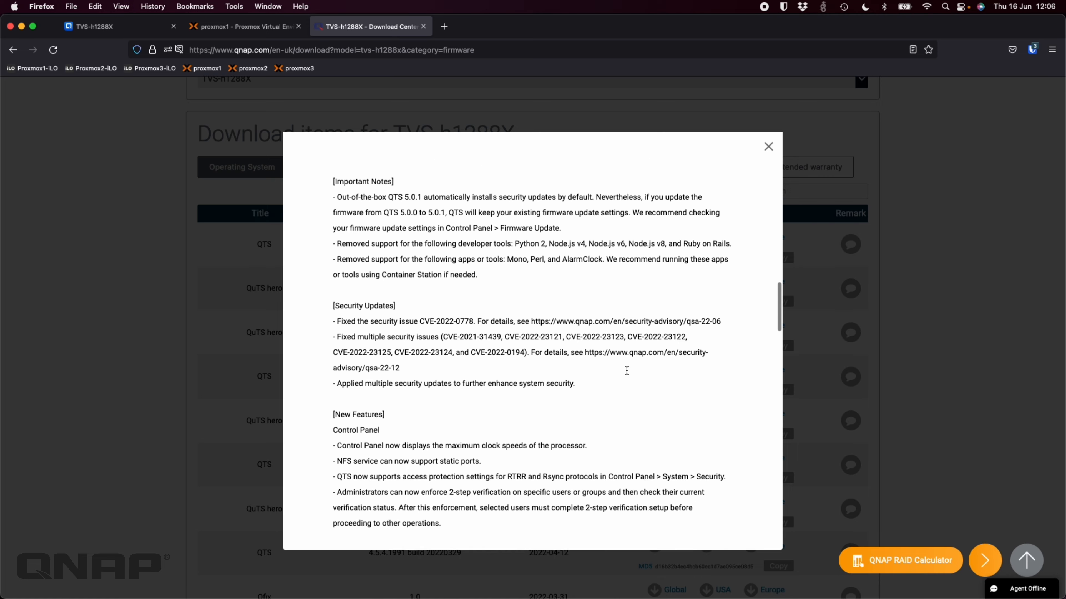
pyautogui.scroll(-3)
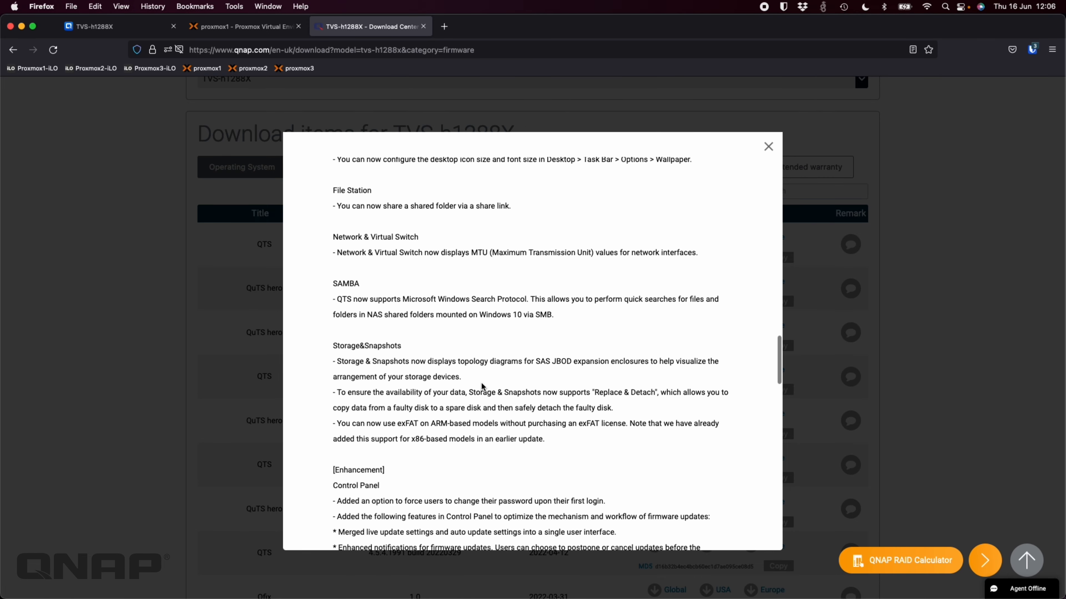
pyautogui.moveTo(333, 392); pyautogui.dragTo(414, 393)
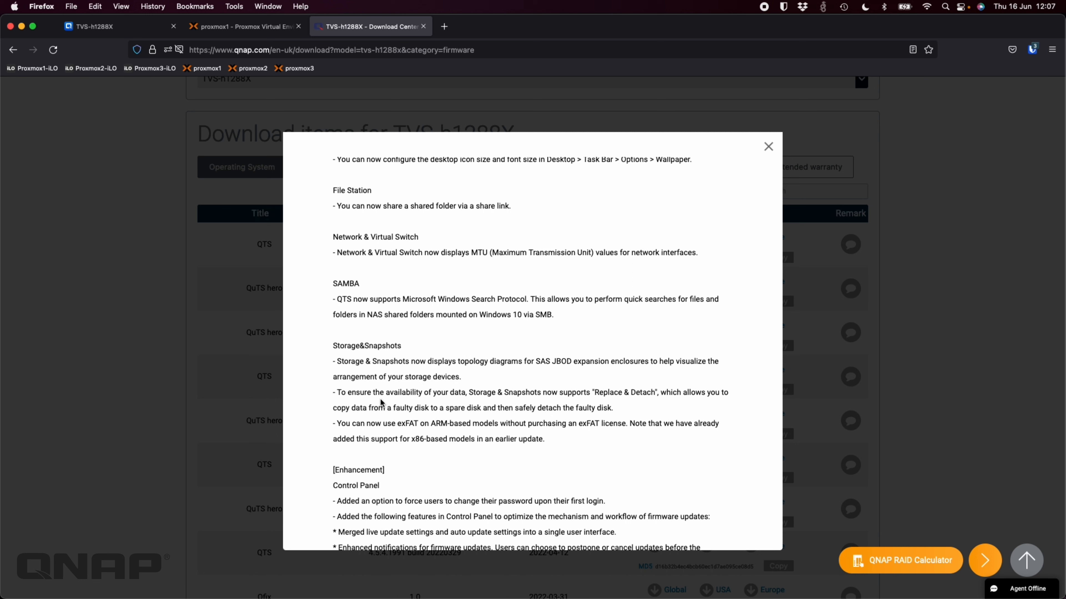
pyautogui.moveTo(390, 408)
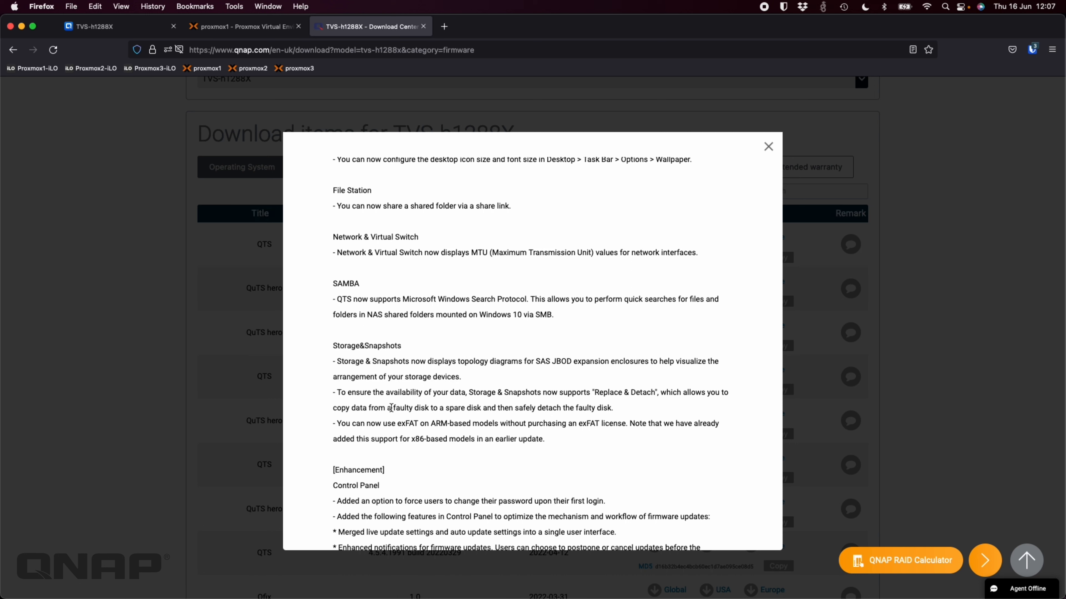
pyautogui.moveTo(615, 414)
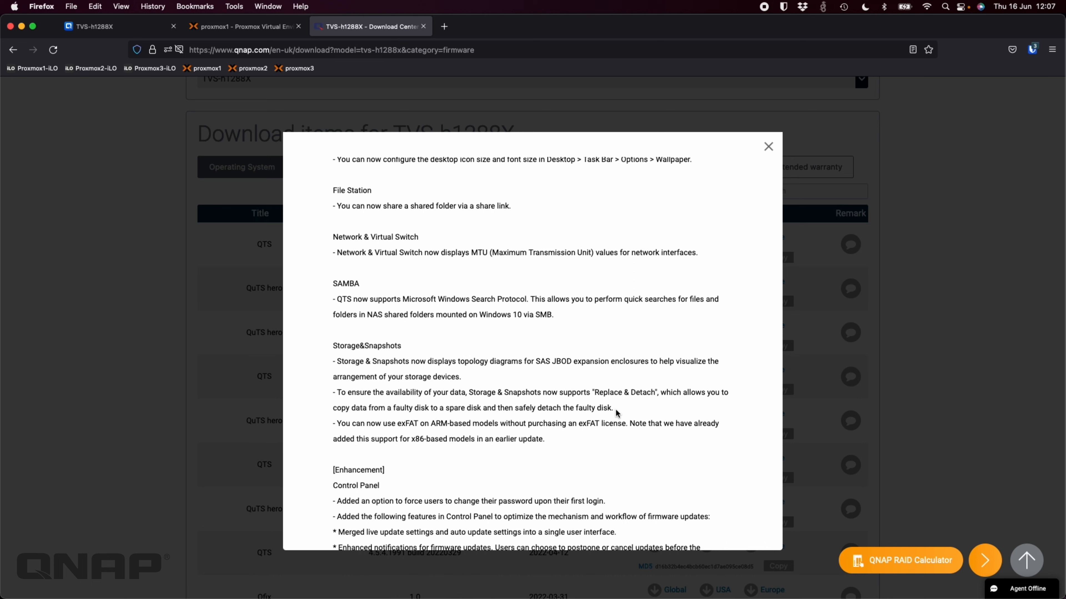
pyautogui.moveTo(333, 393); pyautogui.dragTo(612, 408)
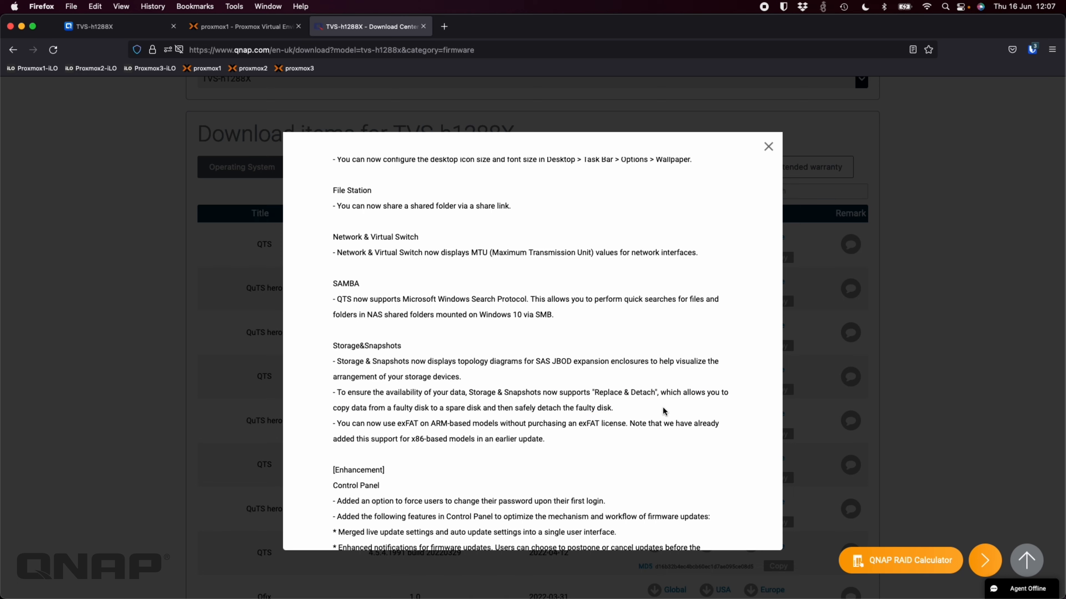
pyautogui.scroll(-3)
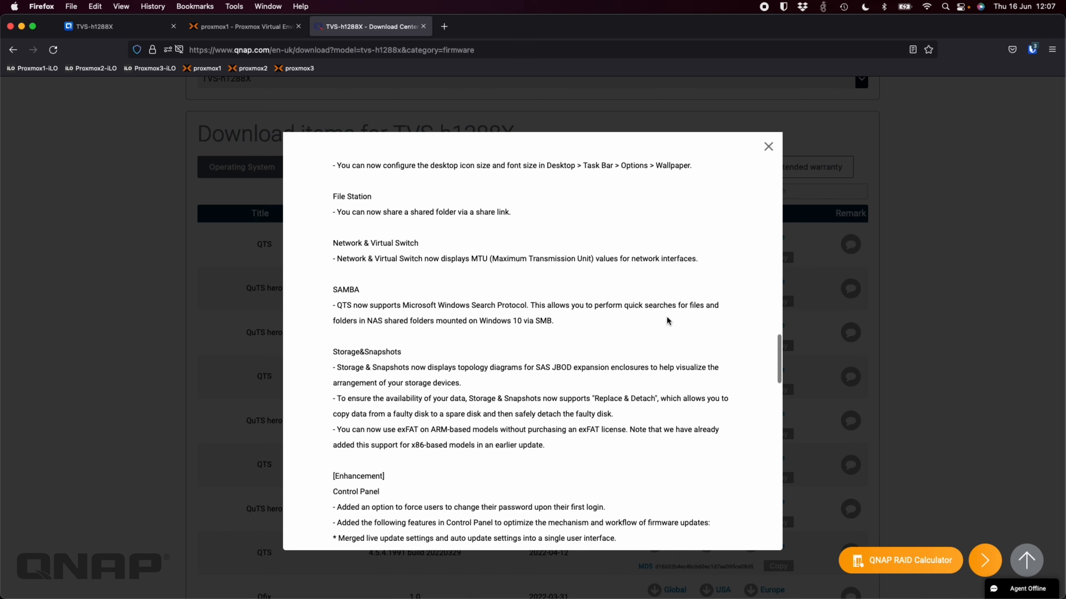
pyautogui.scroll(-3)
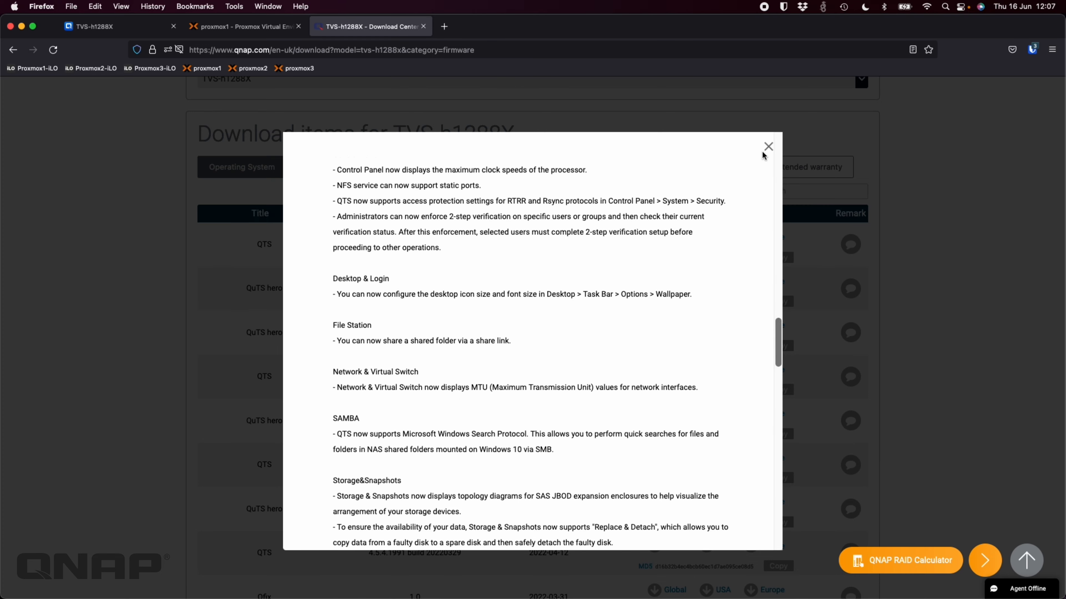
# - Close the release notes popup and return to the QuTS hero desktop tab
pyautogui.click(768, 146)
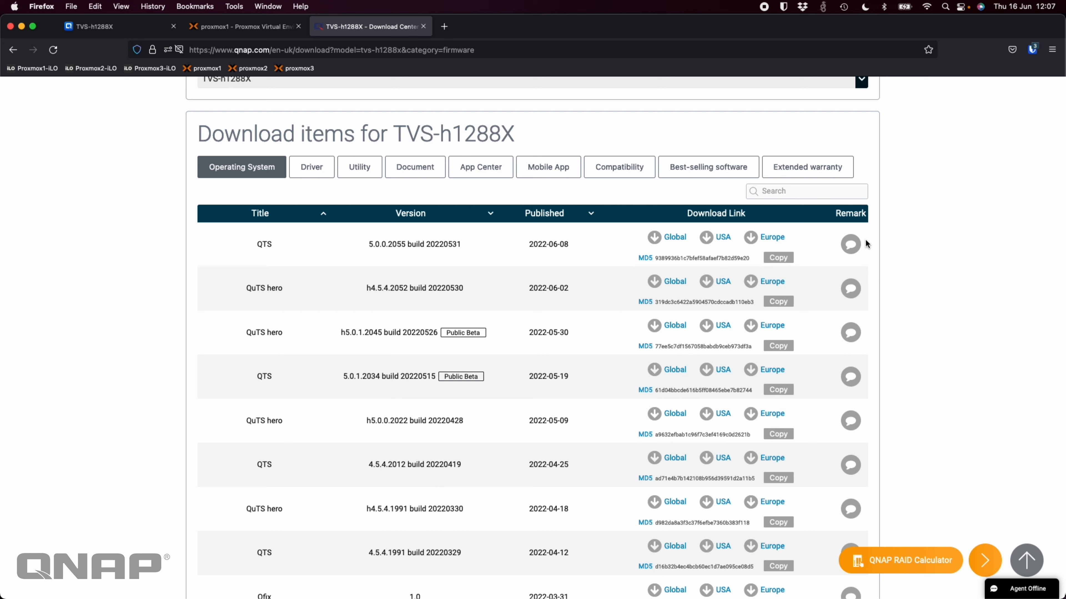
pyautogui.click(115, 27)
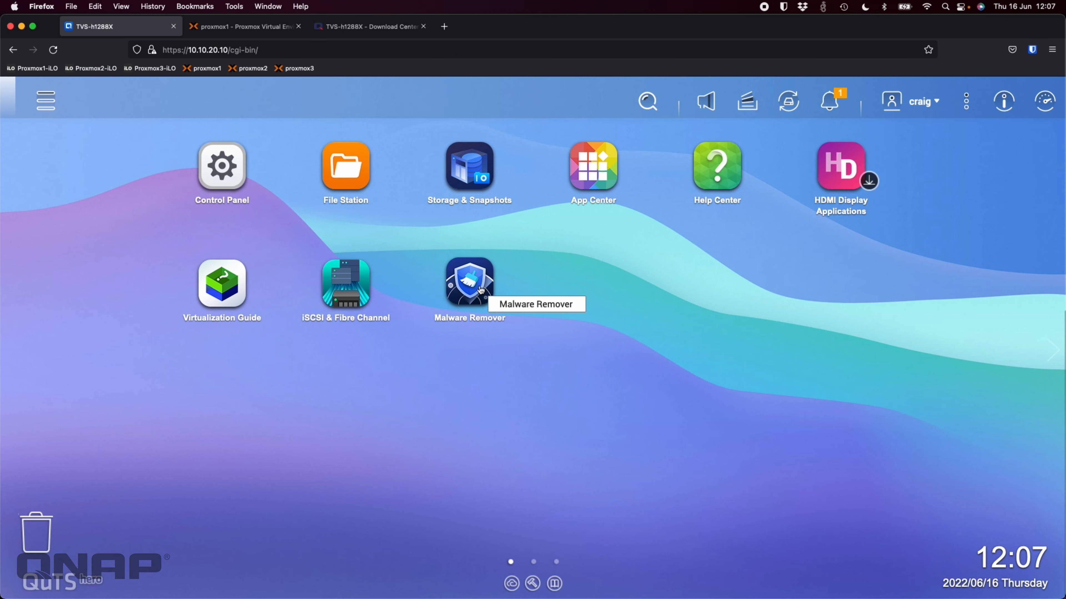